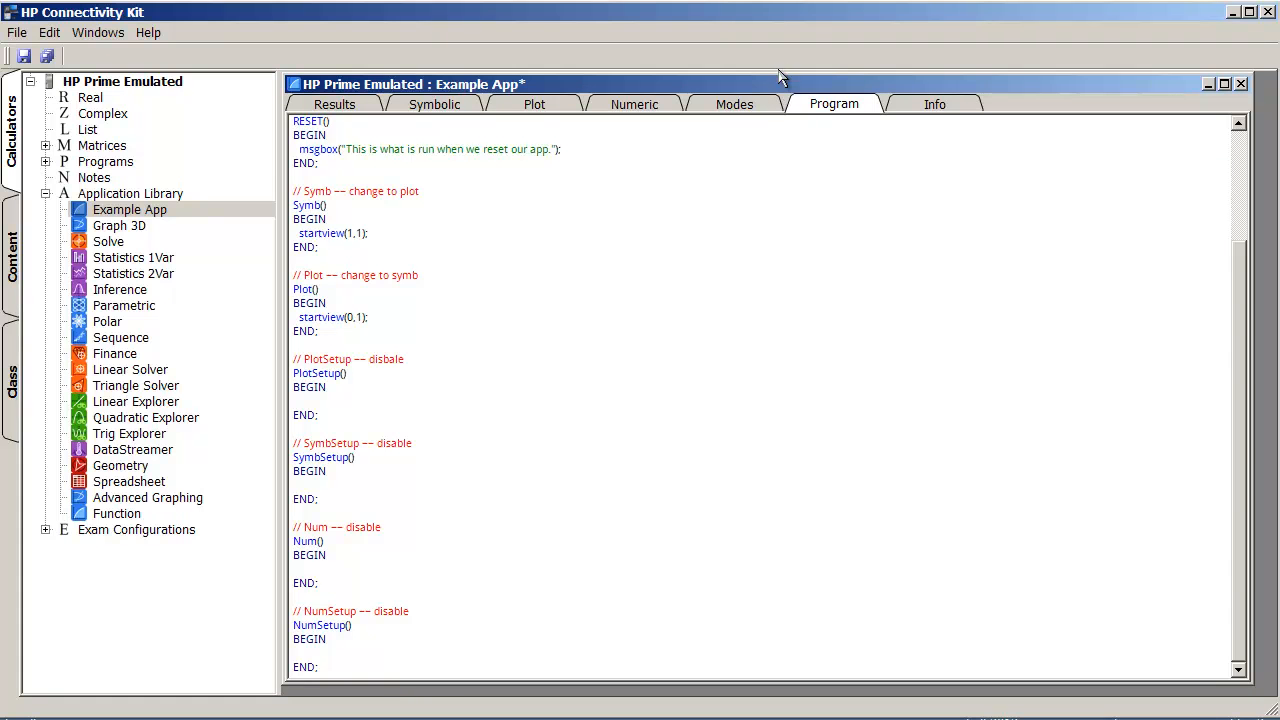
# Step: Label the Symb() handler with view "Plot the function"
pyautogui.click(325, 135)
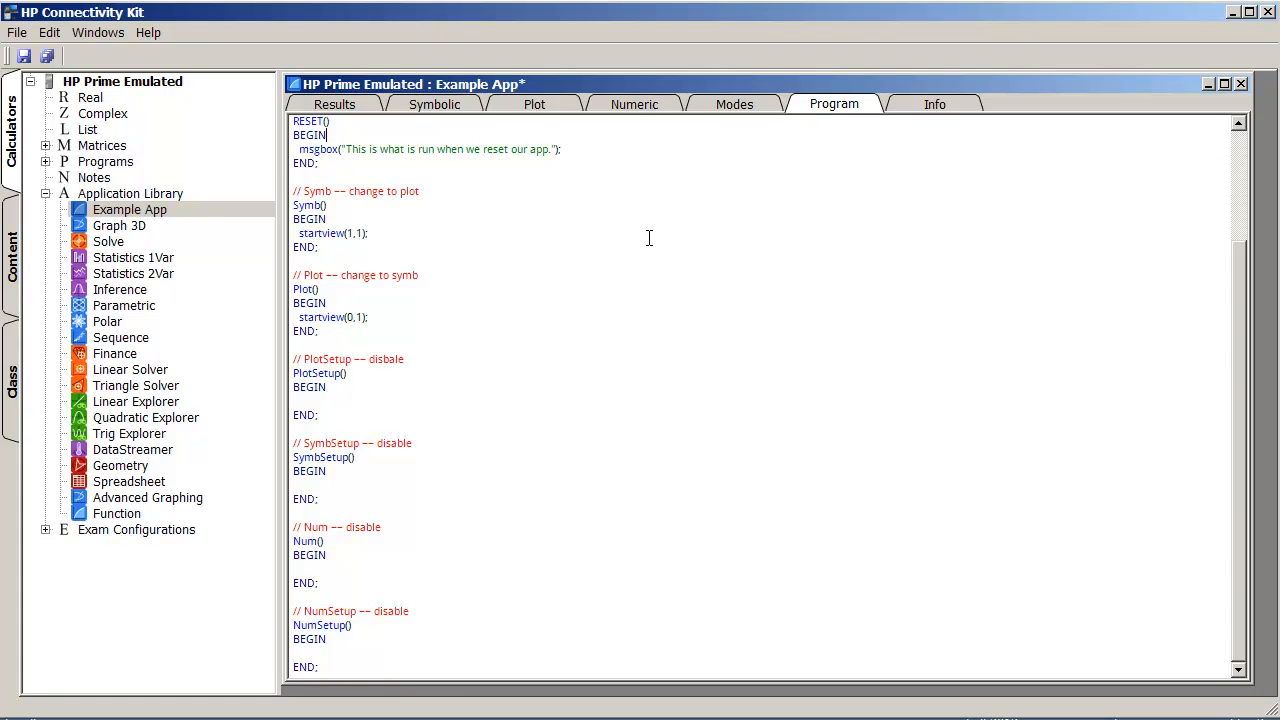
pyautogui.moveTo(495, 369)
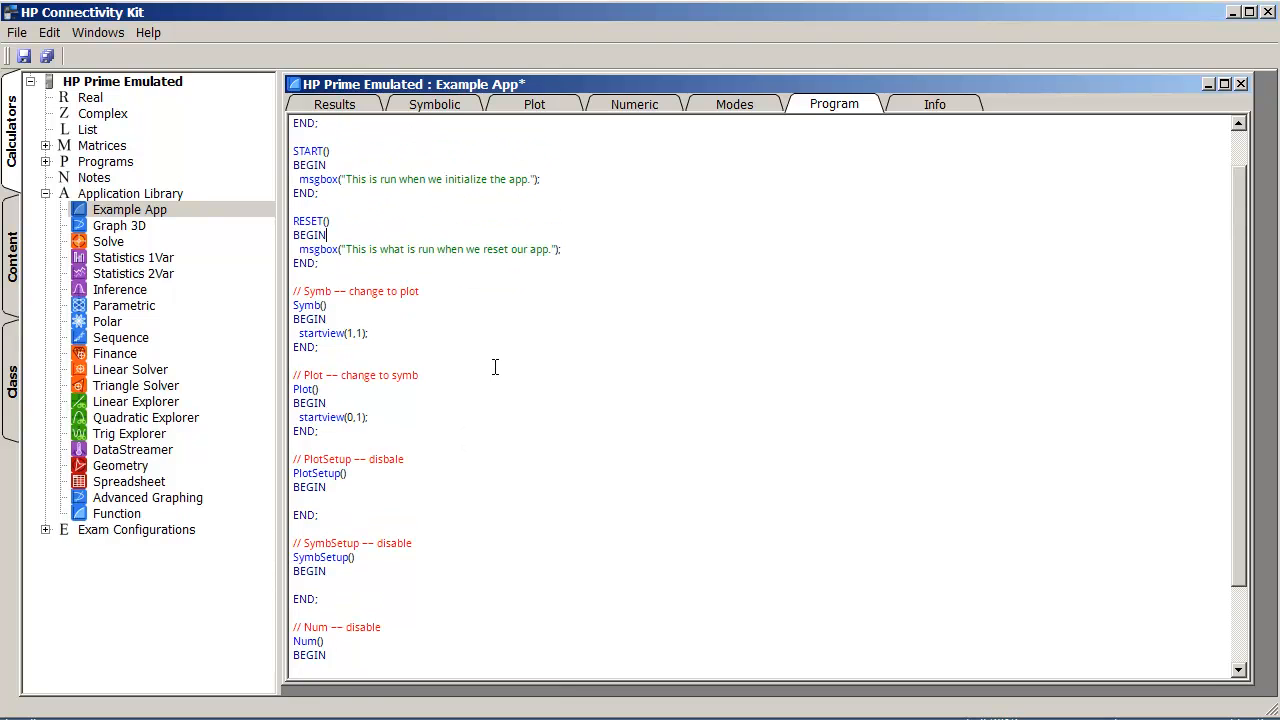
pyautogui.moveTo(390, 325)
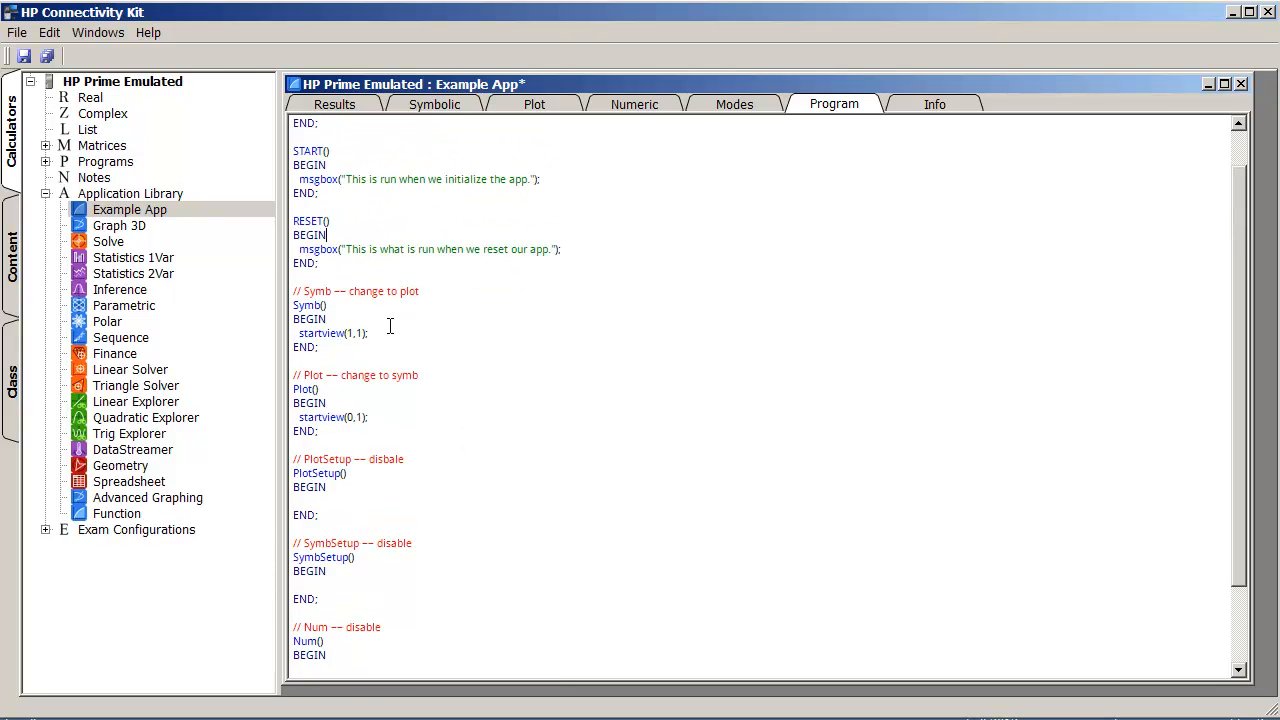
pyautogui.scroll(-3)
pyautogui.write('view "Plot the f')
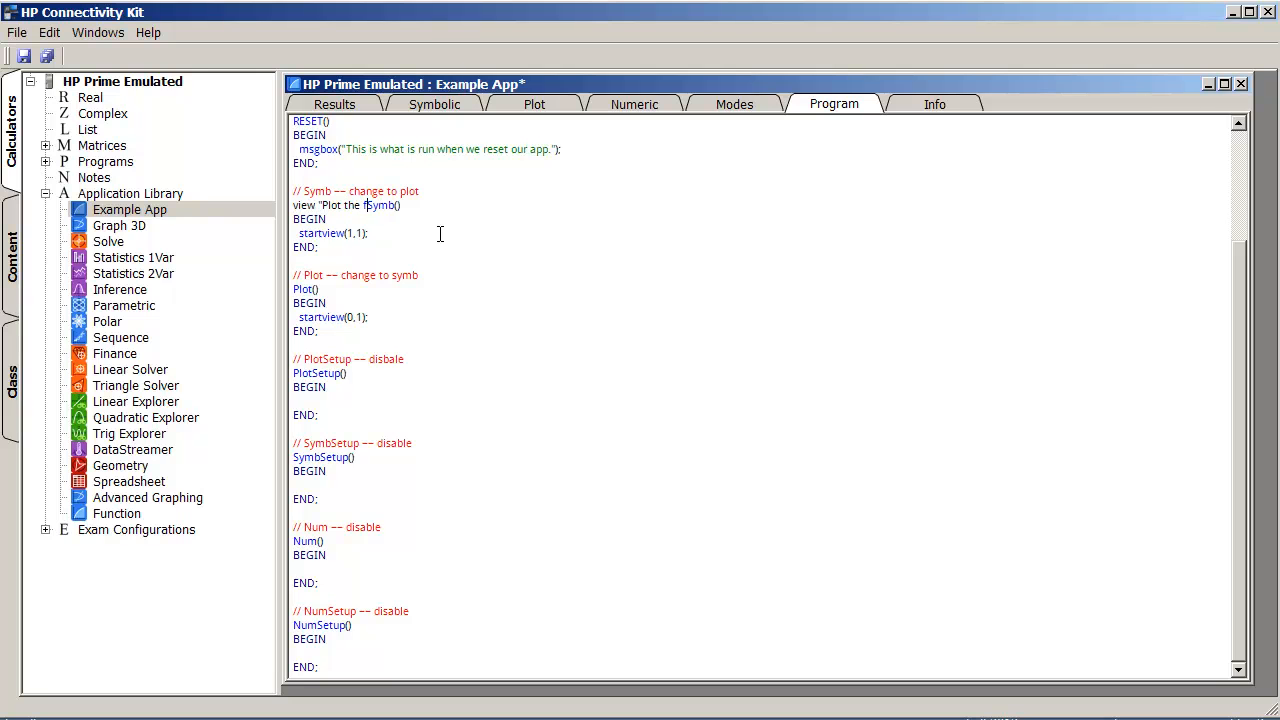
pyautogui.write('unction",')
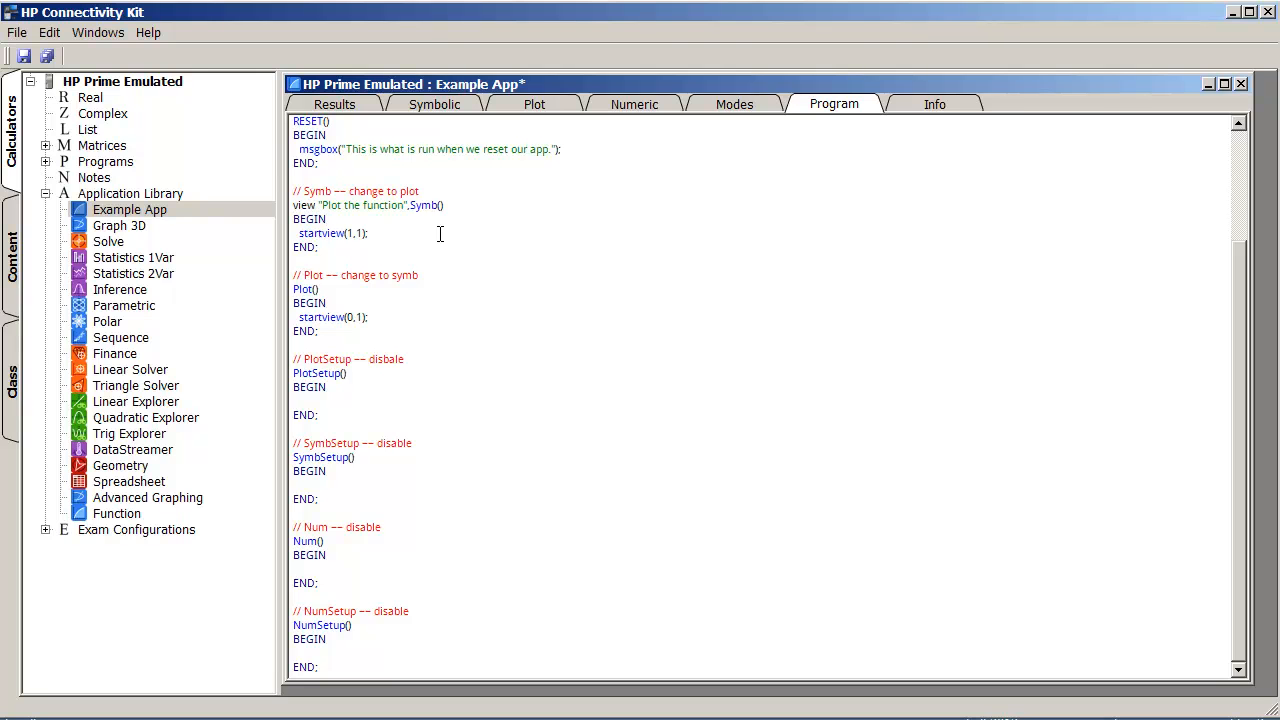
# Step: Prefix the Plot() handler with view "Enter in a function"
pyautogui.click(292, 289)
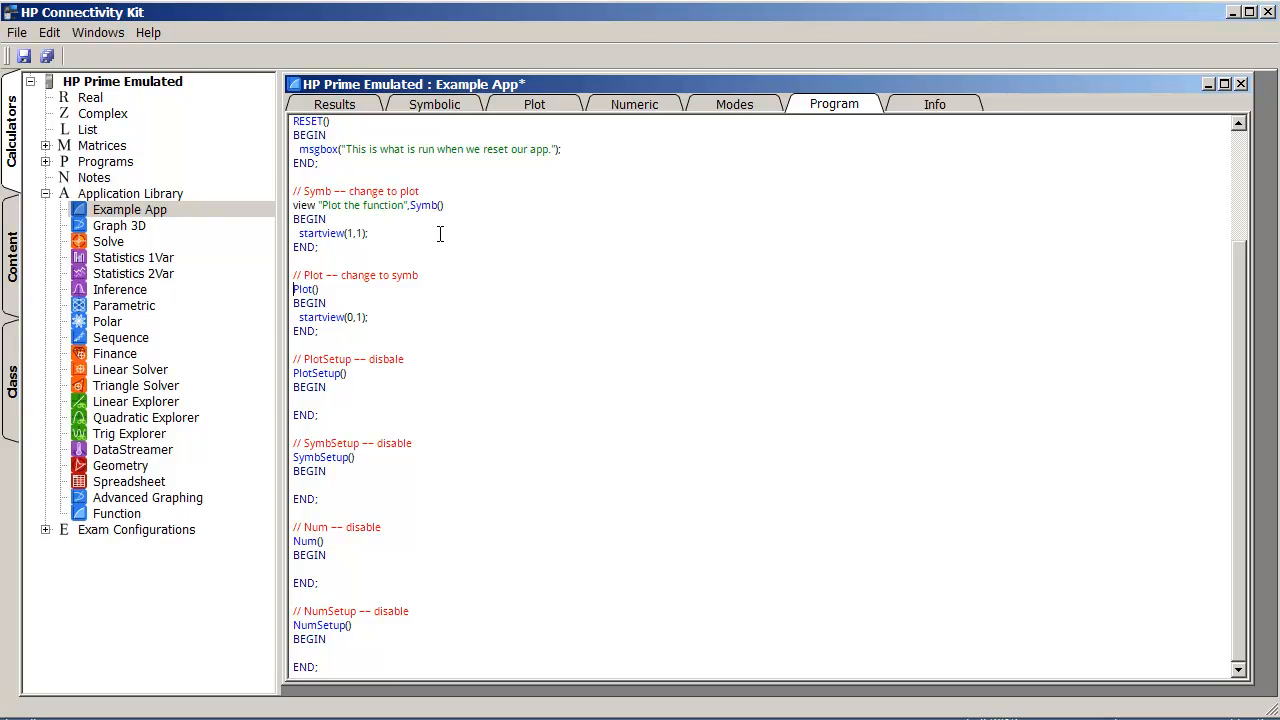
pyautogui.write('view "')
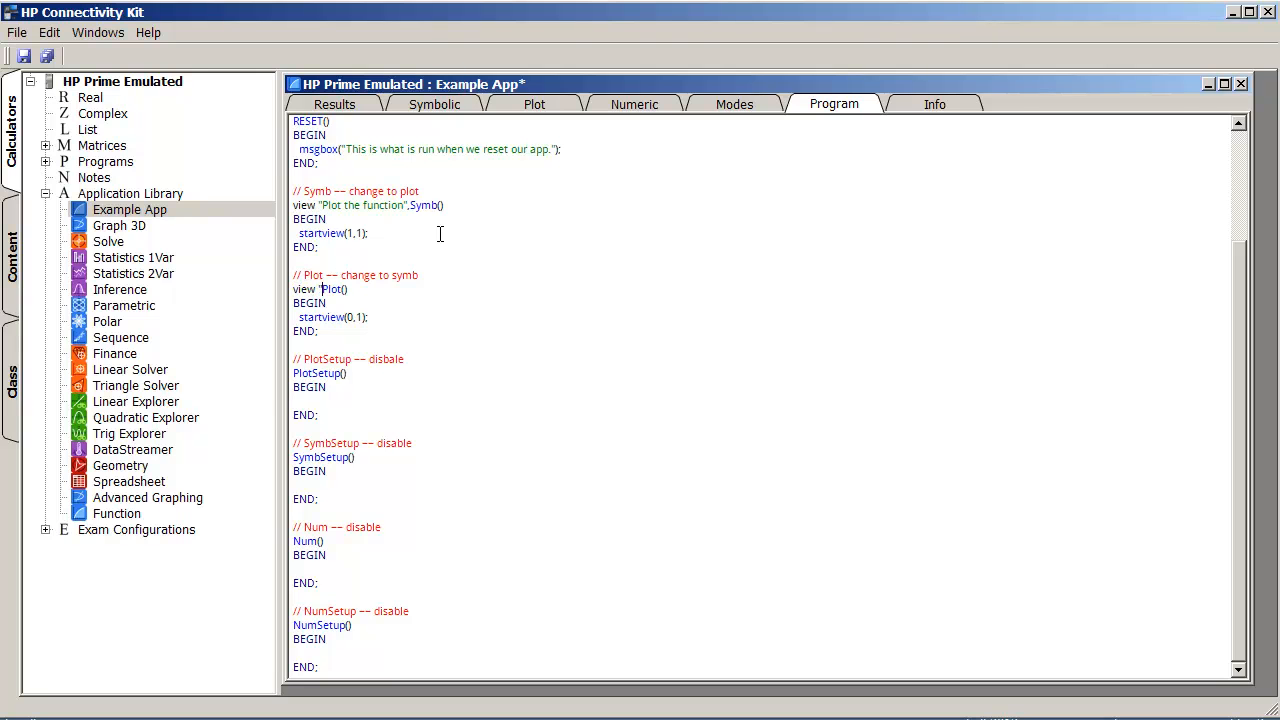
pyautogui.write('Enter in a function",')
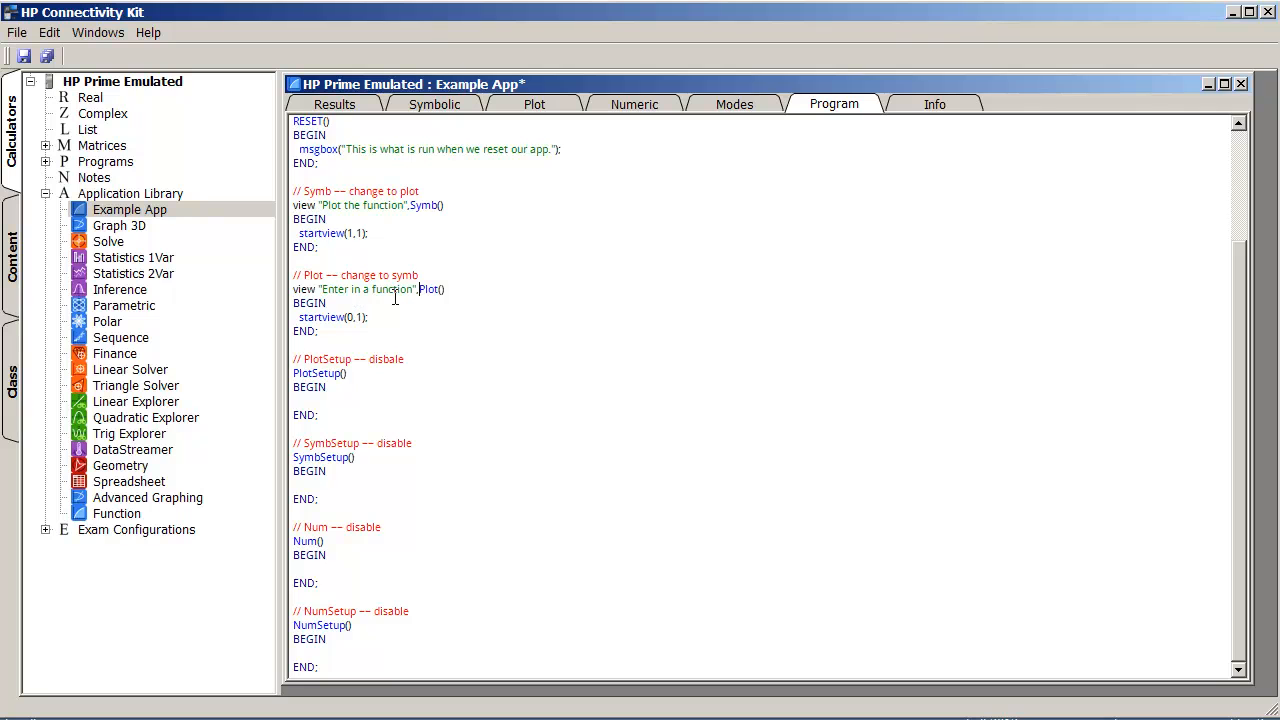
pyautogui.moveTo(430, 309)
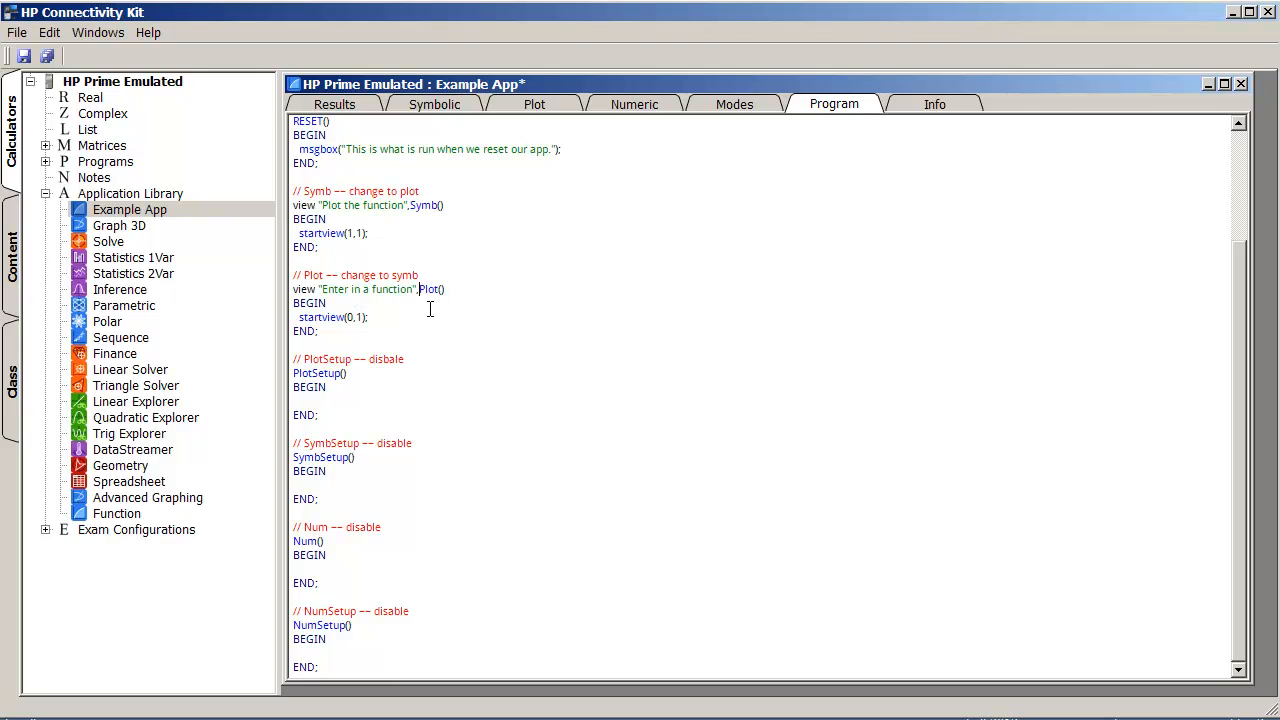
pyautogui.moveTo(380, 250)
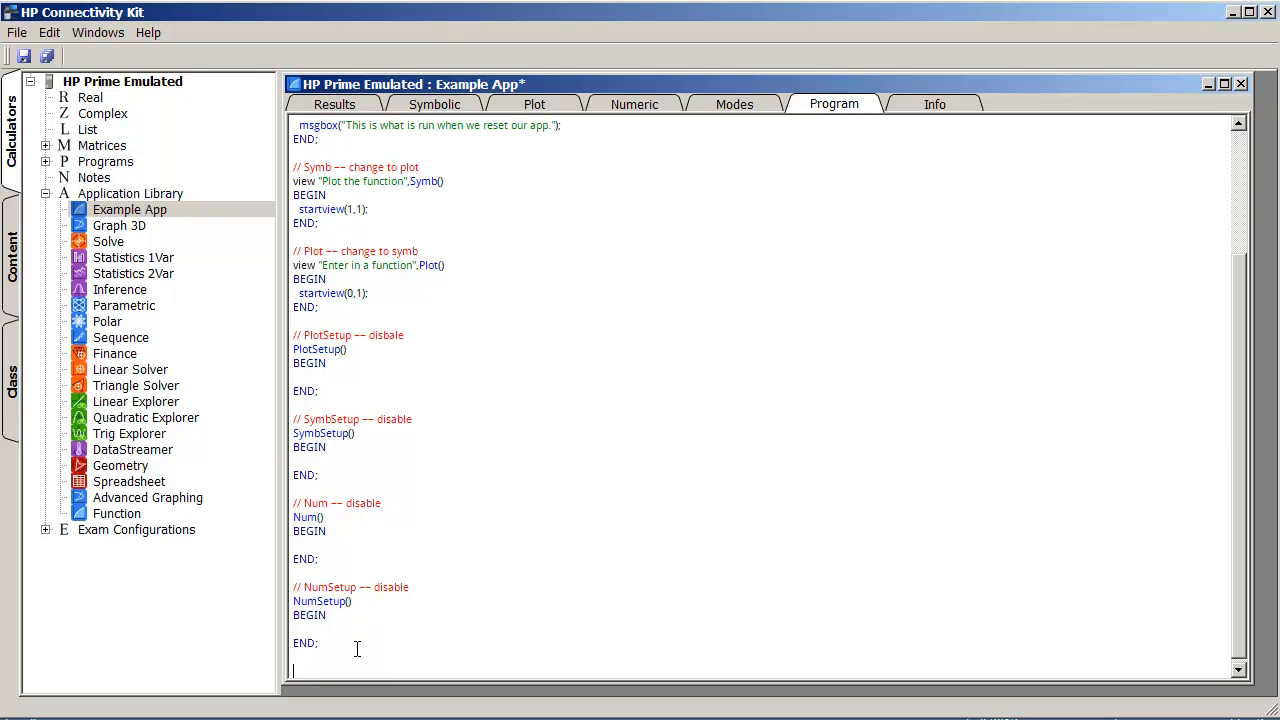
# Step: Append a commented view "This is the third option" label at the end of the program
pyautogui.write('// third menu entry')
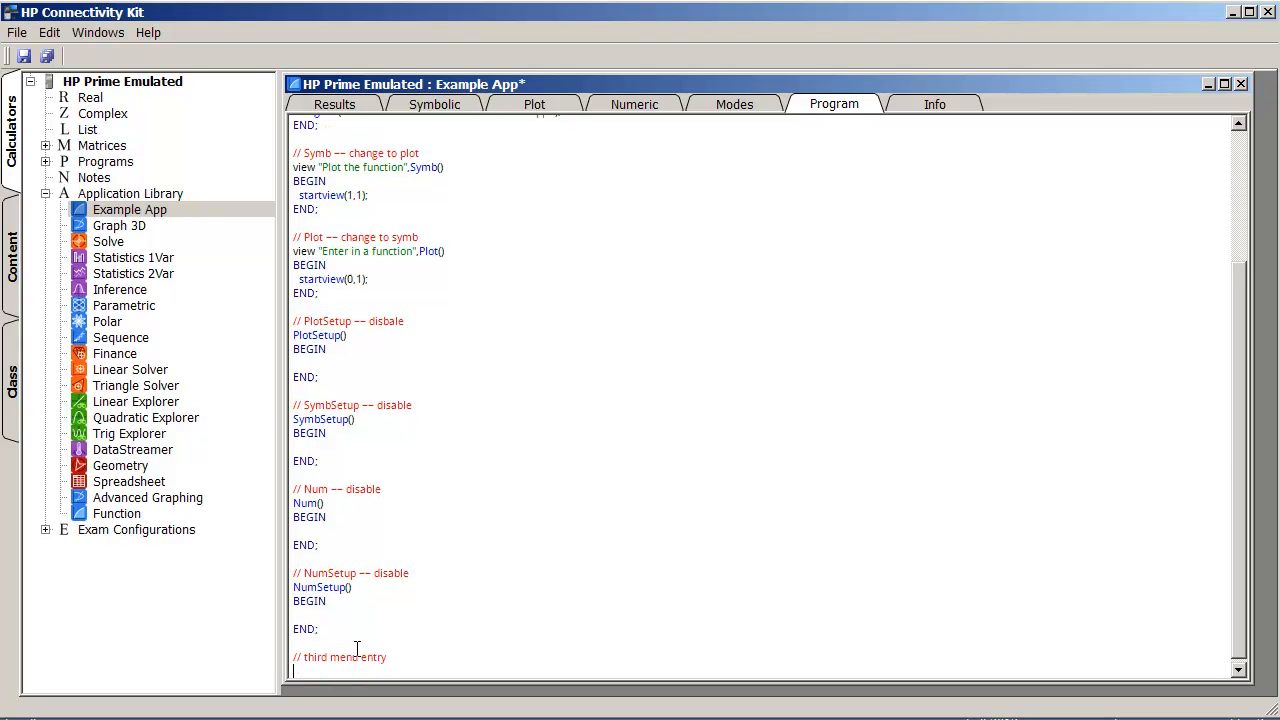
pyautogui.write('view "')
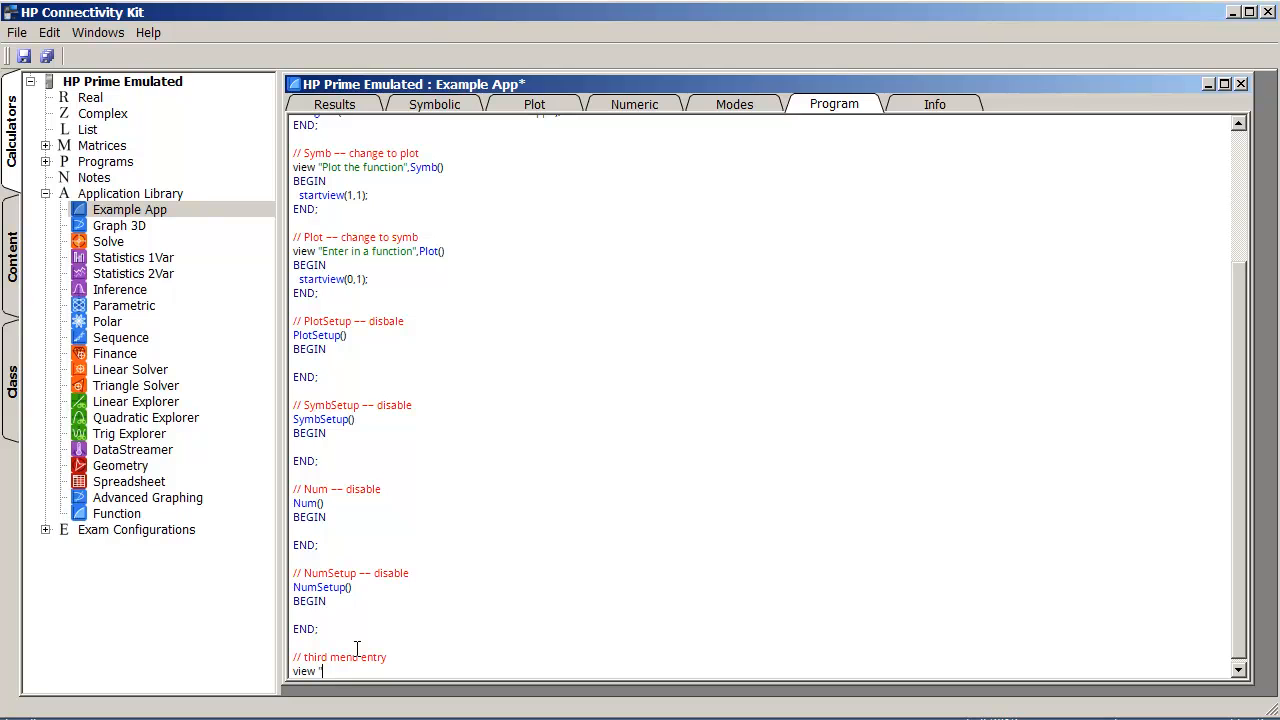
pyautogui.write('This is the third')
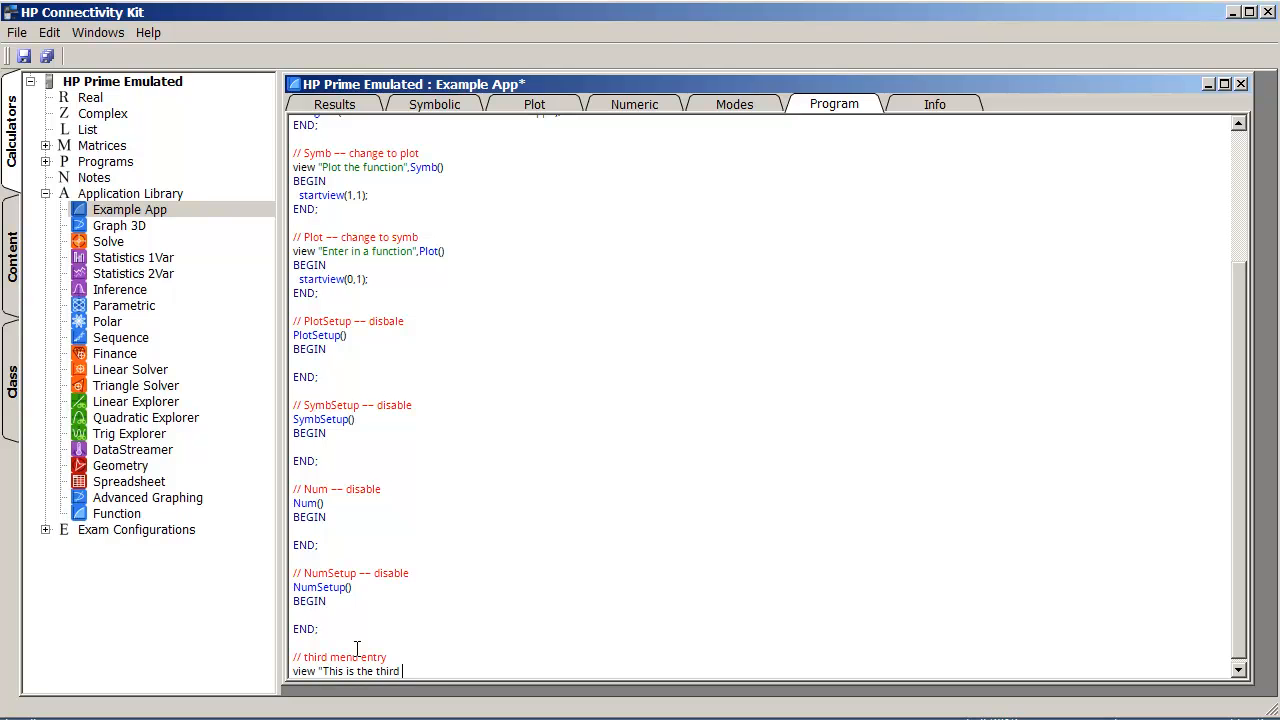
pyautogui.write('option".')
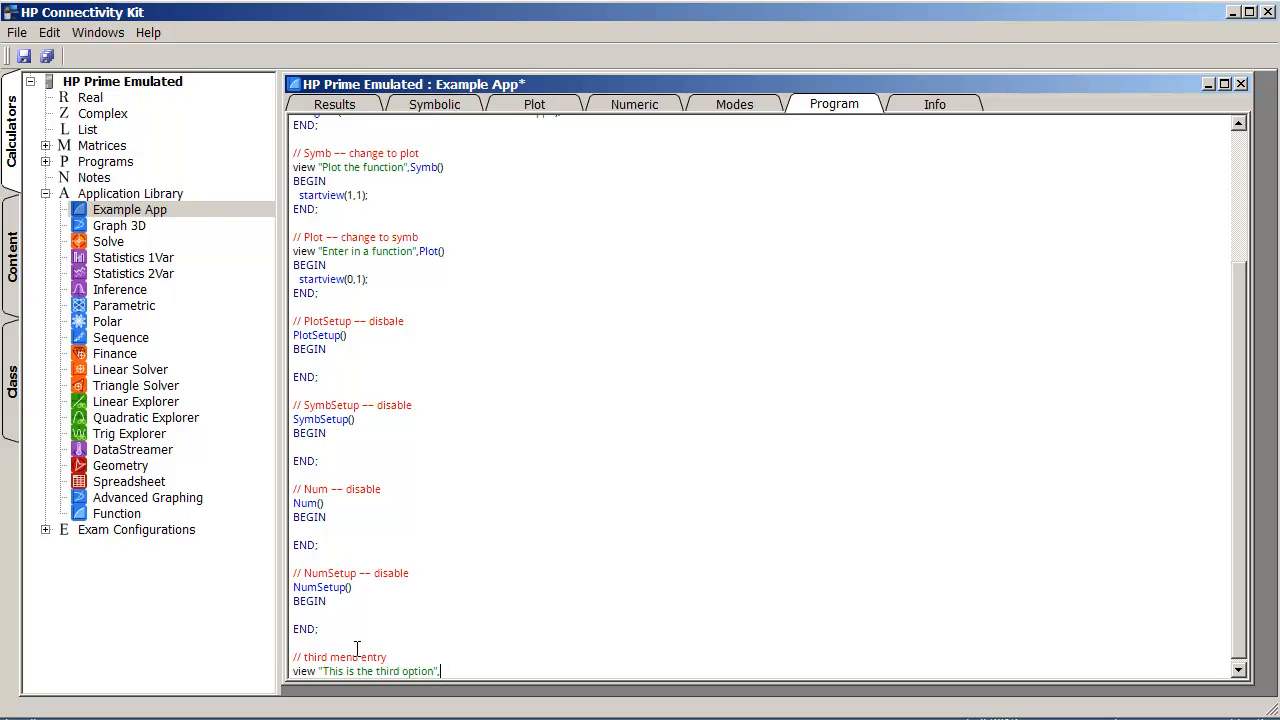
# Step: Define egThirdOption() with the body msgbox("You picked option 3!")
pyautogui.write('e')
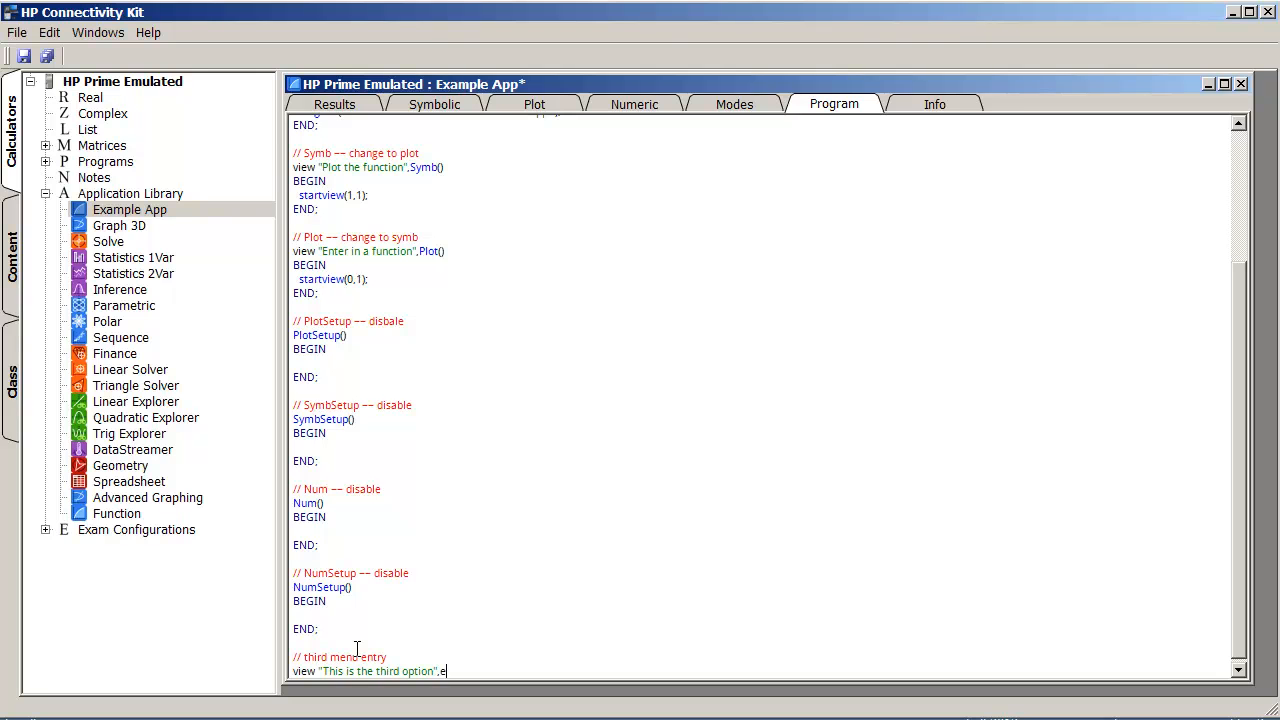
pyautogui.press('Backspace')
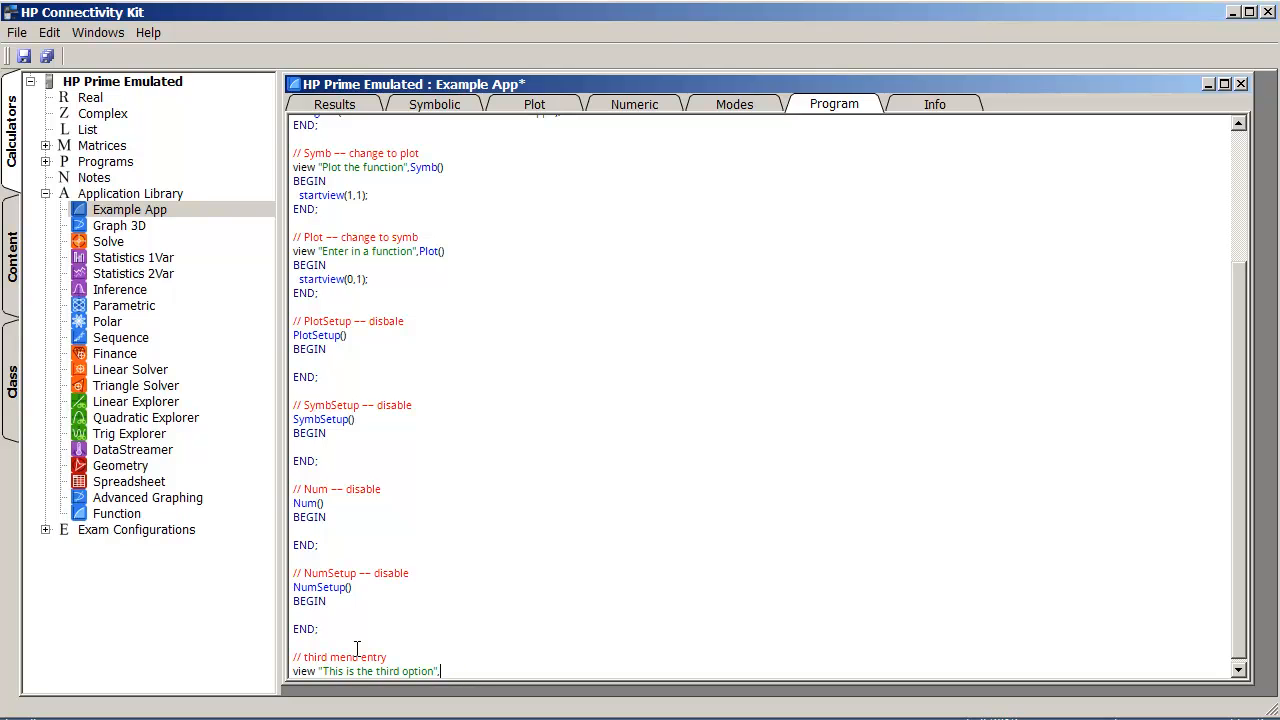
pyautogui.write('eg')
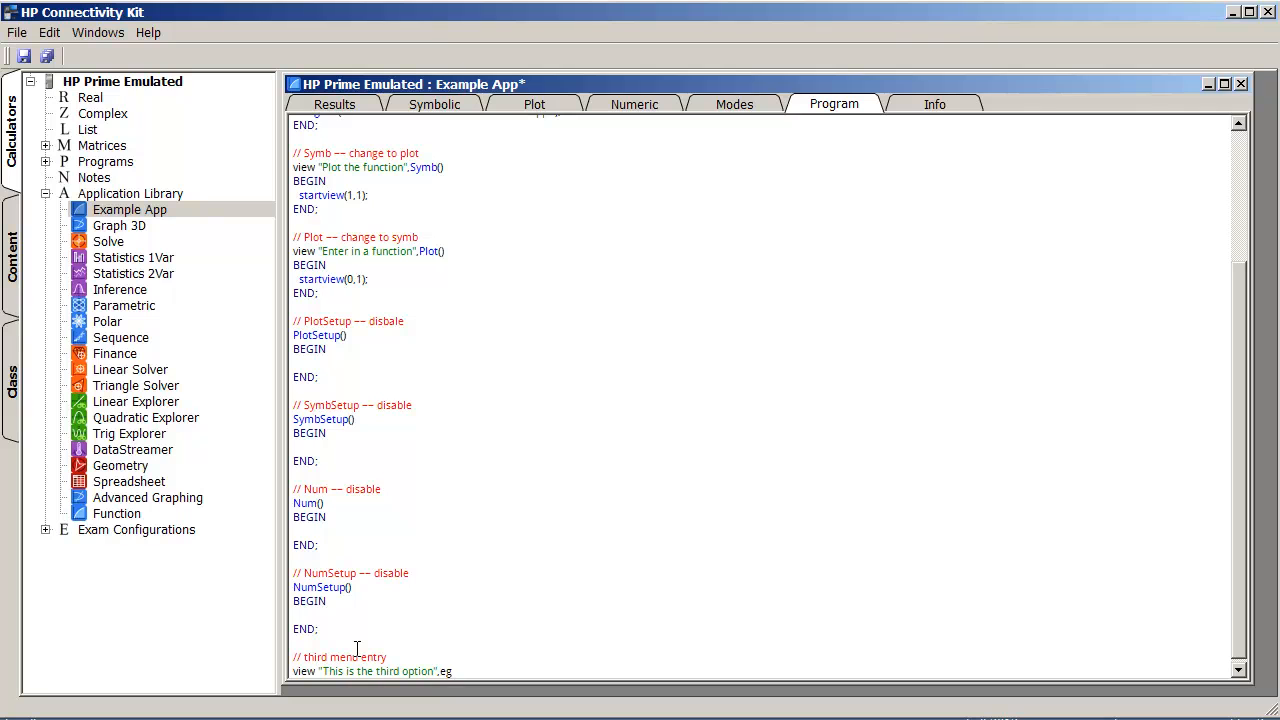
pyautogui.write('ThirdOption(')
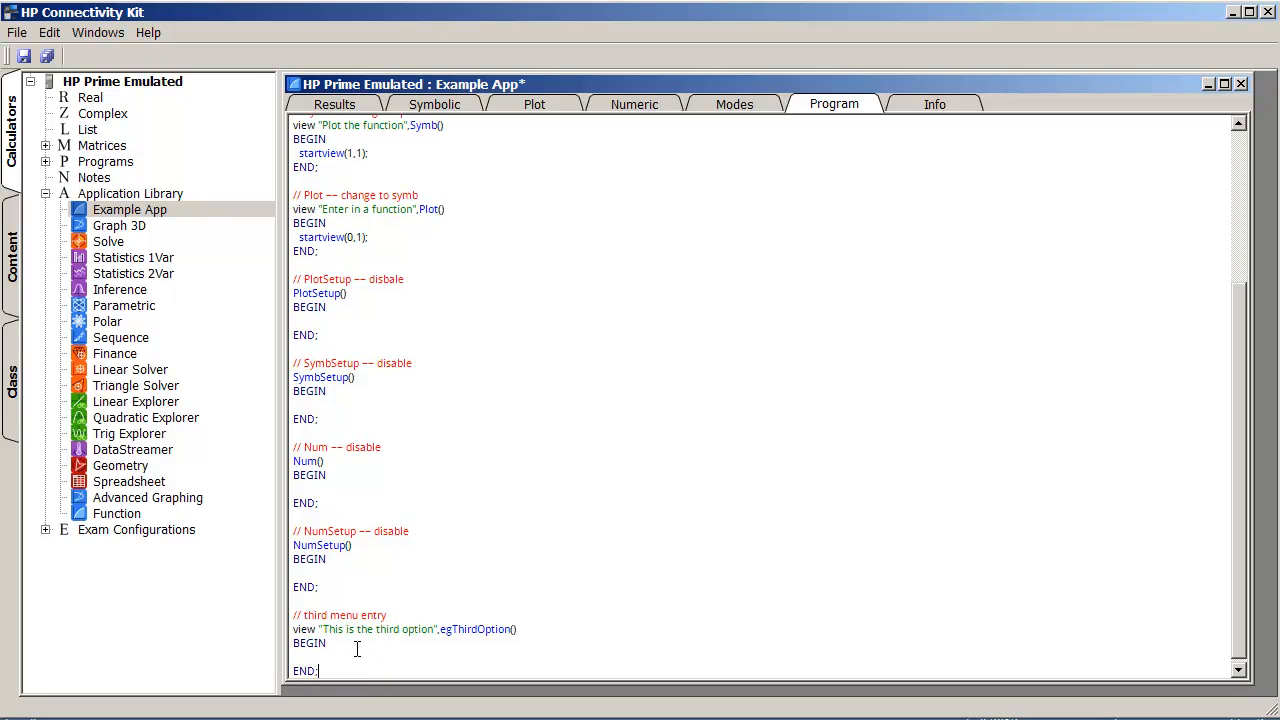
pyautogui.write('msg')
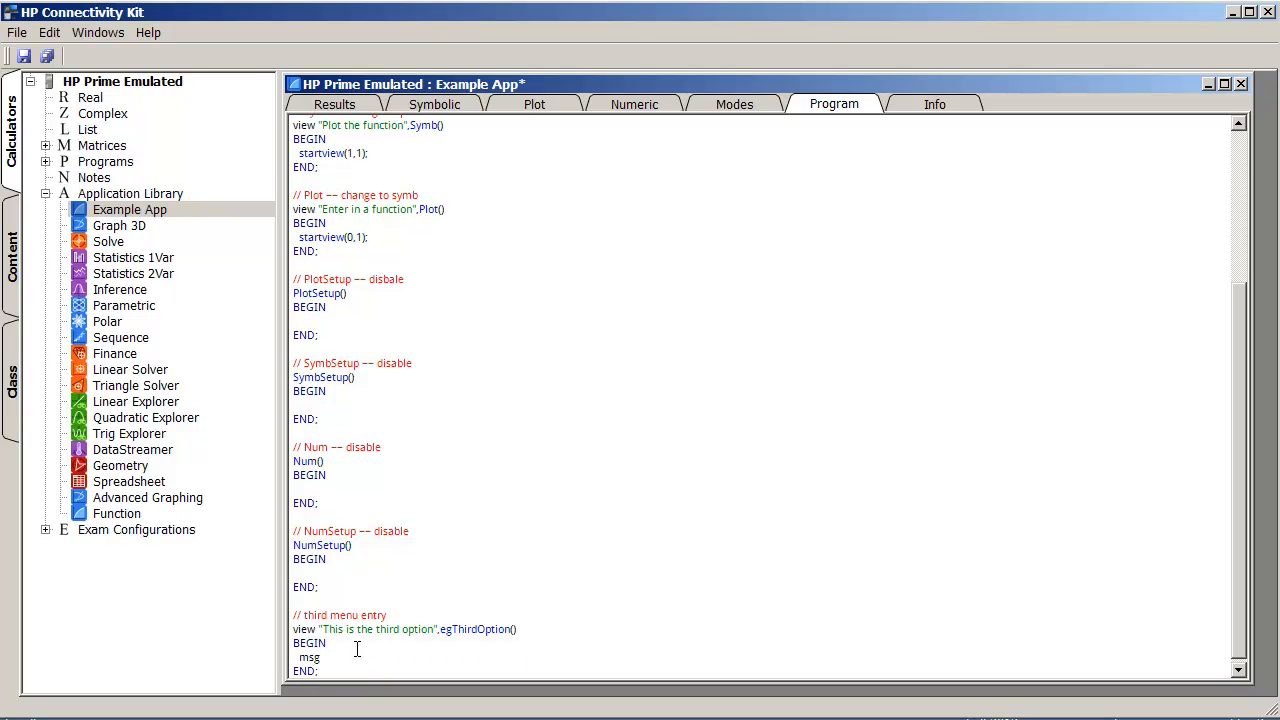
pyautogui.write('box("yo')
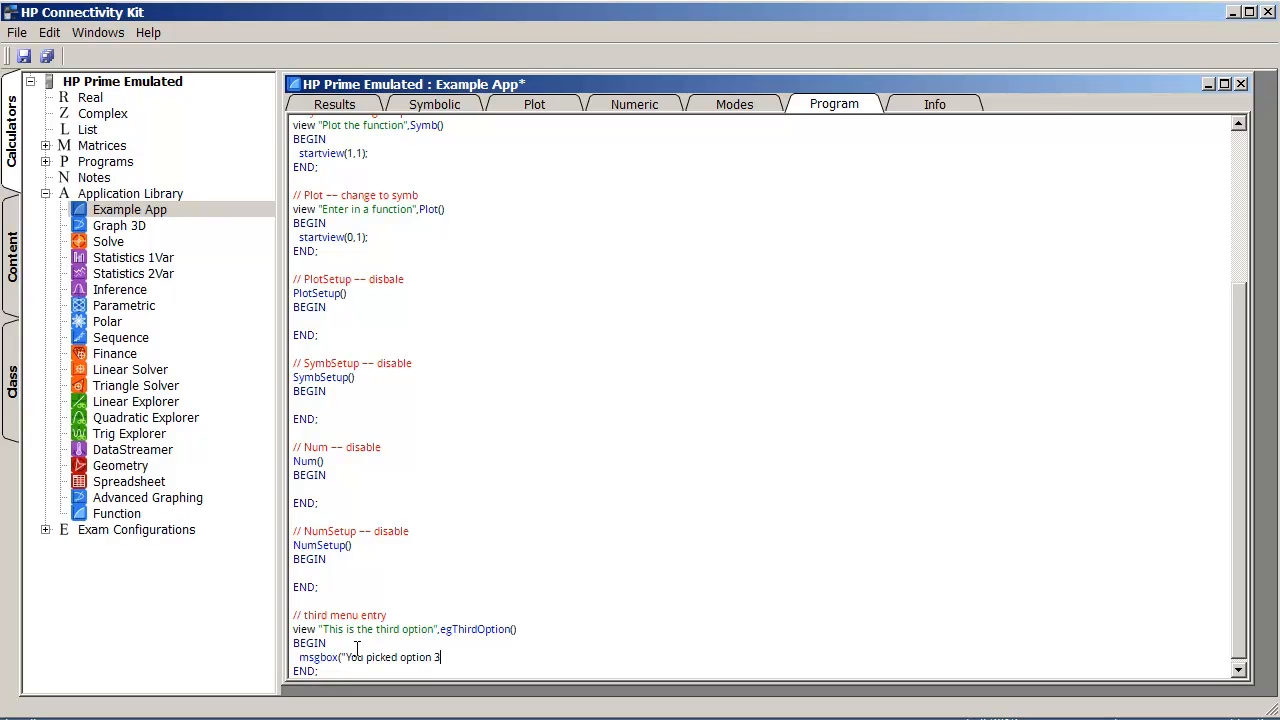
pyautogui.write('!");')
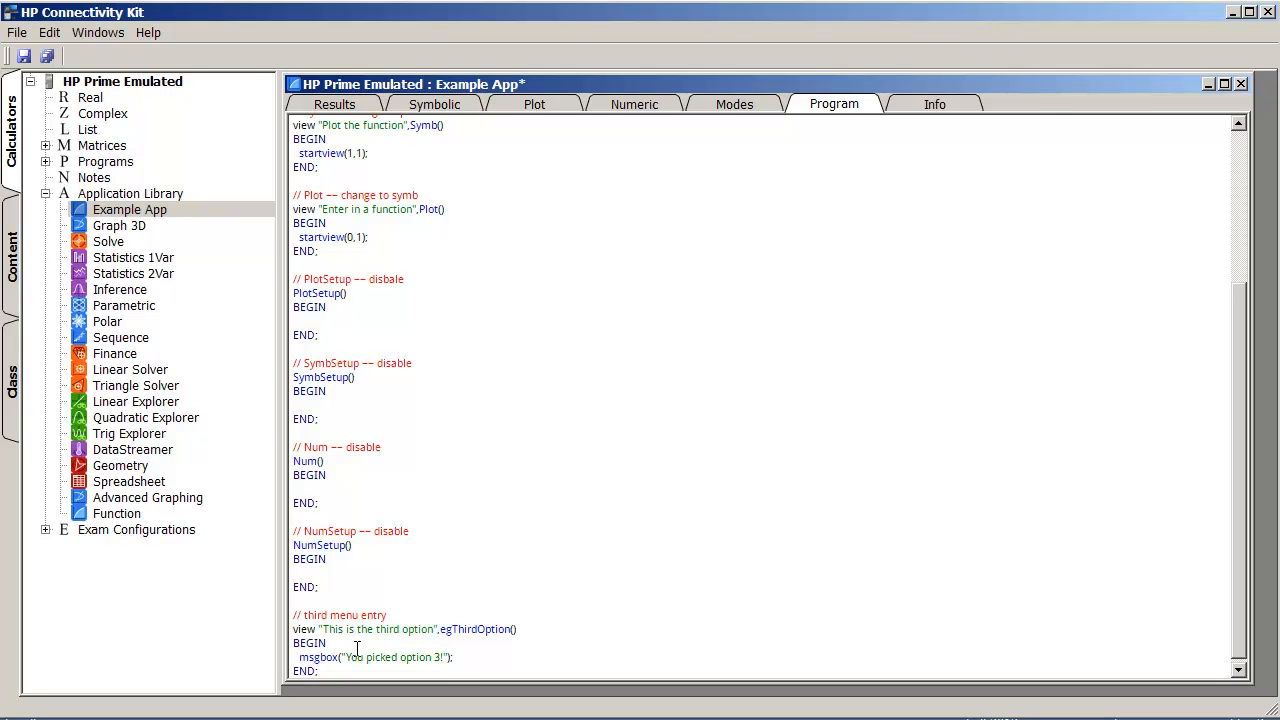
pyautogui.moveTo(455, 279)
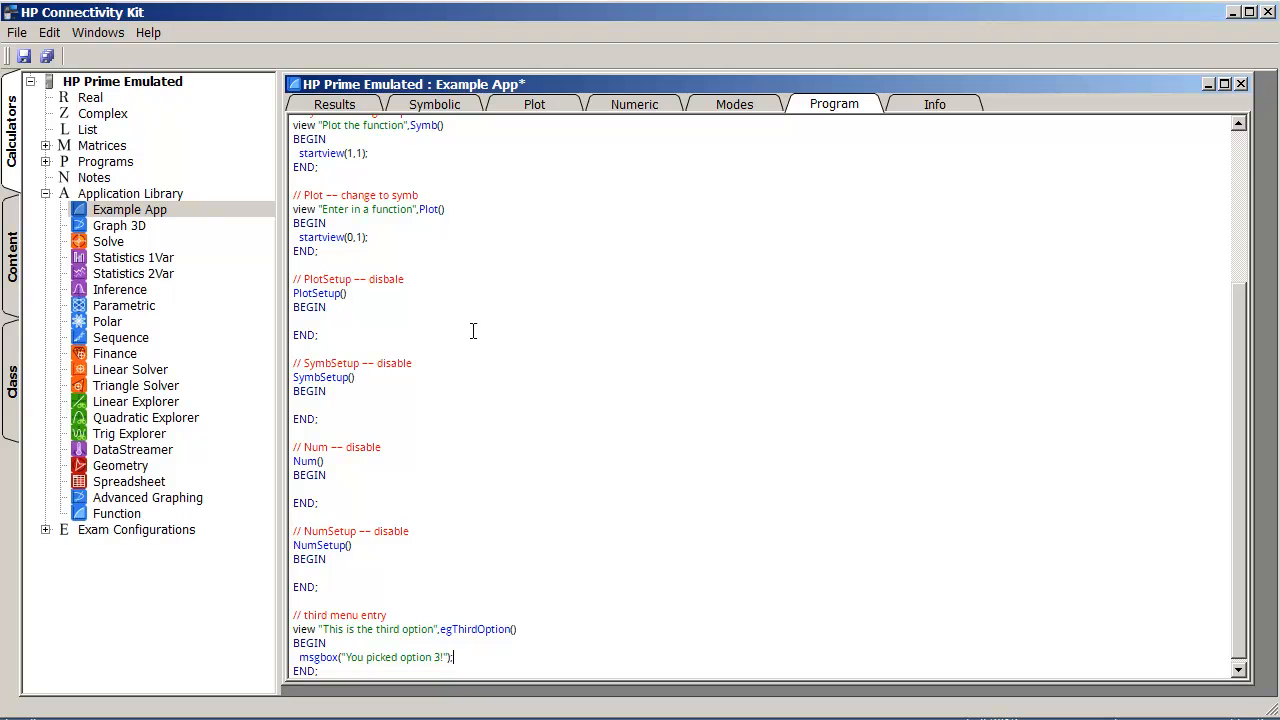
pyautogui.click(24, 56)
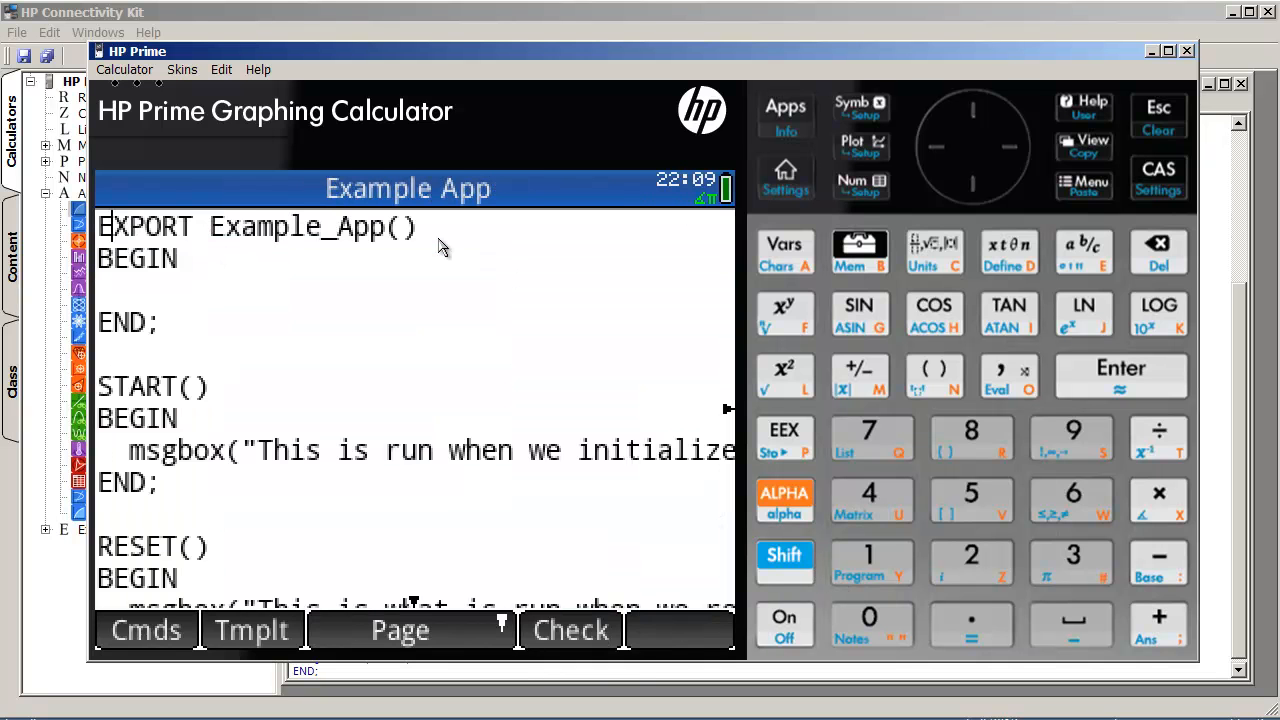
# Step: Run Check on Example App's program and dismiss the 'No errors in the program' message
pyautogui.scroll(-3)
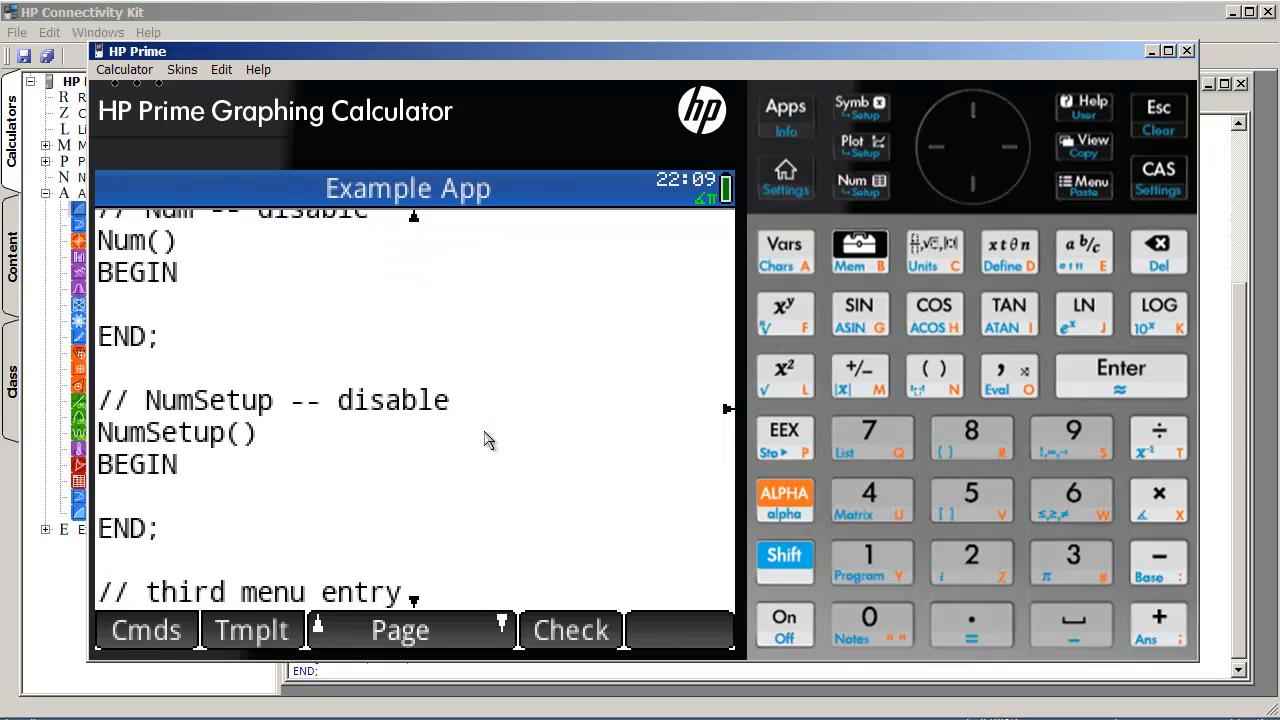
pyautogui.click(570, 630)
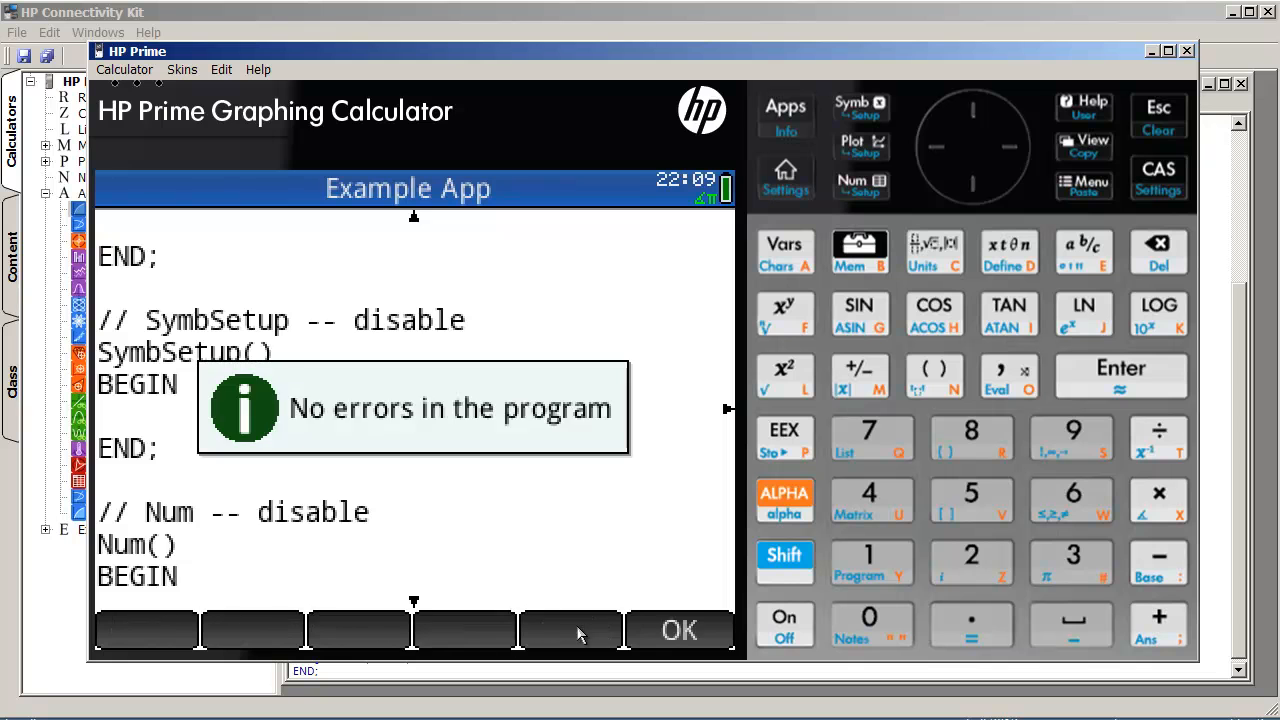
pyautogui.click(679, 629)
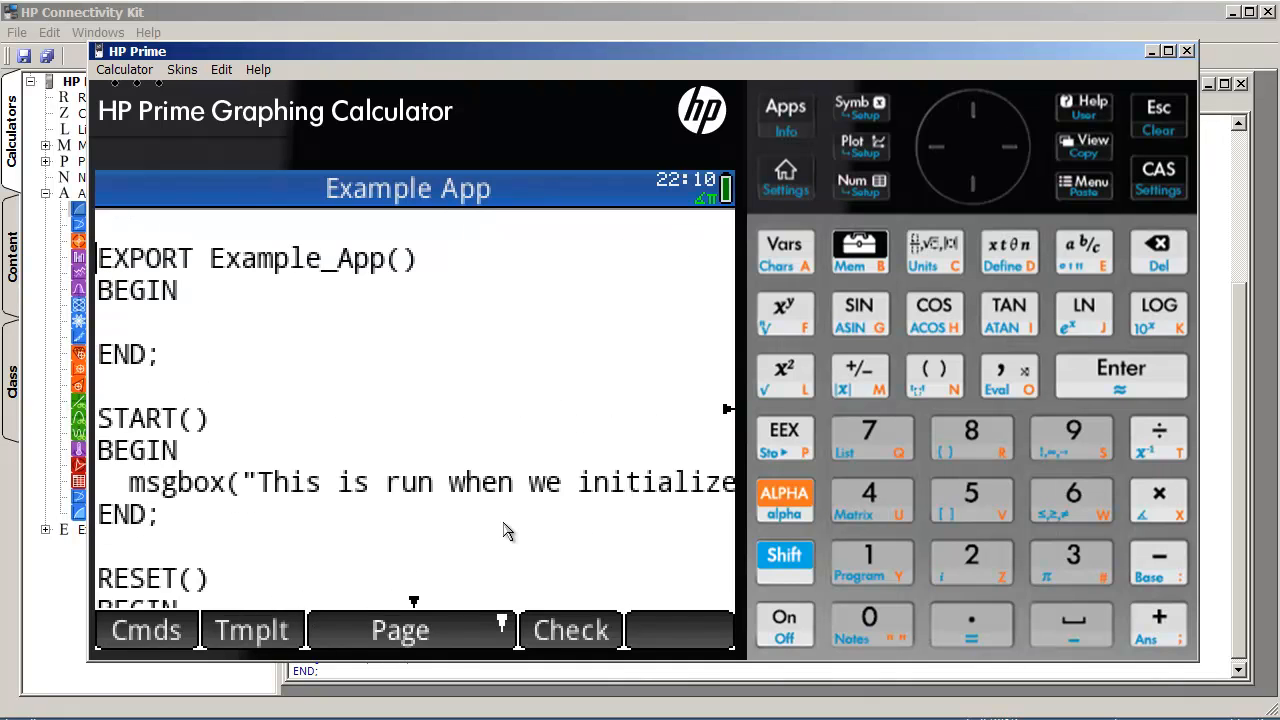
# Step: Add the forward declaration egThirdOption(); atop the source and open Symbolic view
pyautogui.write('eg')
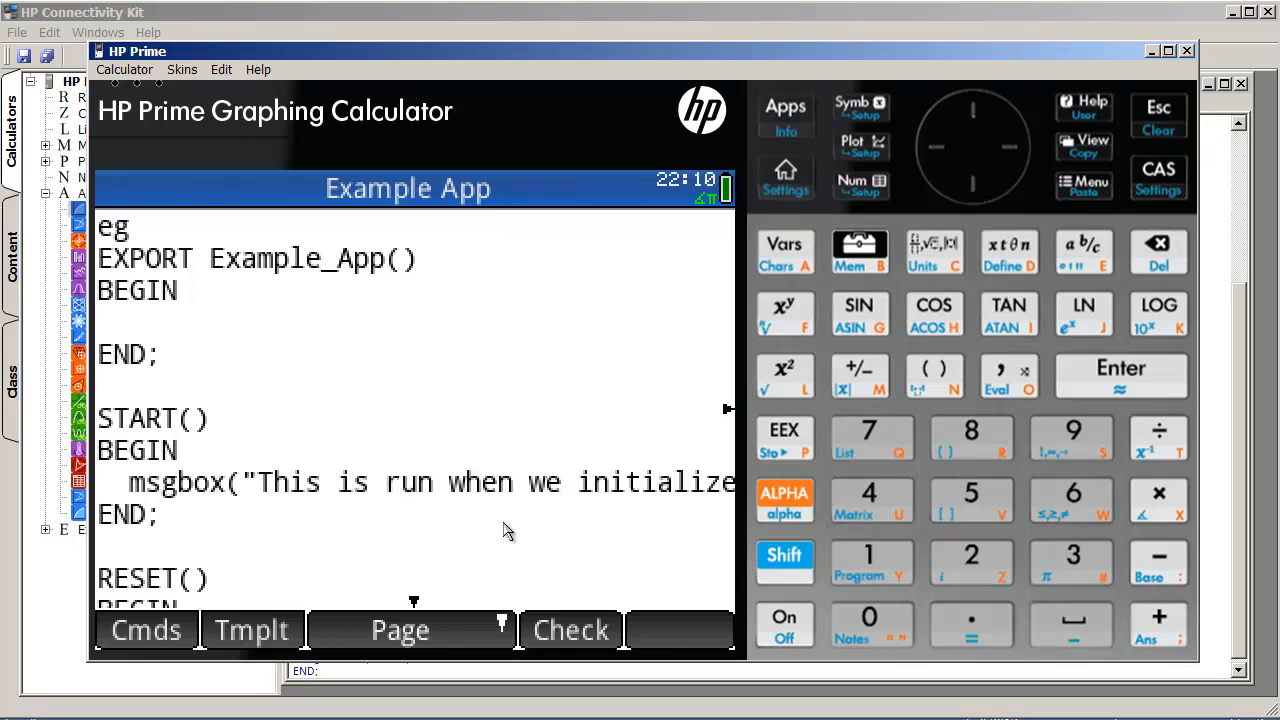
pyautogui.write('ThirdOption')
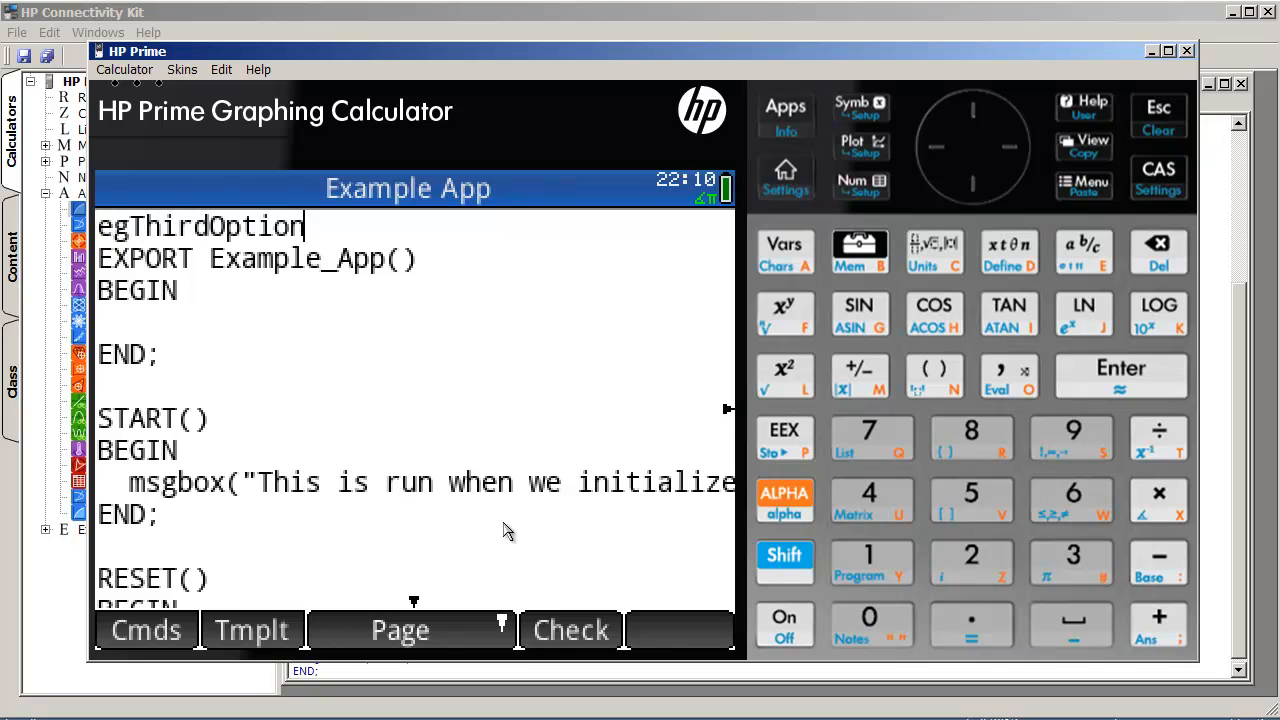
pyautogui.write('();')
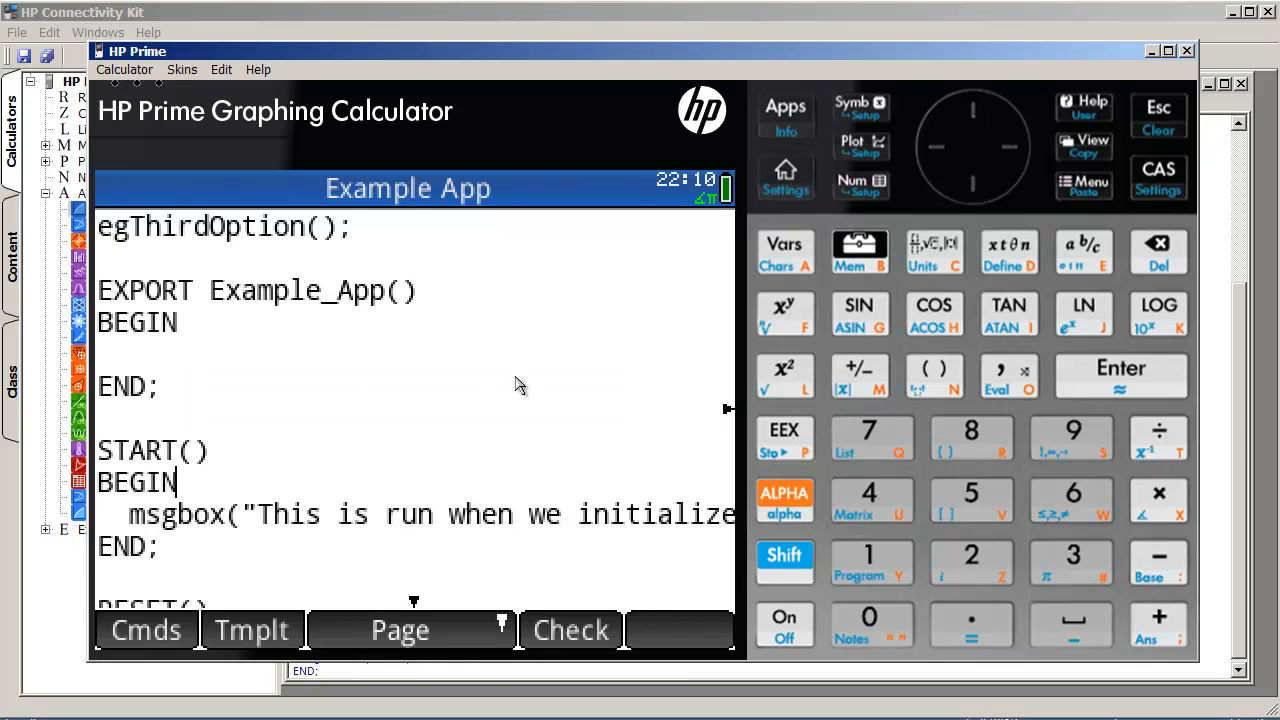
pyautogui.scroll(-3)
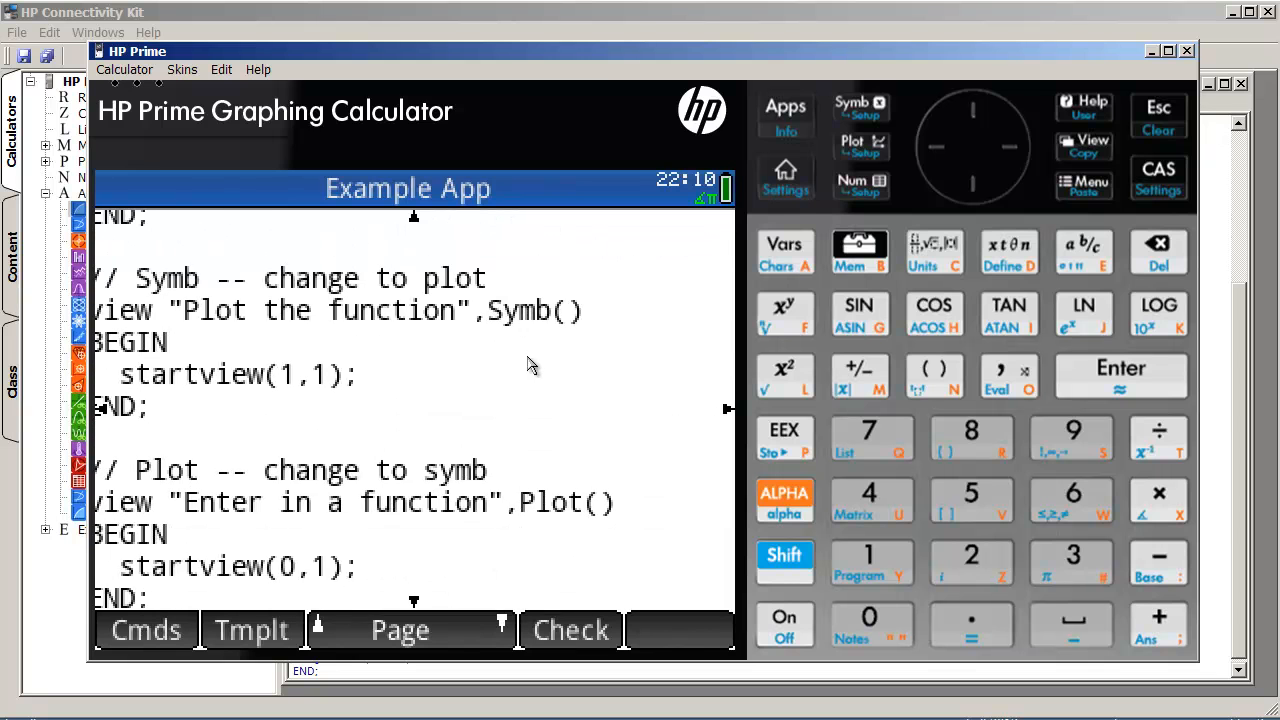
pyautogui.scroll(3)
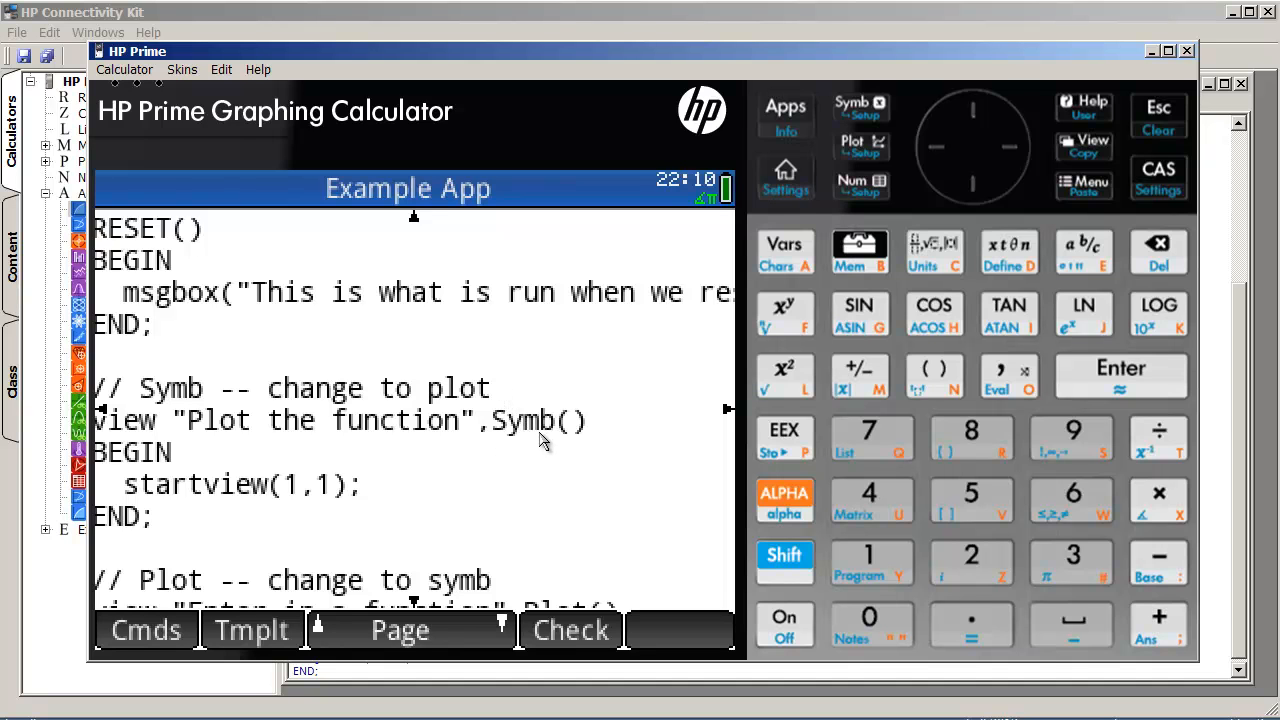
pyautogui.moveTo(530, 445)
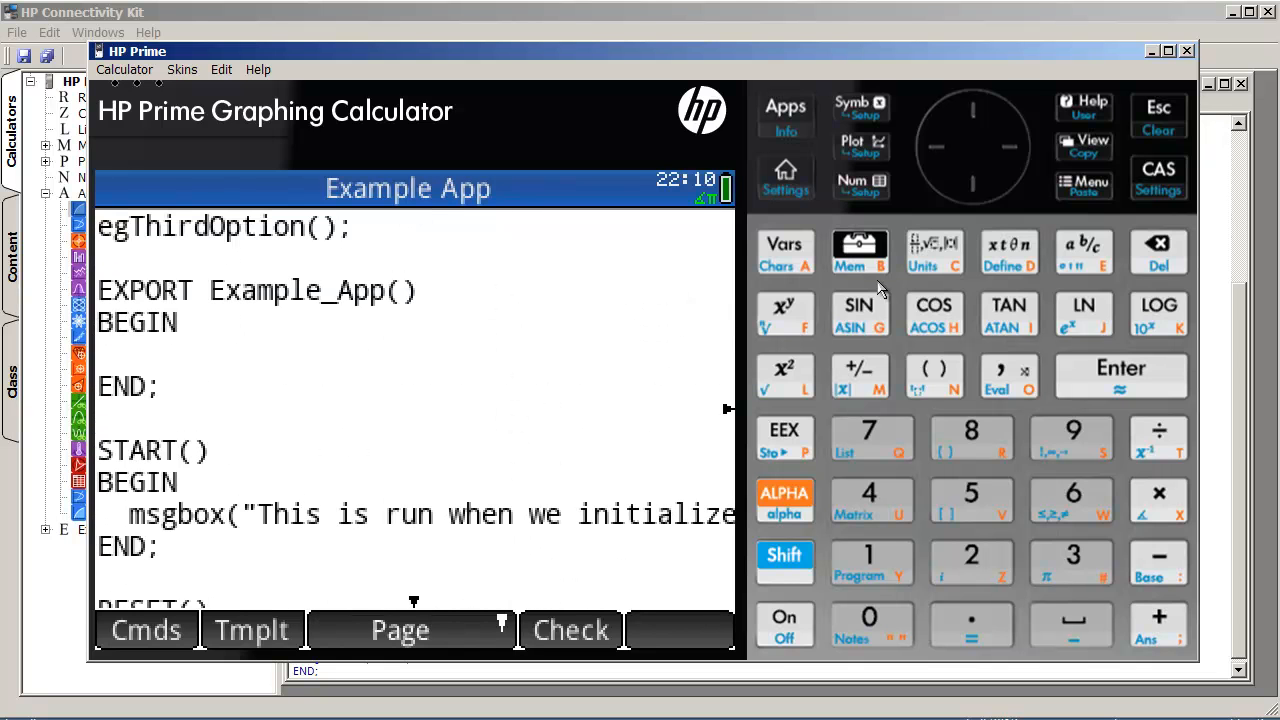
pyautogui.click(785, 107)
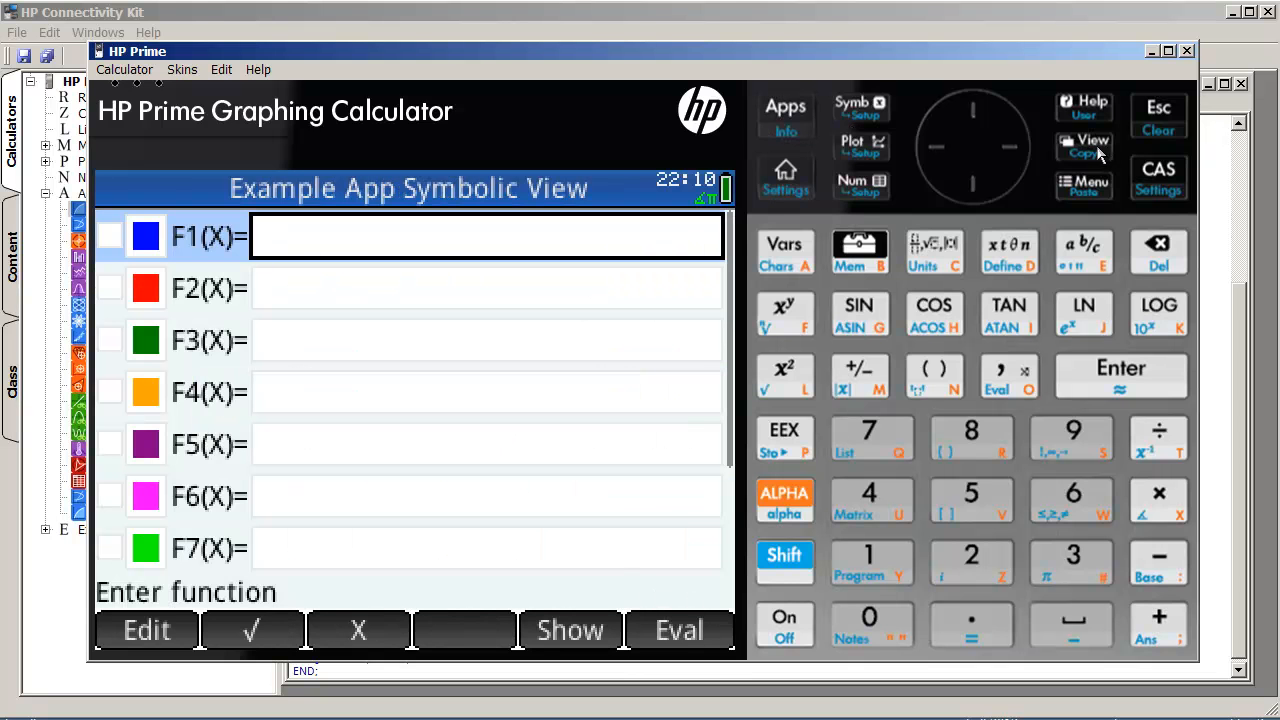
# Step: Run 'This is the third option' from the Views menu, then reopen the Views list
pyautogui.click(1083, 147)
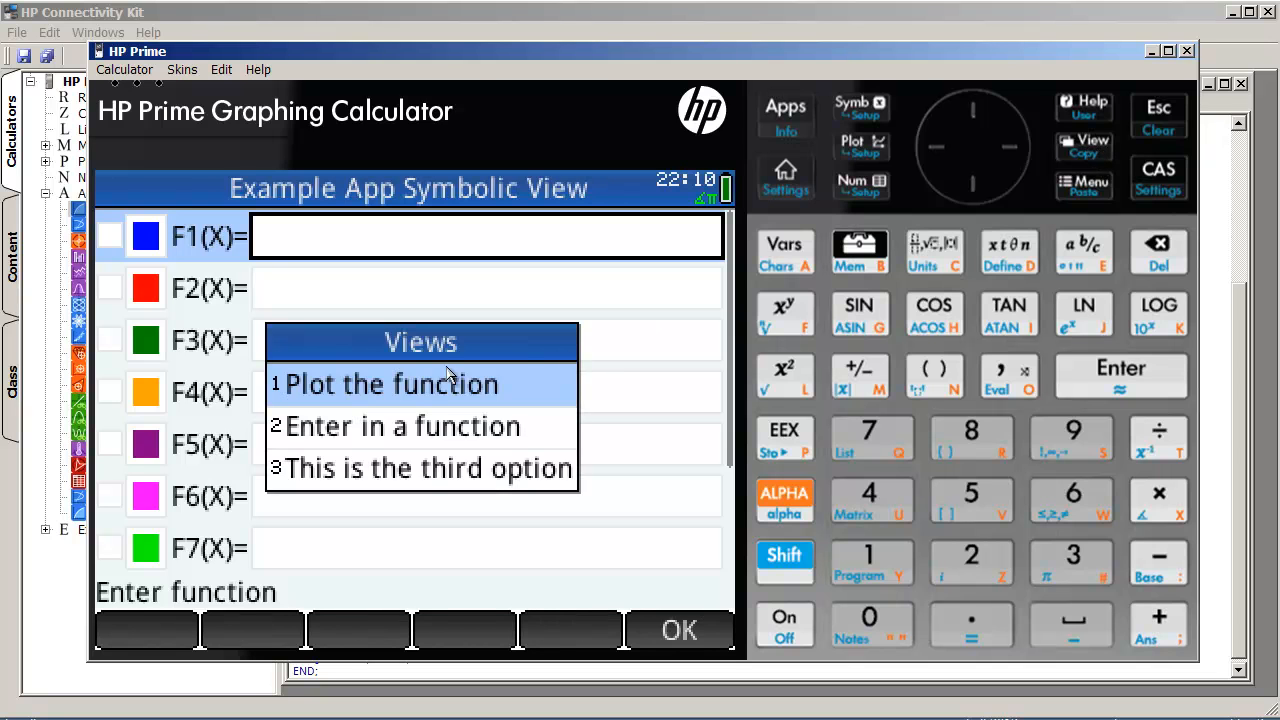
pyautogui.moveTo(435, 470)
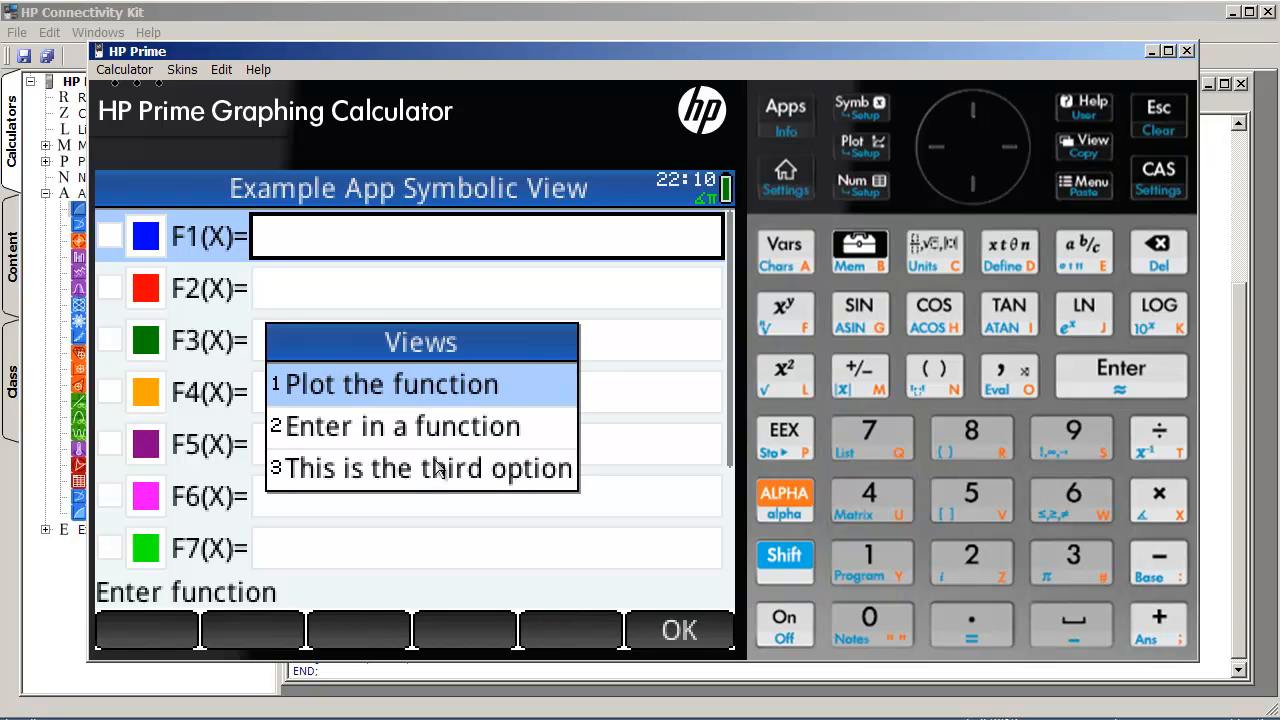
pyautogui.click(428, 468)
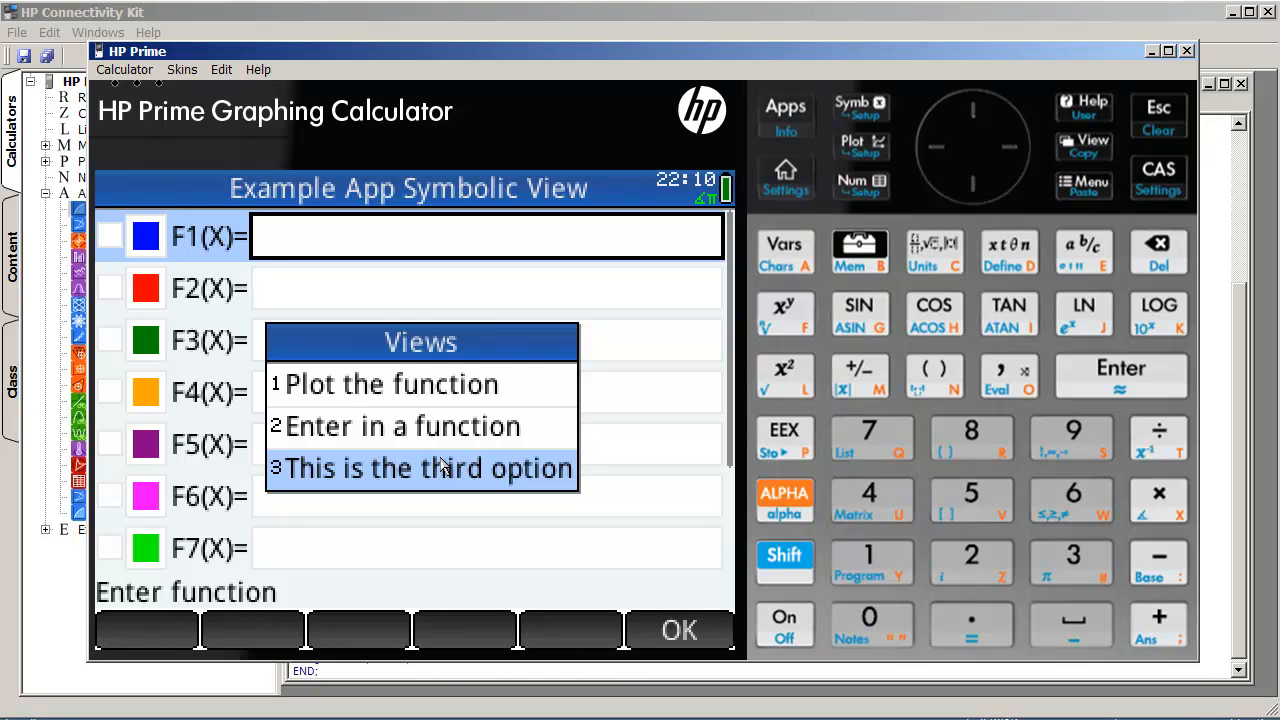
pyautogui.click(428, 468)
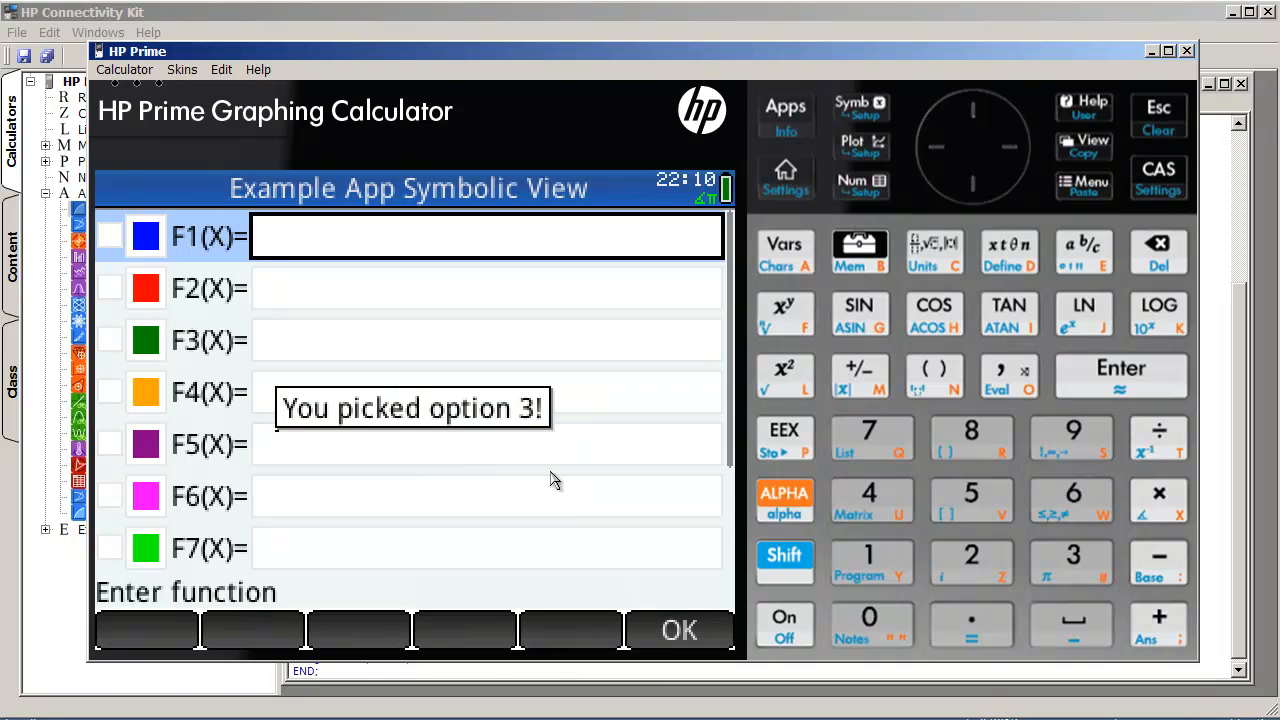
pyautogui.moveTo(633, 542)
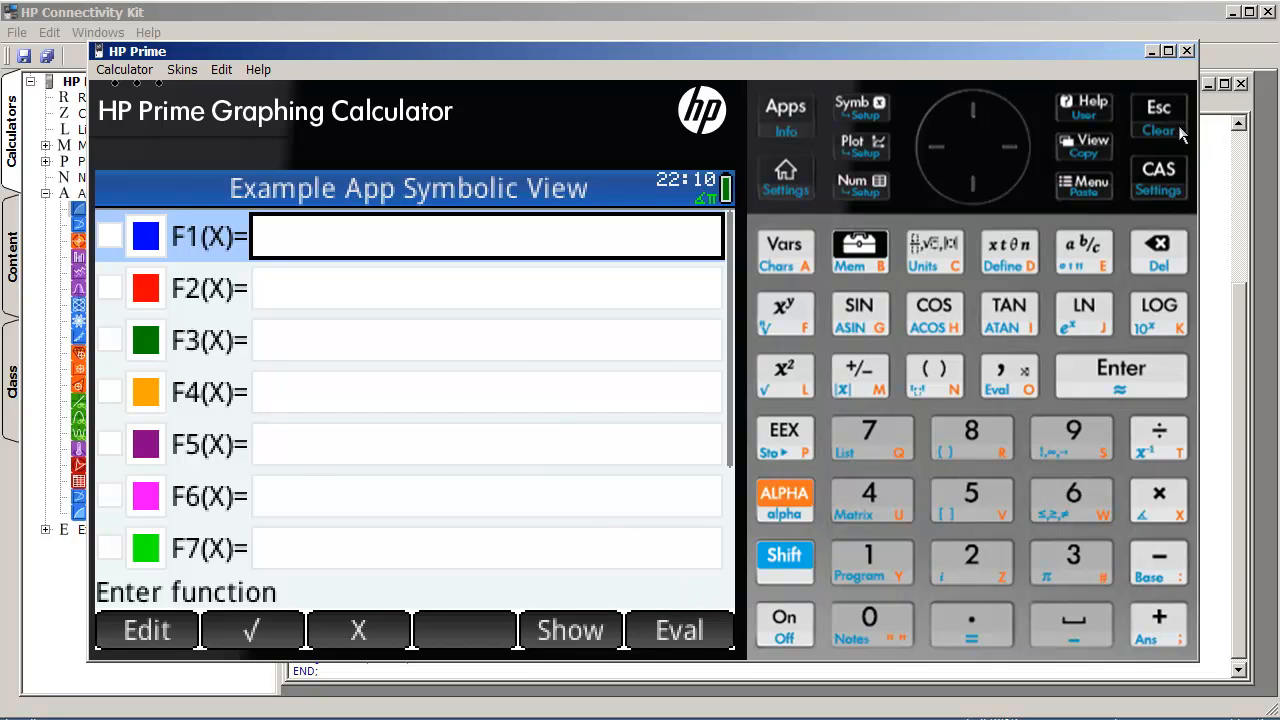
pyautogui.click(1083, 146)
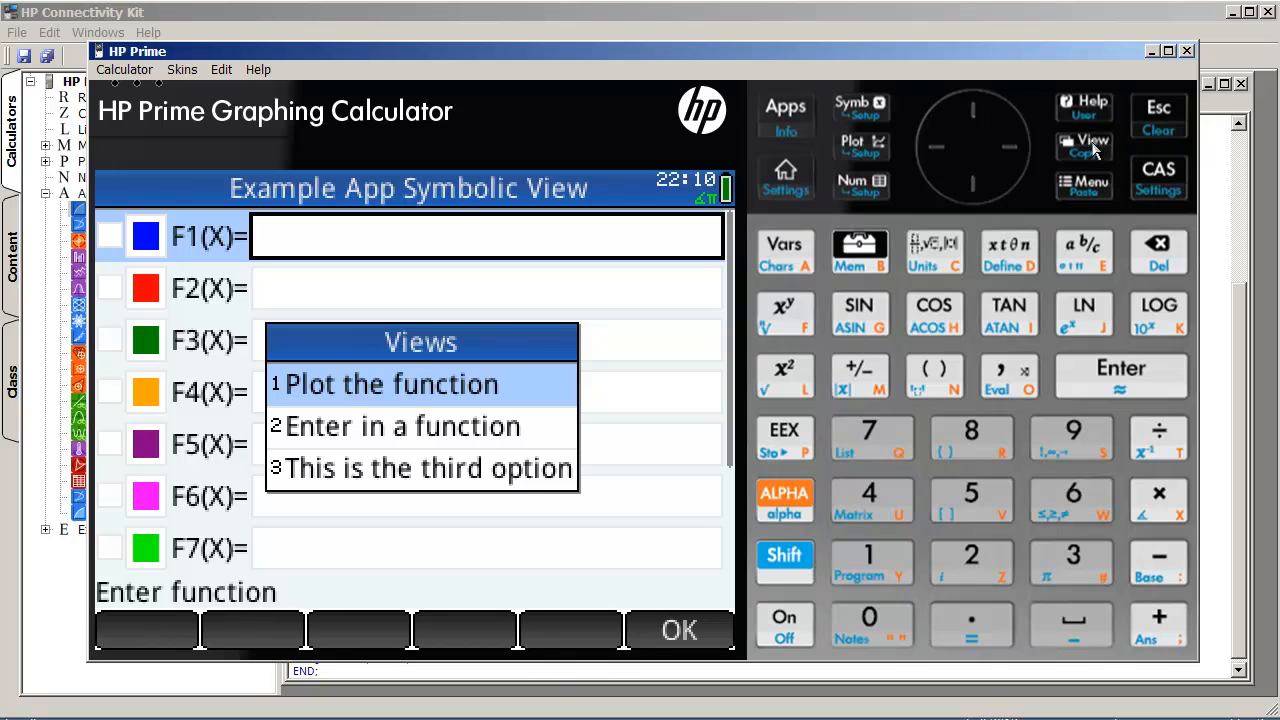
pyautogui.moveTo(1055, 160)
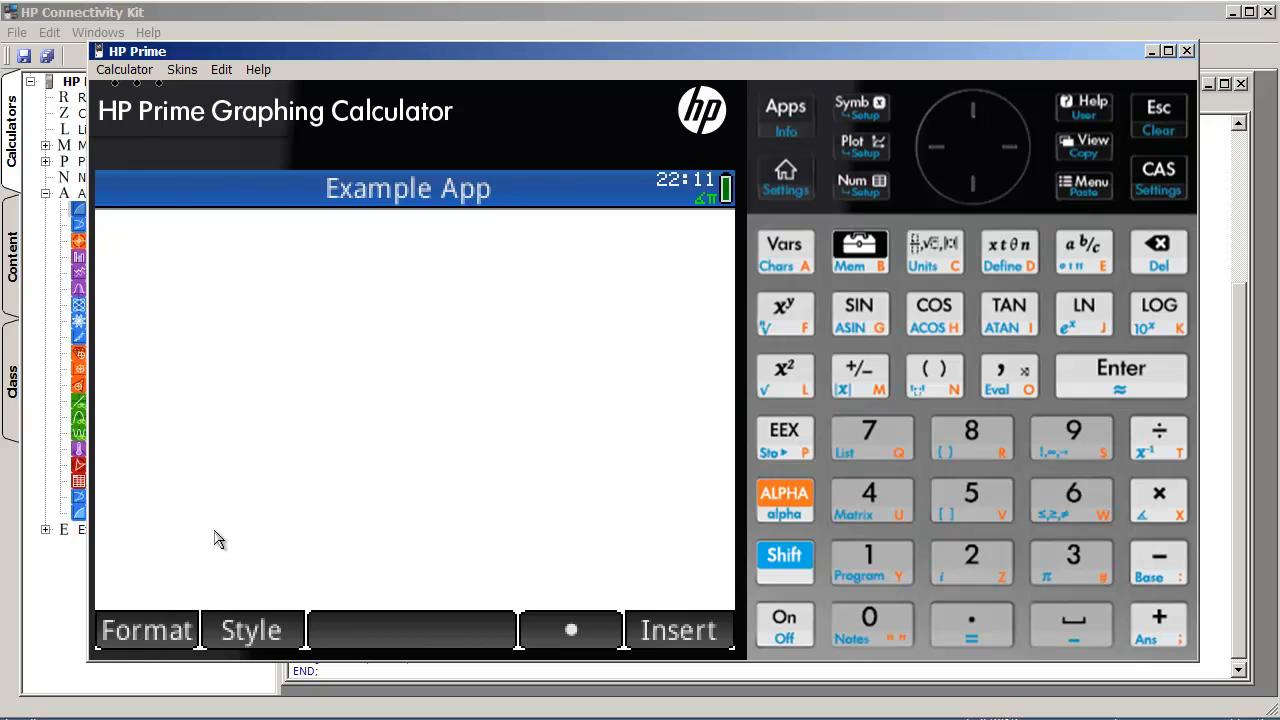
# Step: Enter 'This is an example app.' as the app's info note and close it
pyautogui.write('This is an e')
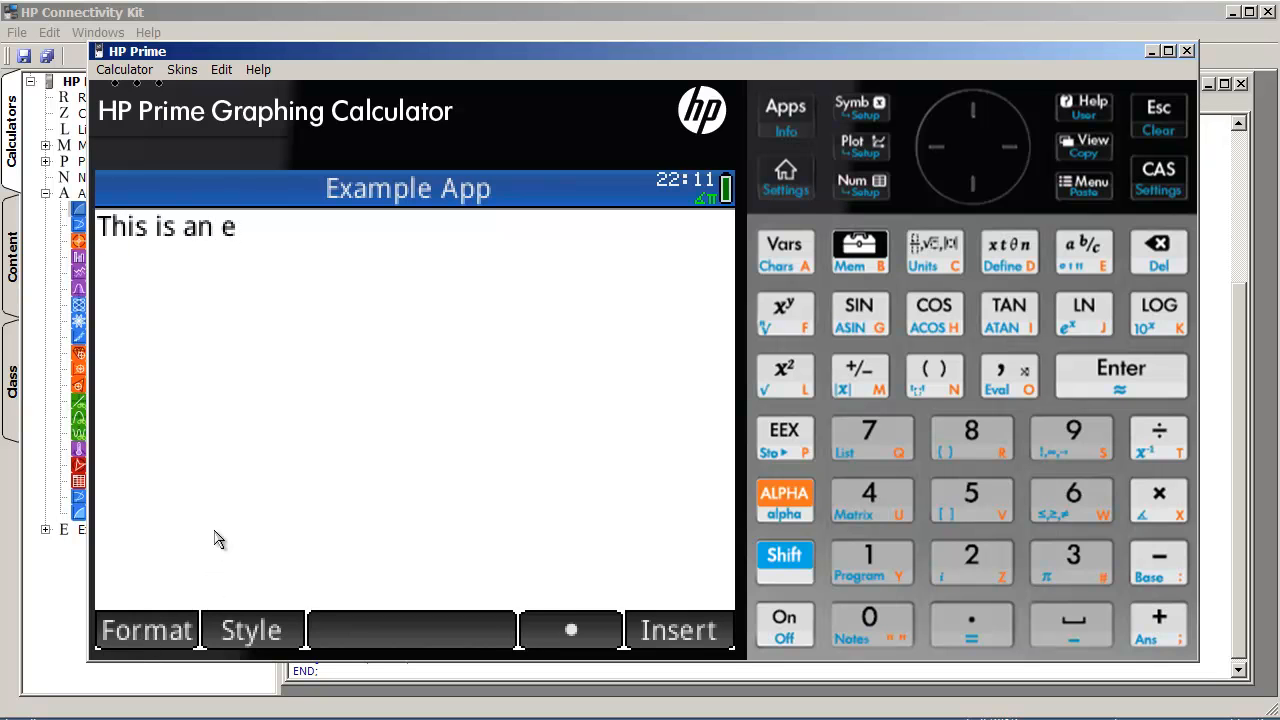
pyautogui.write('xample app.')
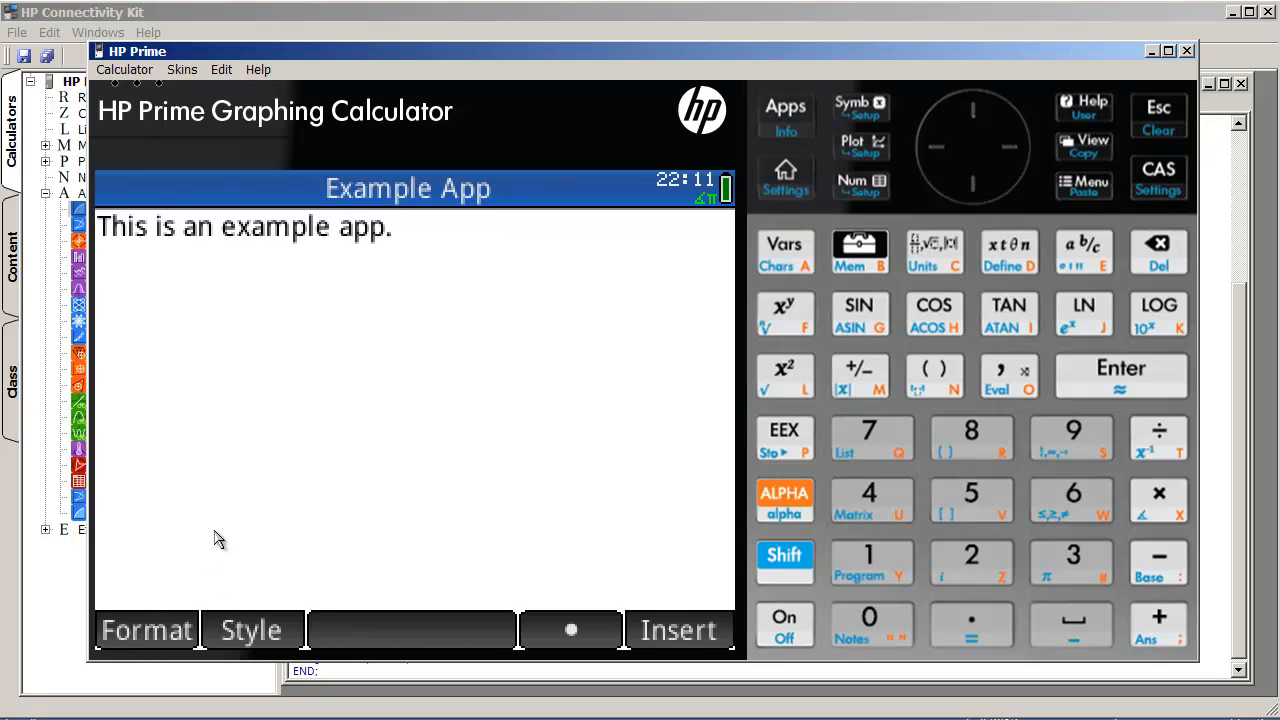
pyautogui.click(1158, 115)
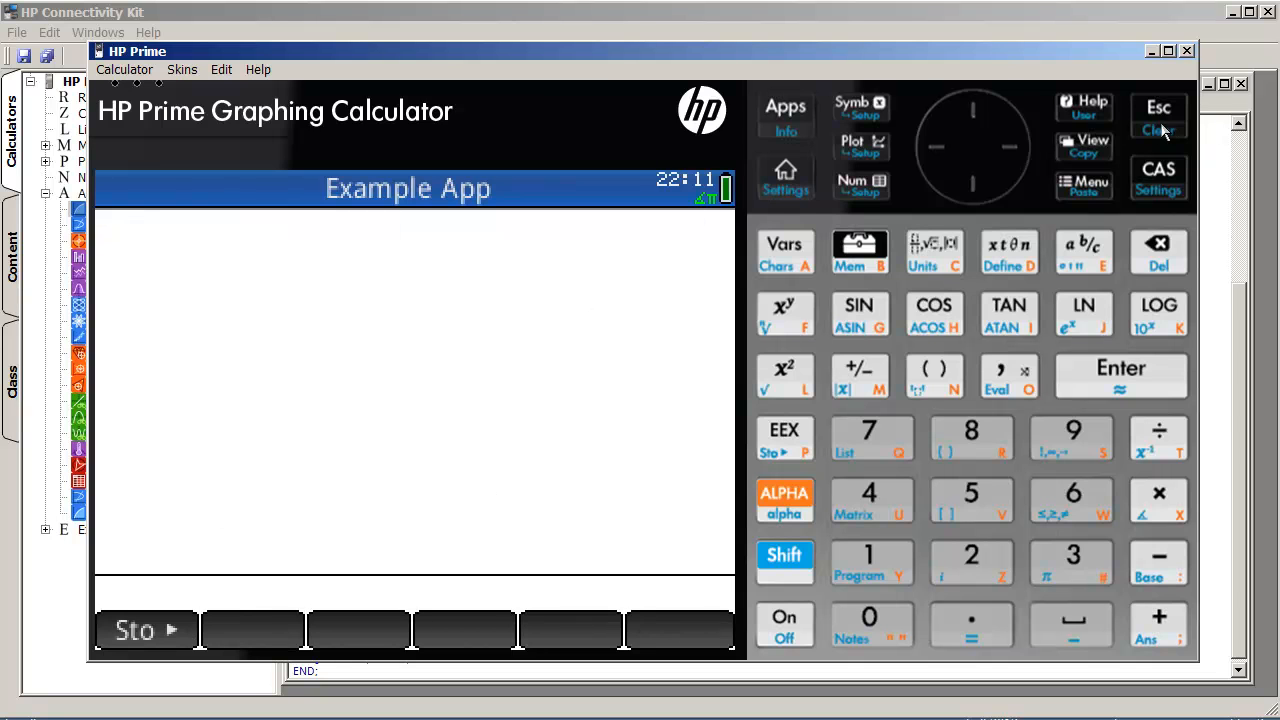
pyautogui.moveTo(1160, 108)
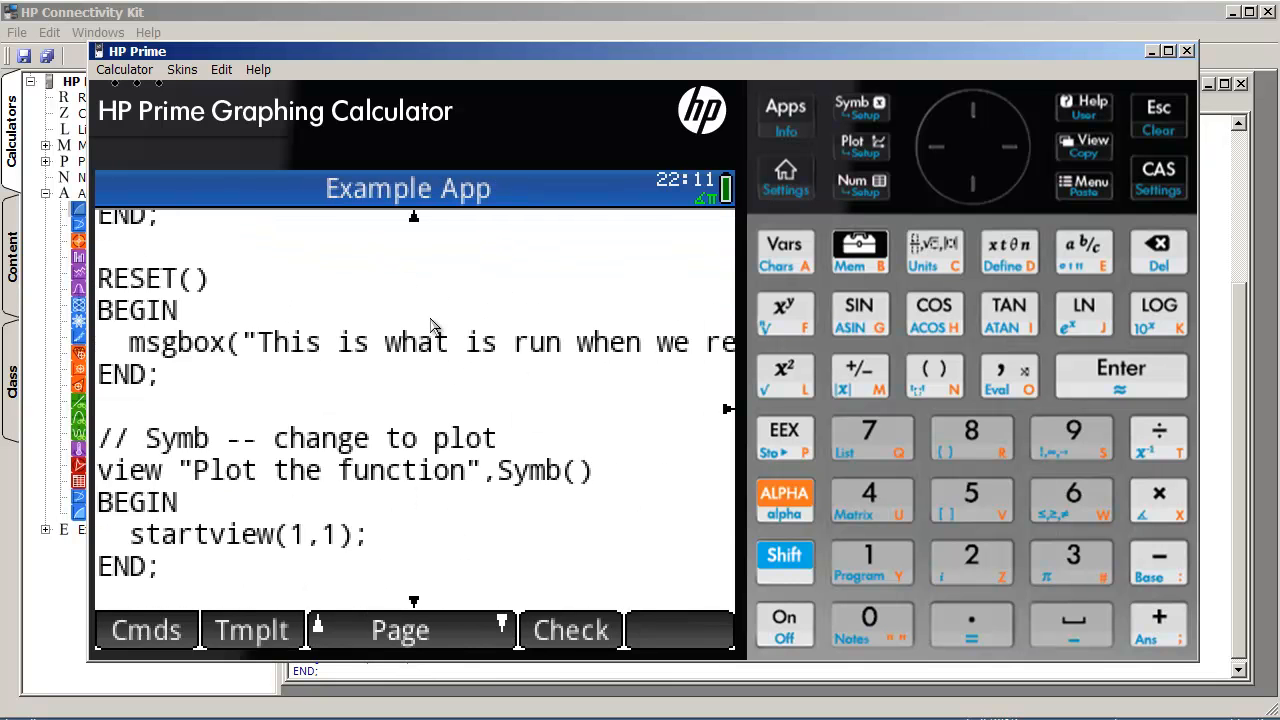
# Step: Add the line startview(6,1); after the msgbox call in START()
pyautogui.scroll(-3)
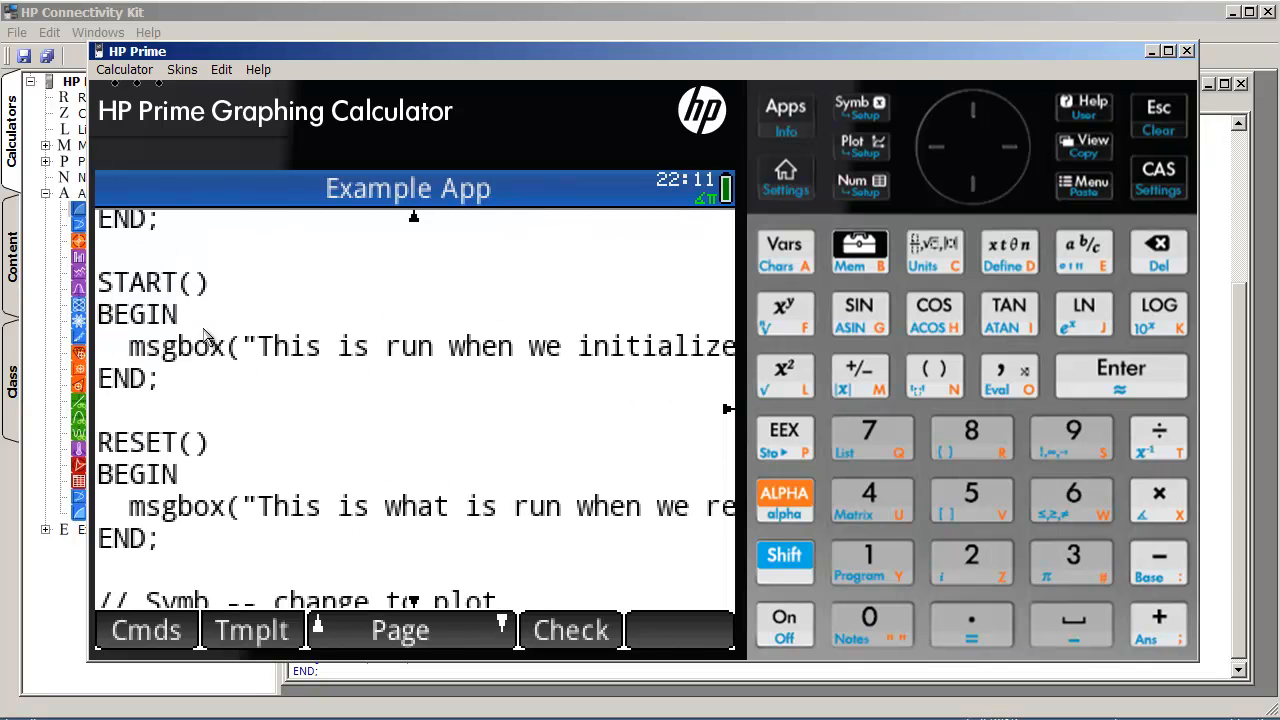
pyautogui.moveTo(427, 378)
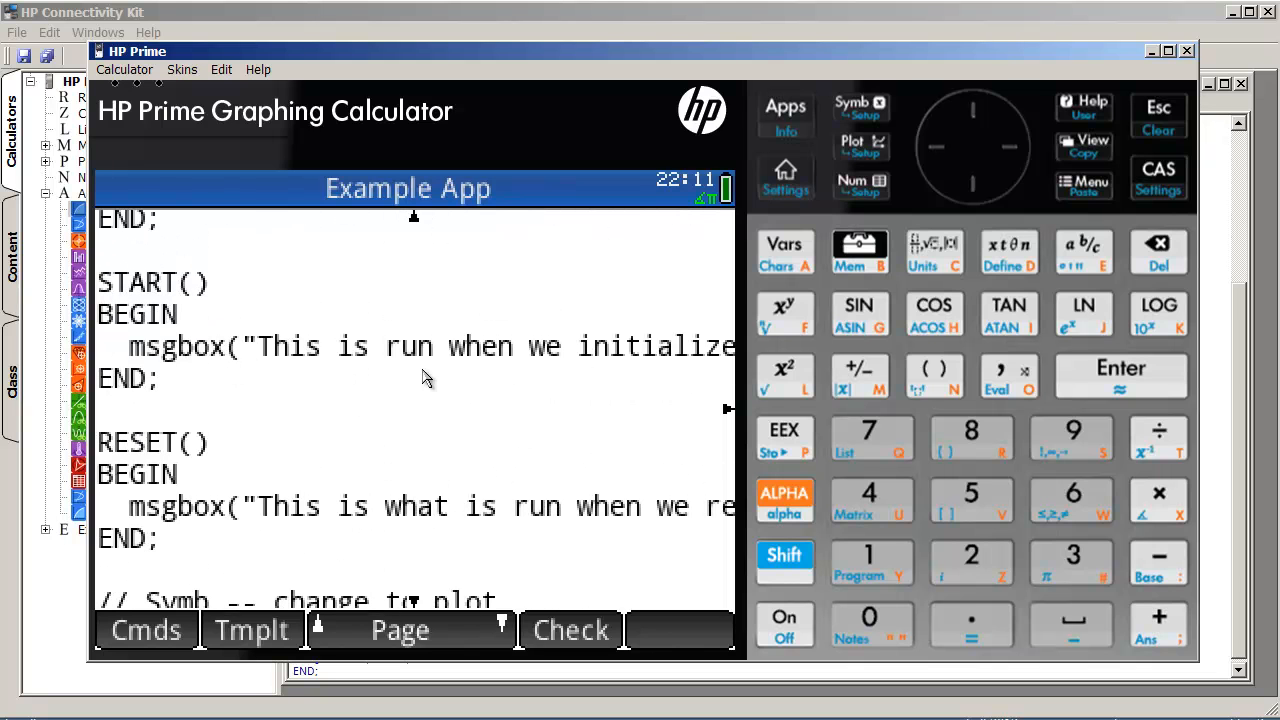
pyautogui.moveTo(385, 378)
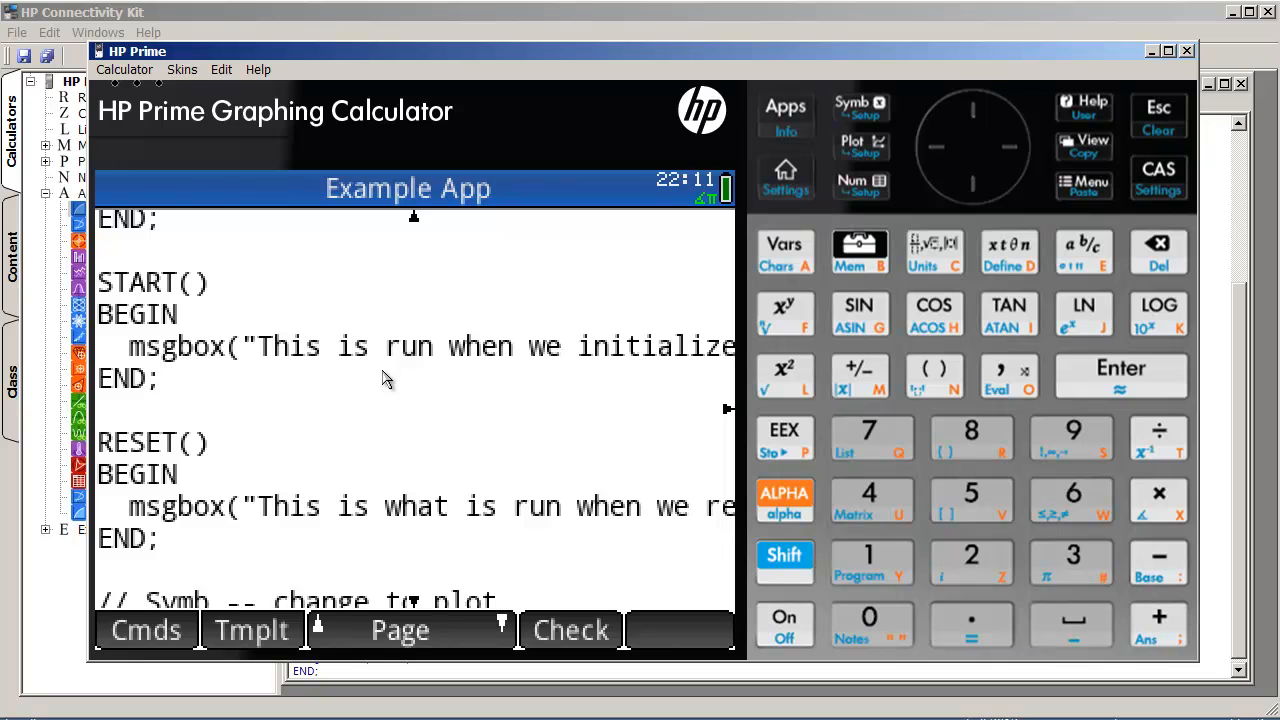
pyautogui.write('s')
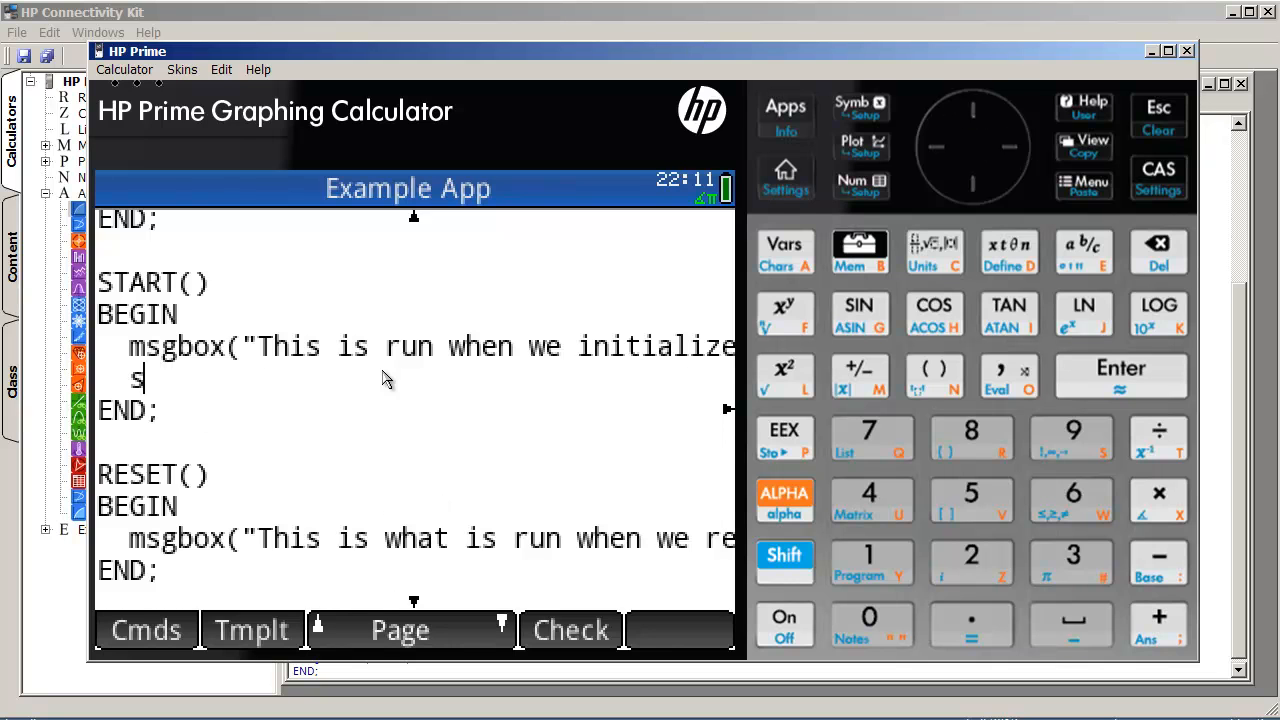
pyautogui.write('tartview(')
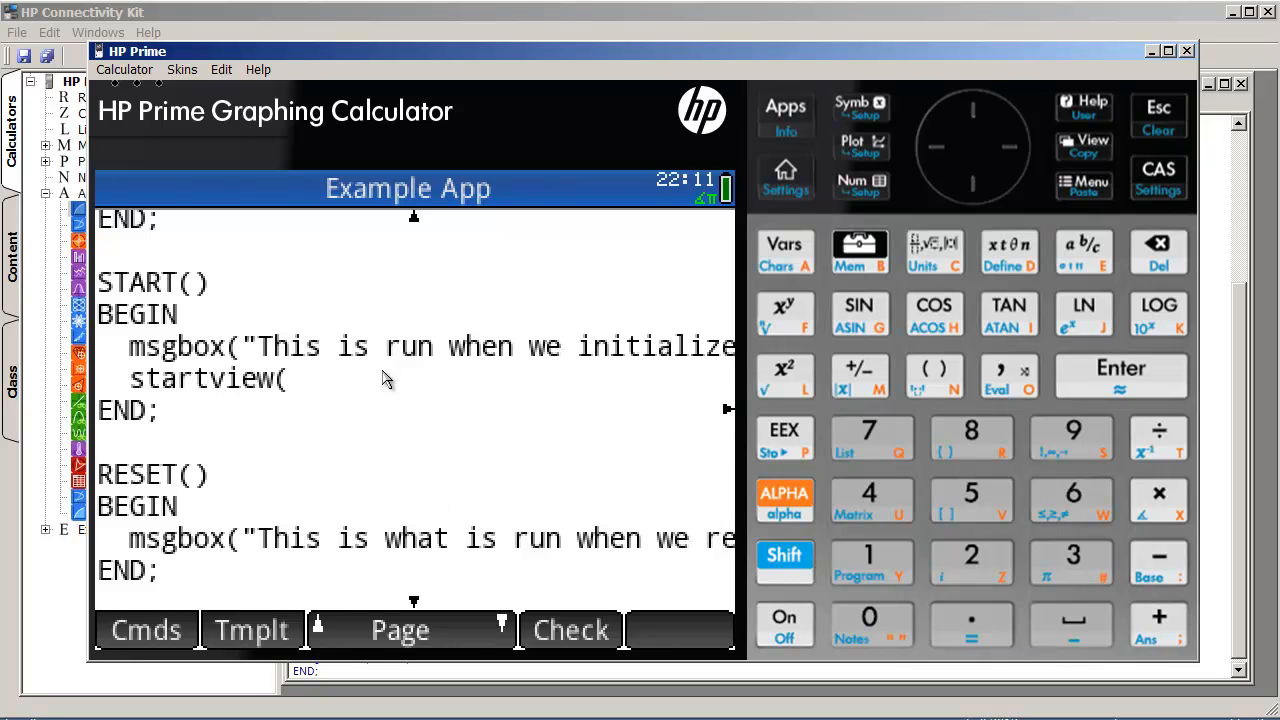
pyautogui.write('6,1);')
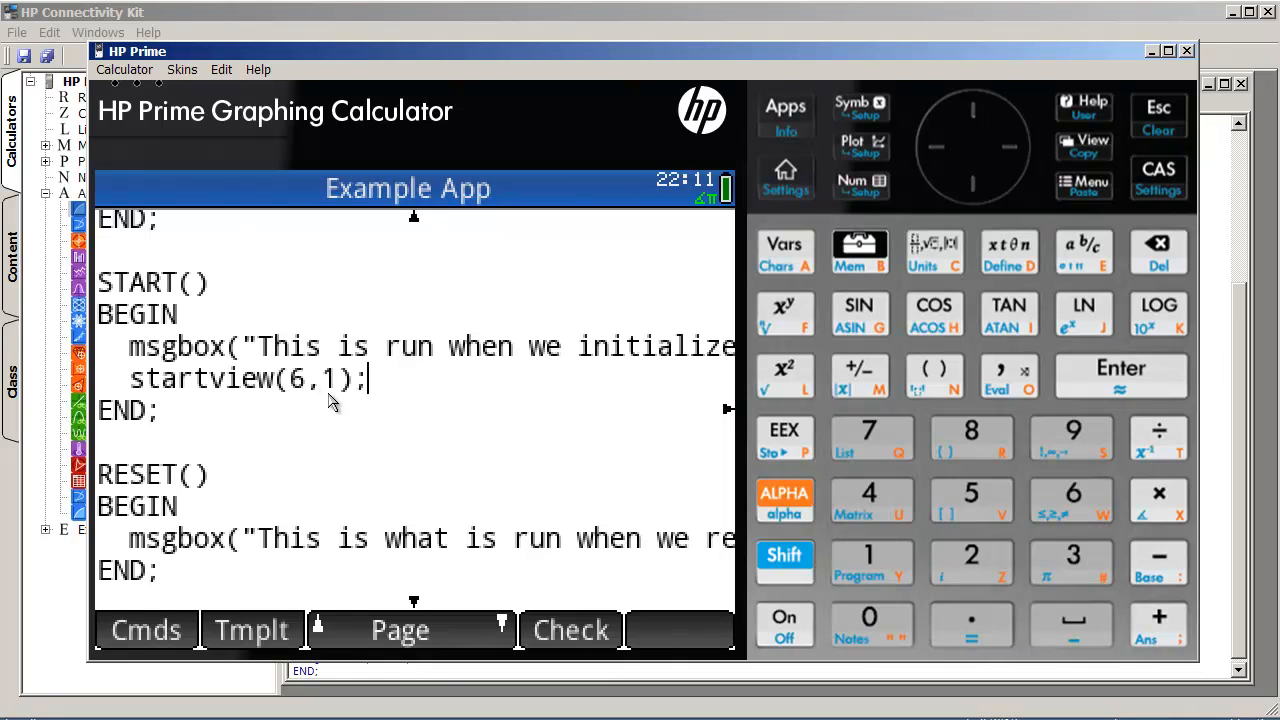
pyautogui.moveTo(567, 628)
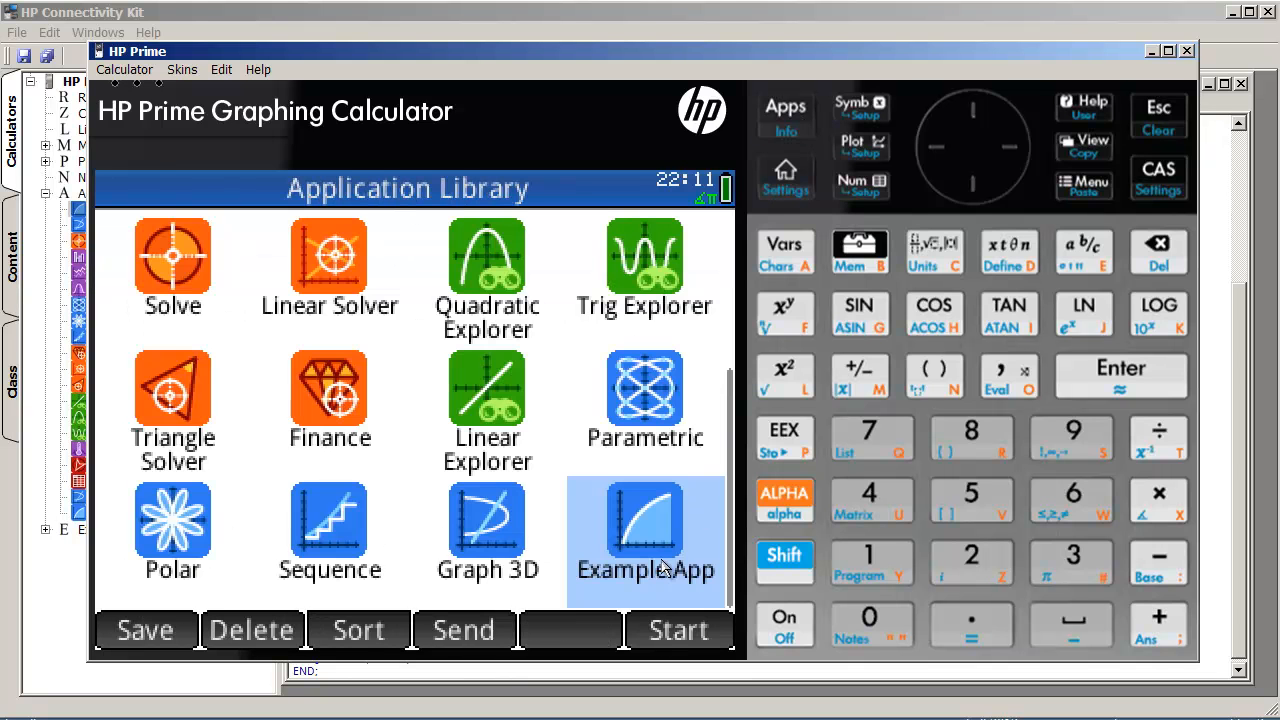
# Step: Launch Example App to show its info note, then dismiss the note
pyautogui.click(678, 630)
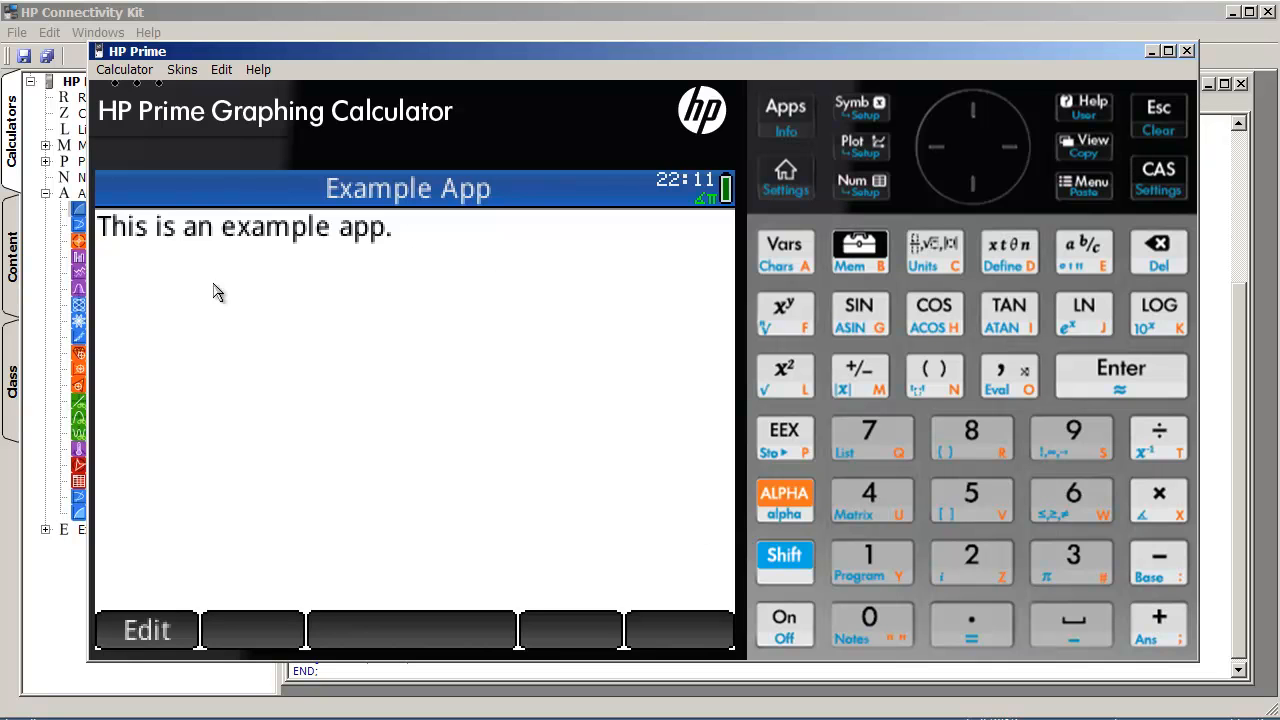
pyautogui.moveTo(397, 317)
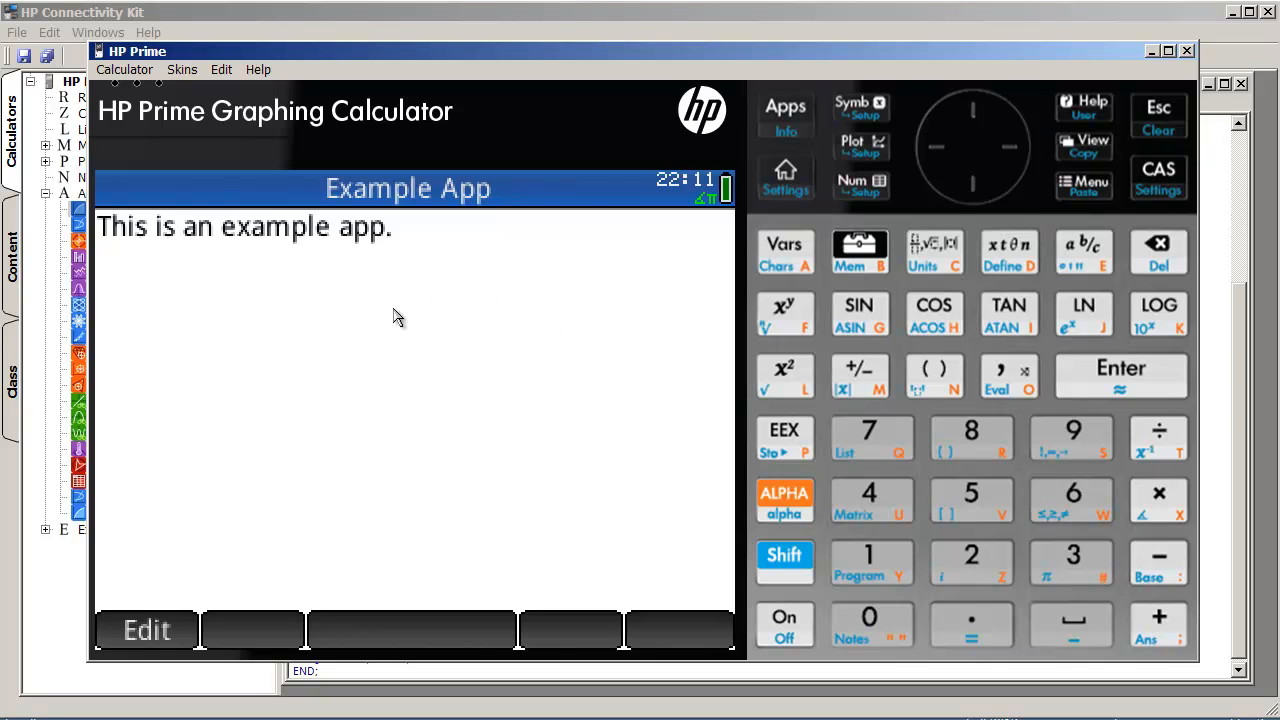
pyautogui.moveTo(640, 370)
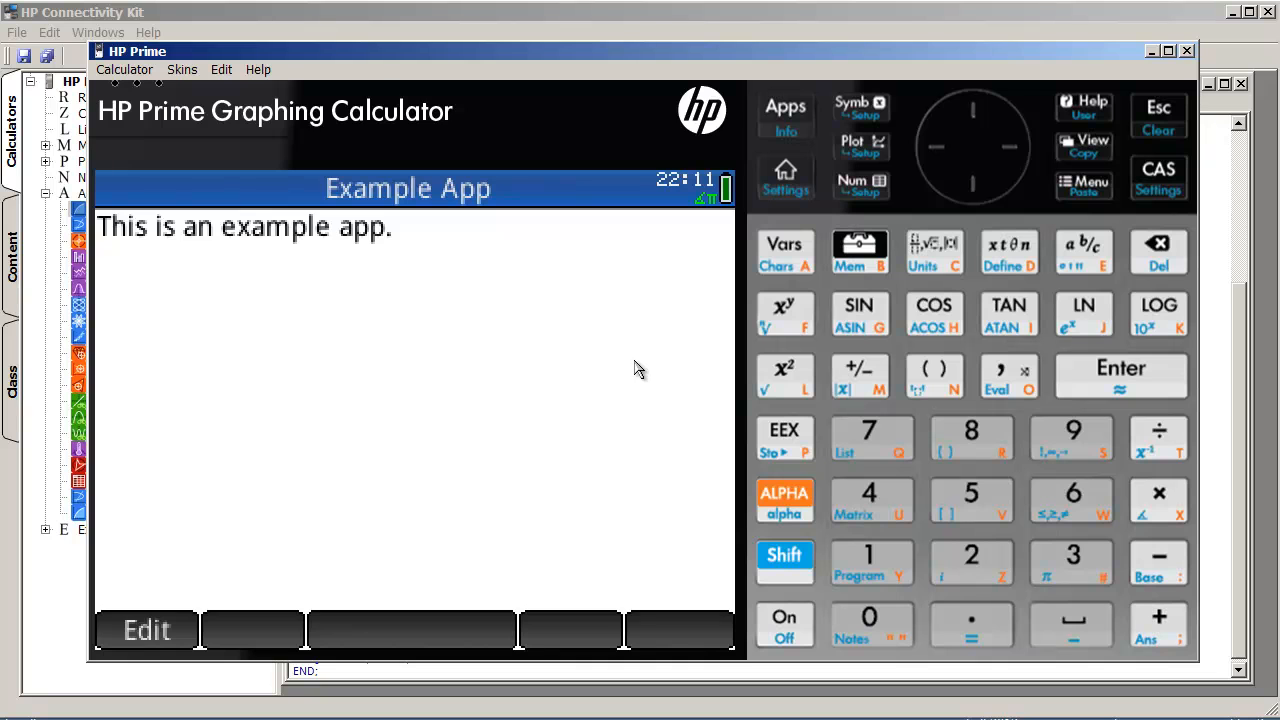
pyautogui.moveTo(593, 310)
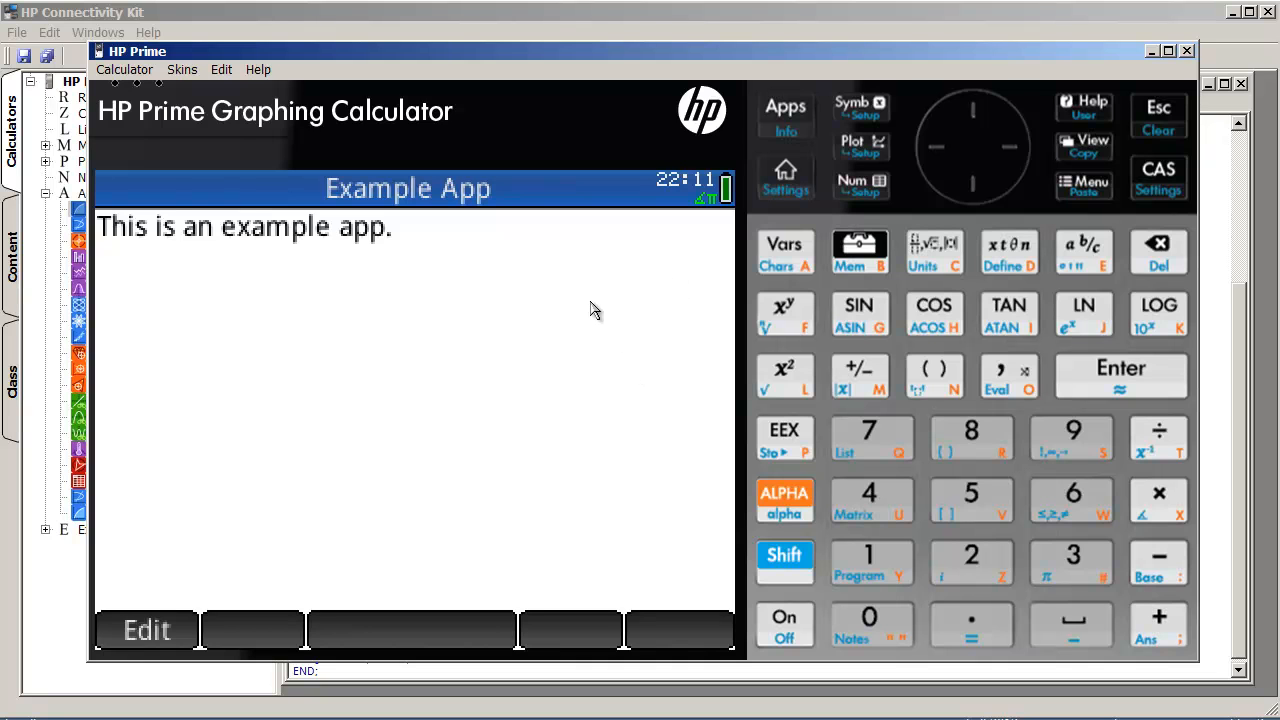
pyautogui.moveTo(231, 536)
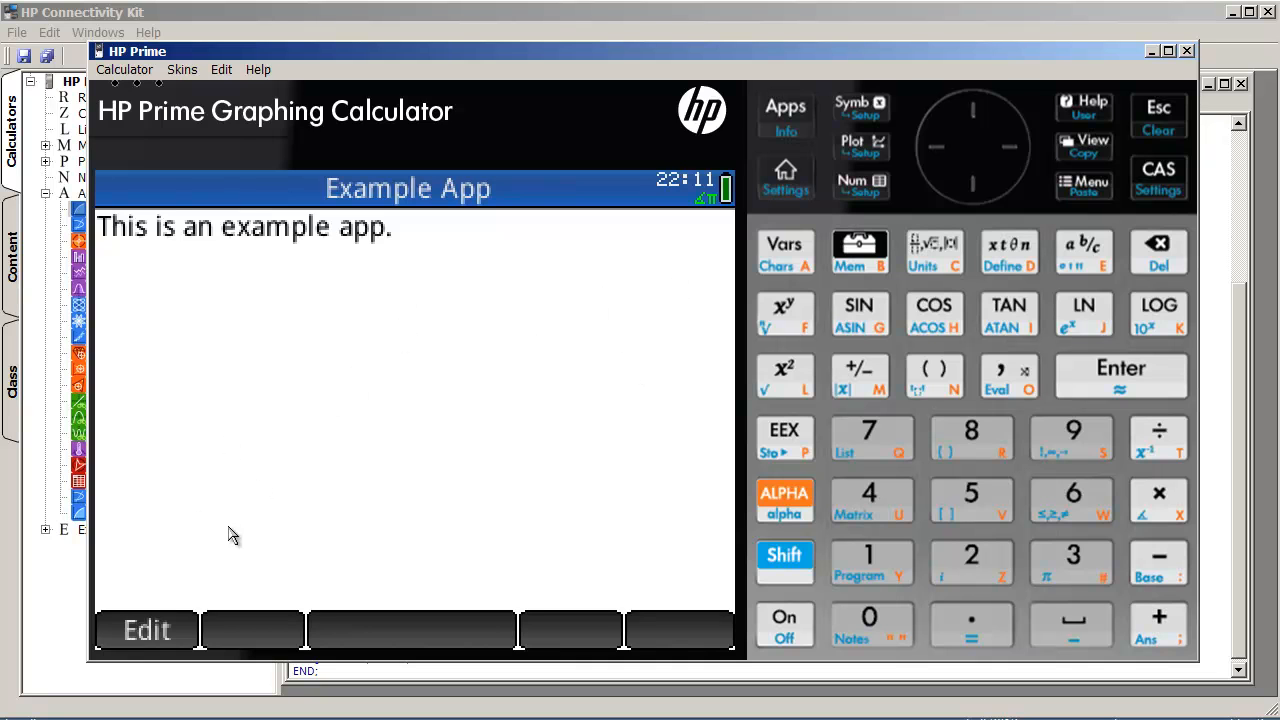
pyautogui.moveTo(575, 349)
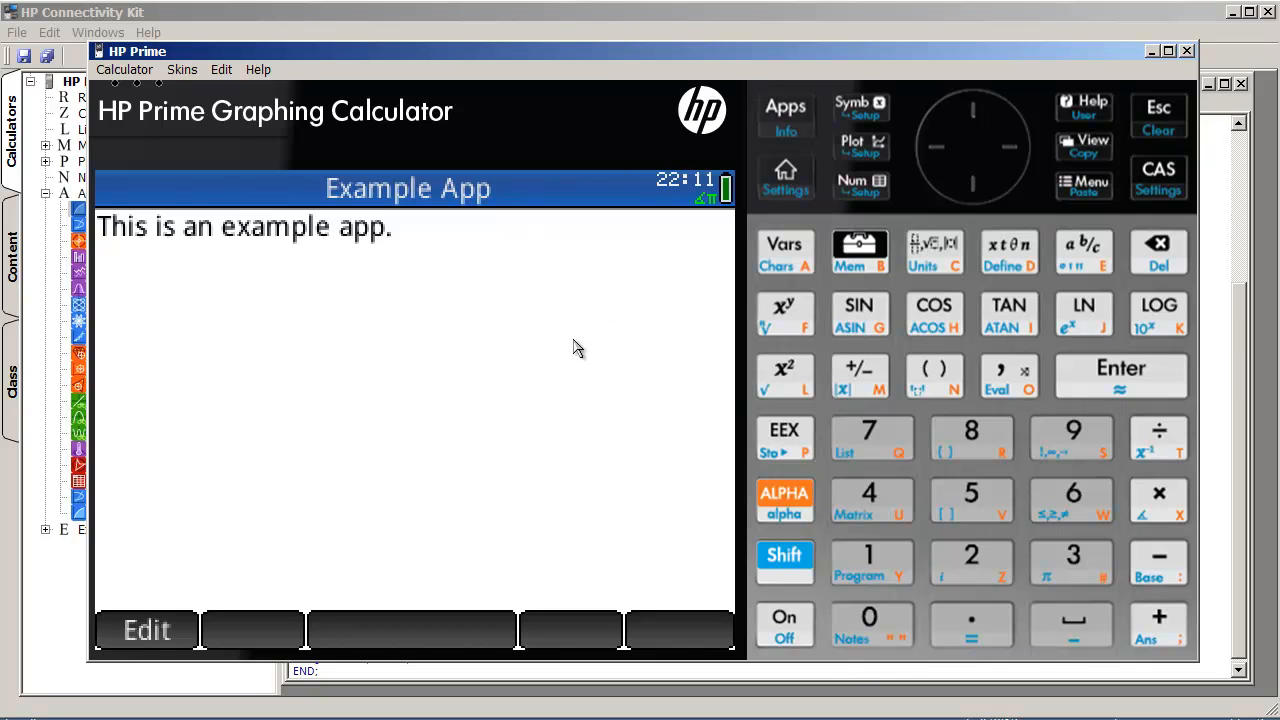
pyautogui.moveTo(442, 388)
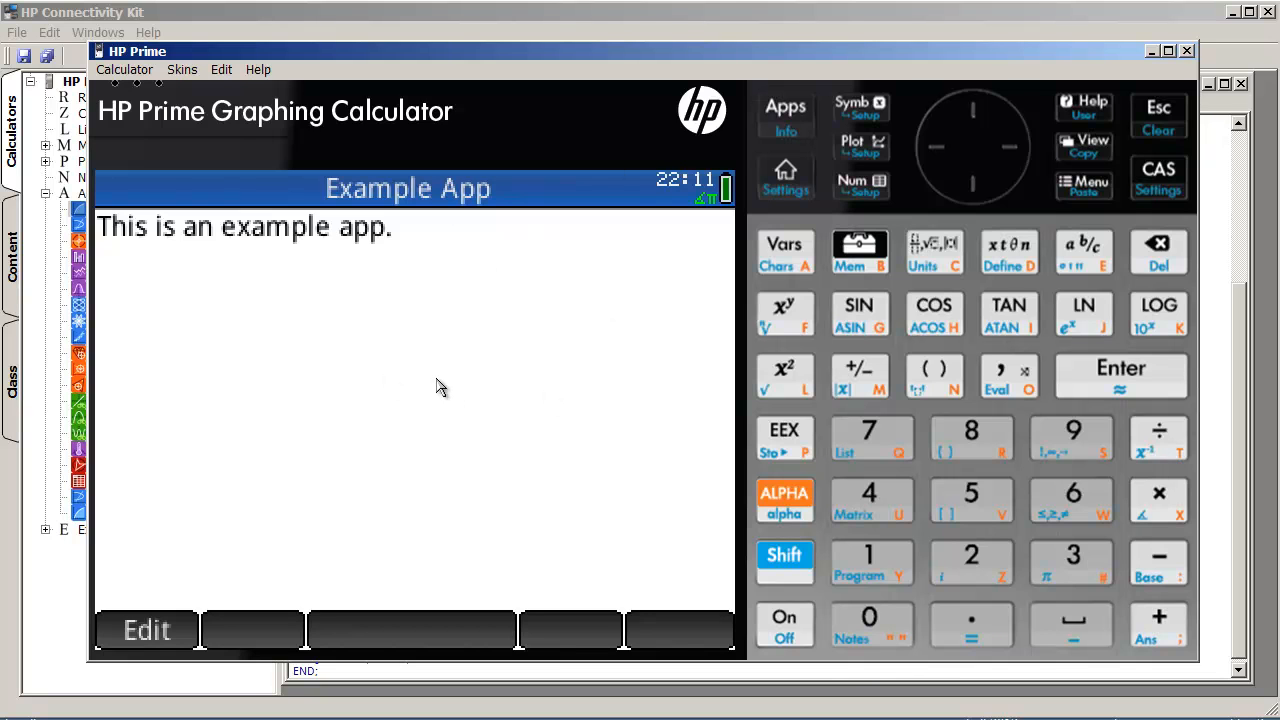
pyautogui.moveTo(498, 412)
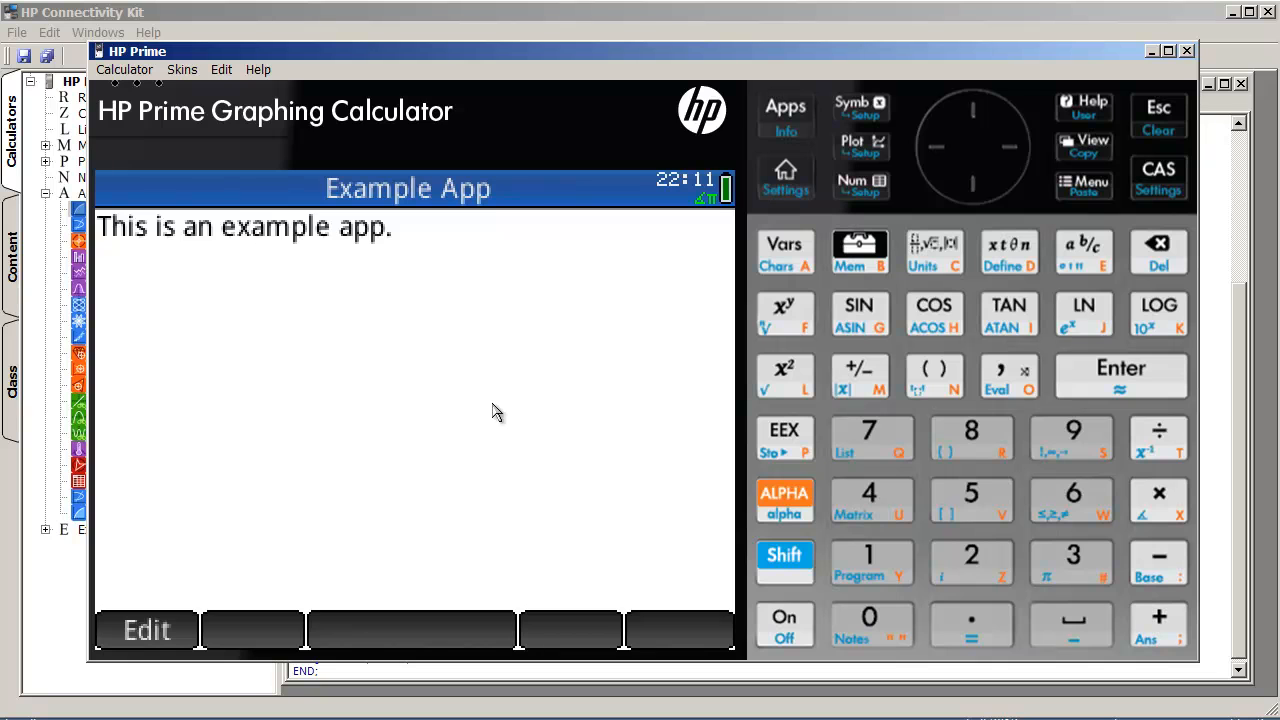
pyautogui.moveTo(1103, 188)
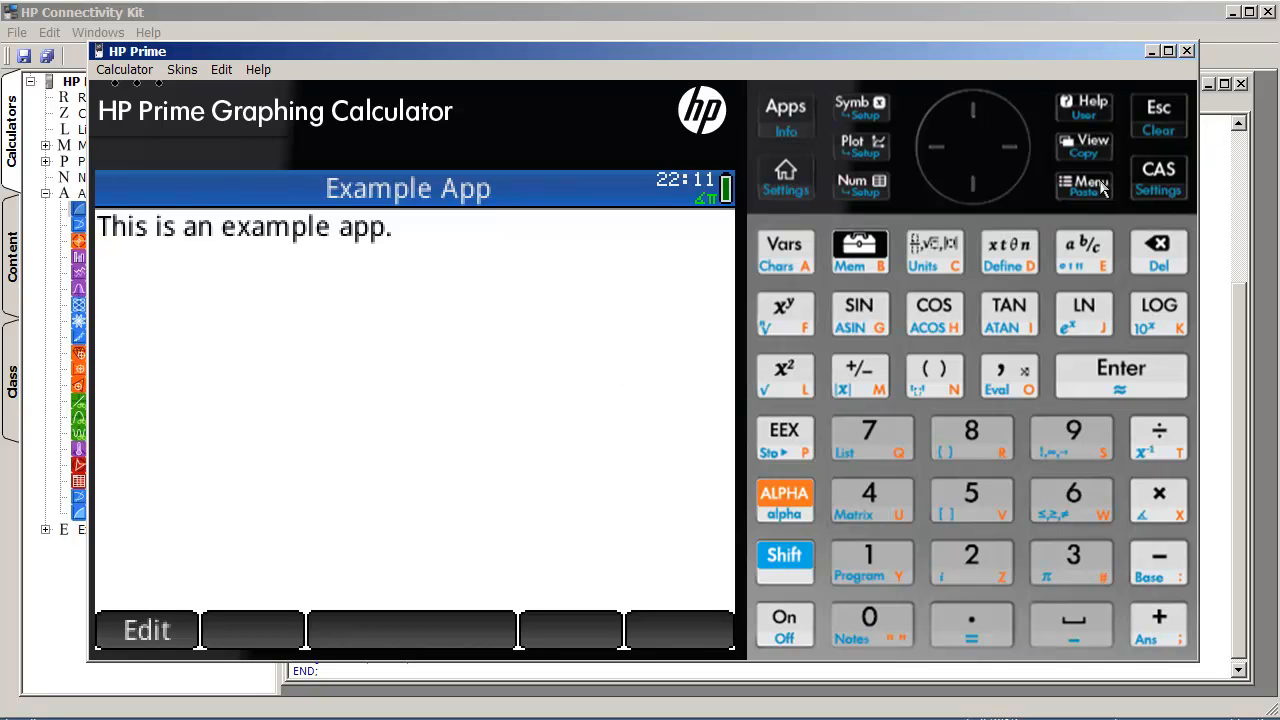
pyautogui.moveTo(1170, 135)
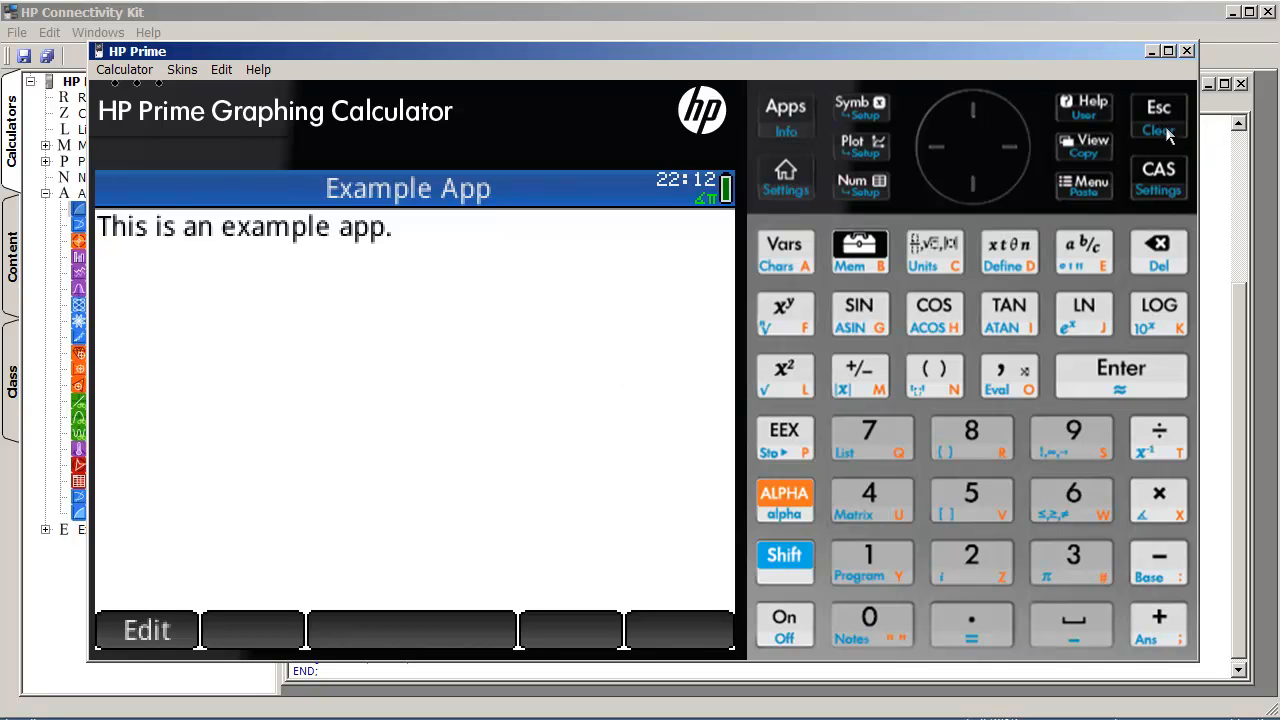
pyautogui.moveTo(1170, 135)
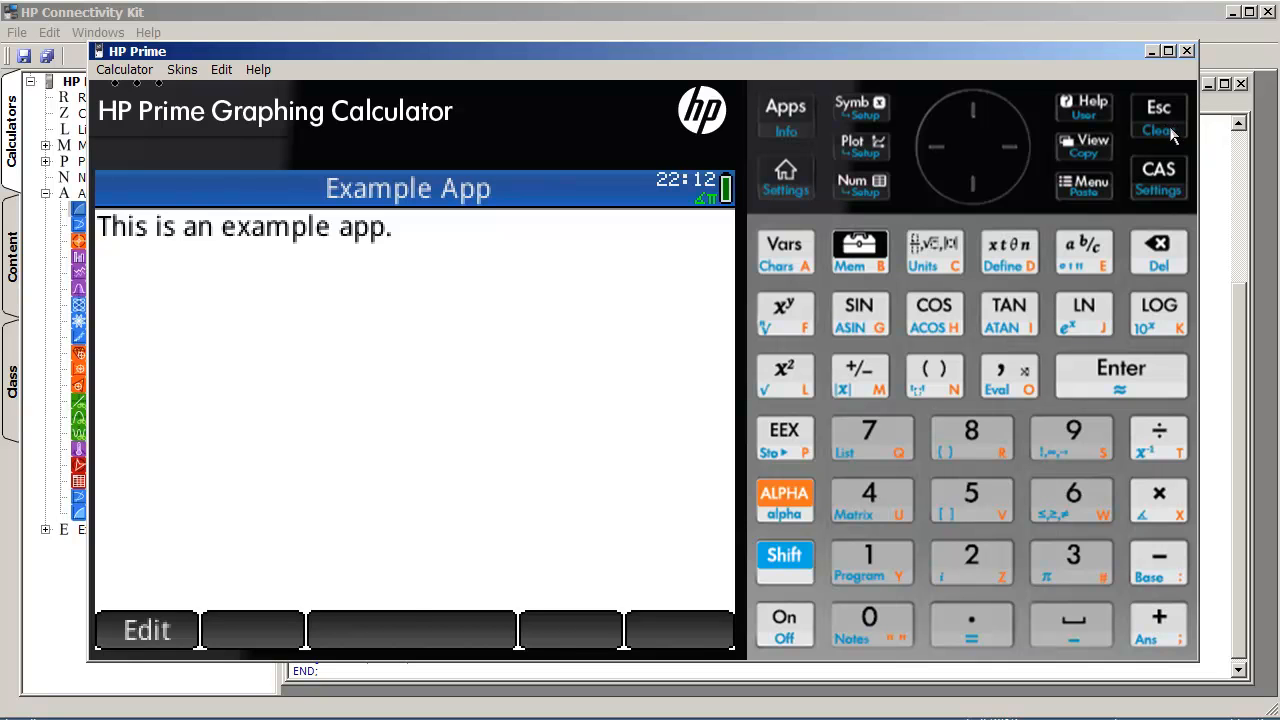
pyautogui.click(1158, 118)
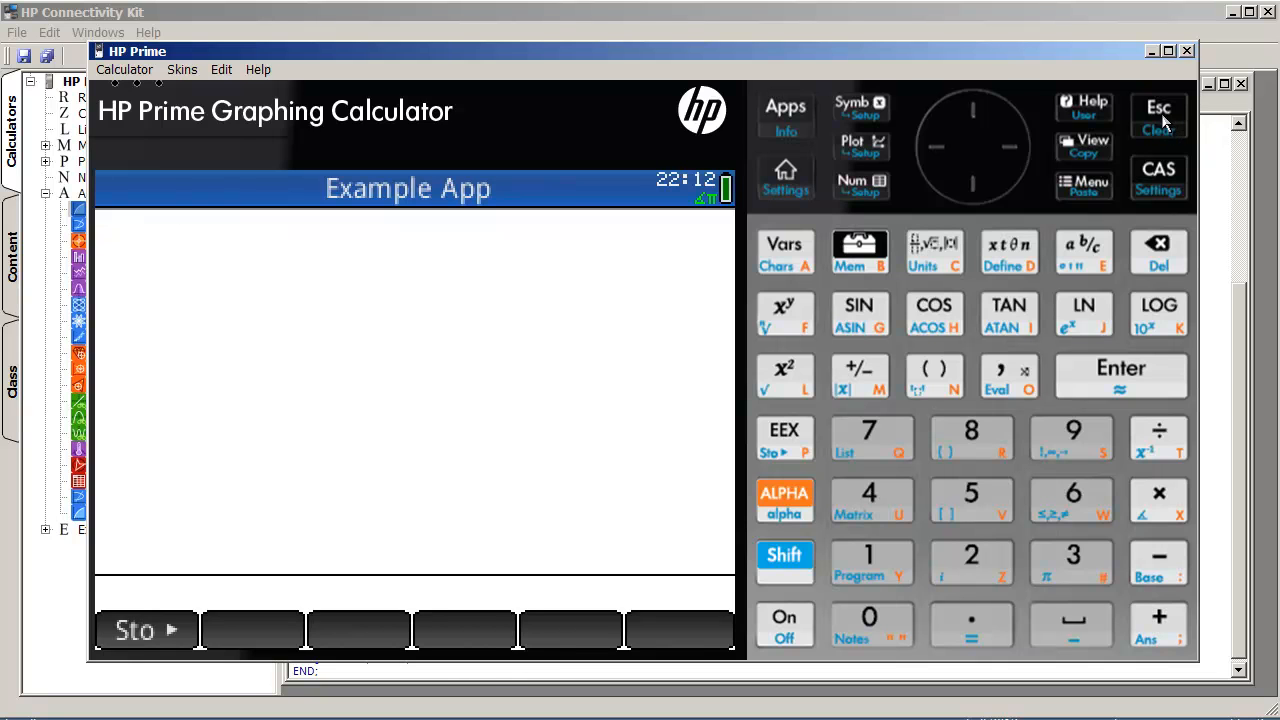
pyautogui.moveTo(325, 130)
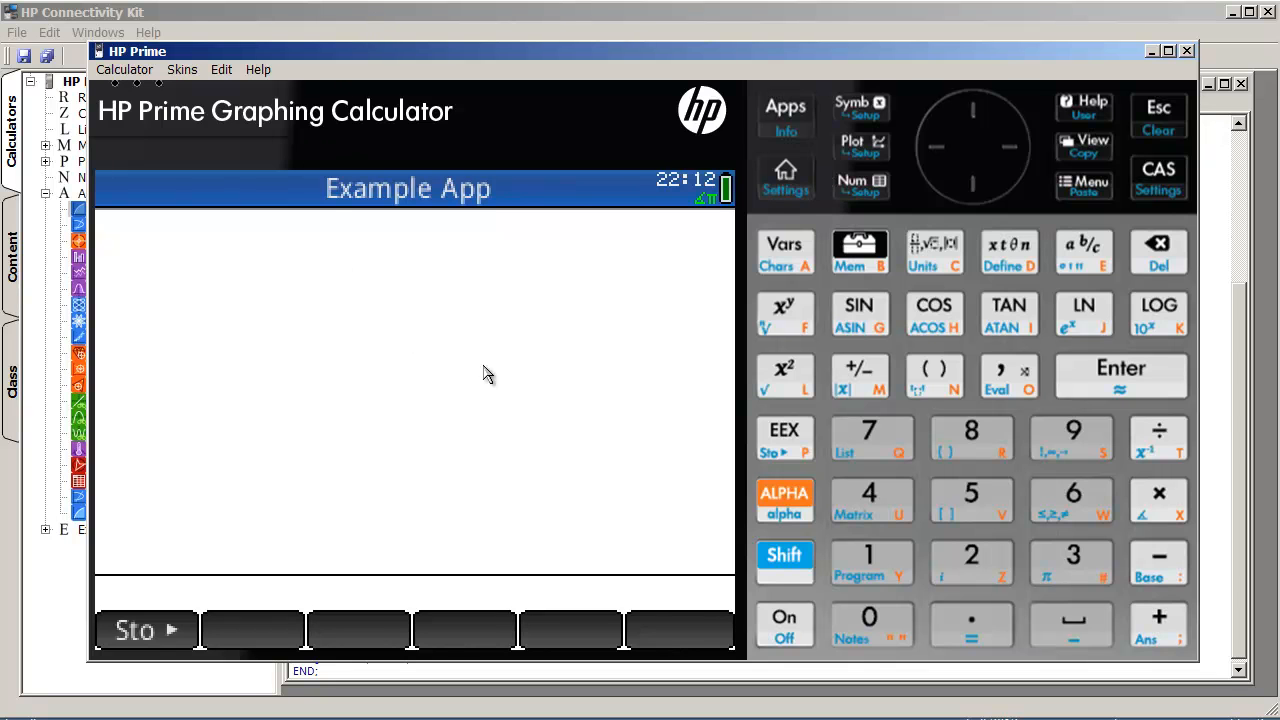
# Step: Refresh the calculator contents and reopen Example App's program from Application Library
pyautogui.click(784, 108)
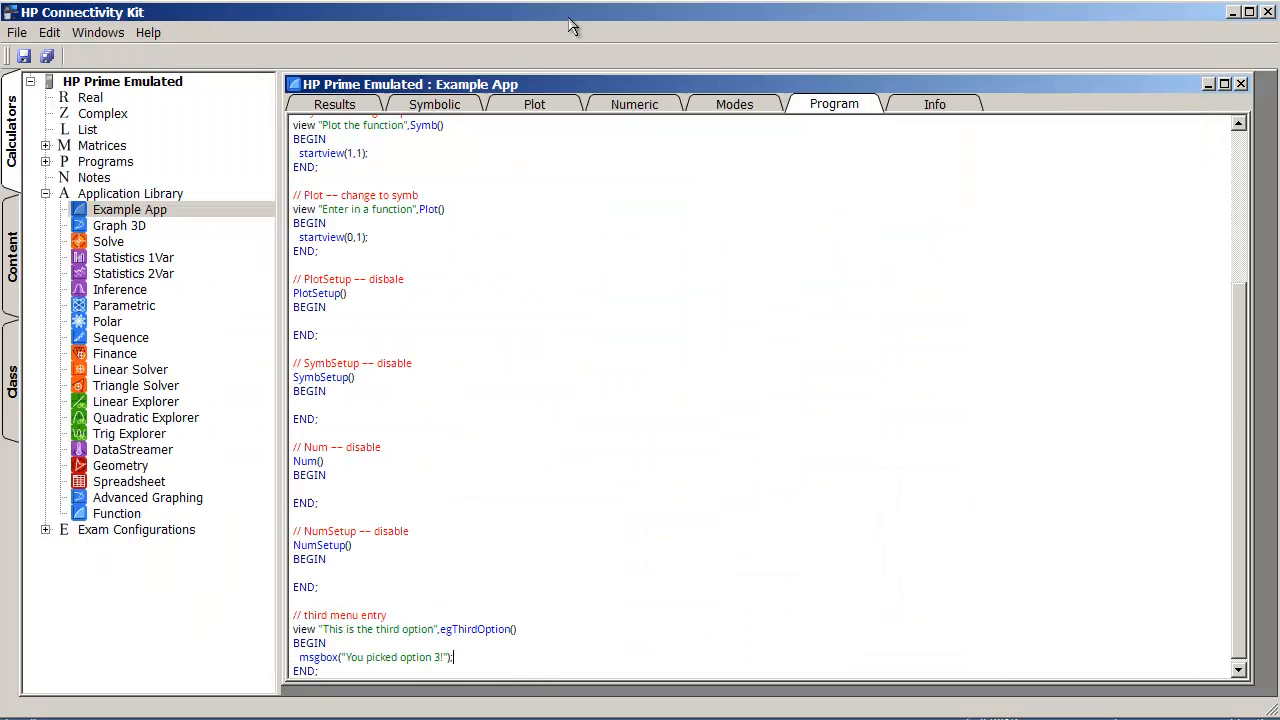
pyautogui.rightClick(122, 81)
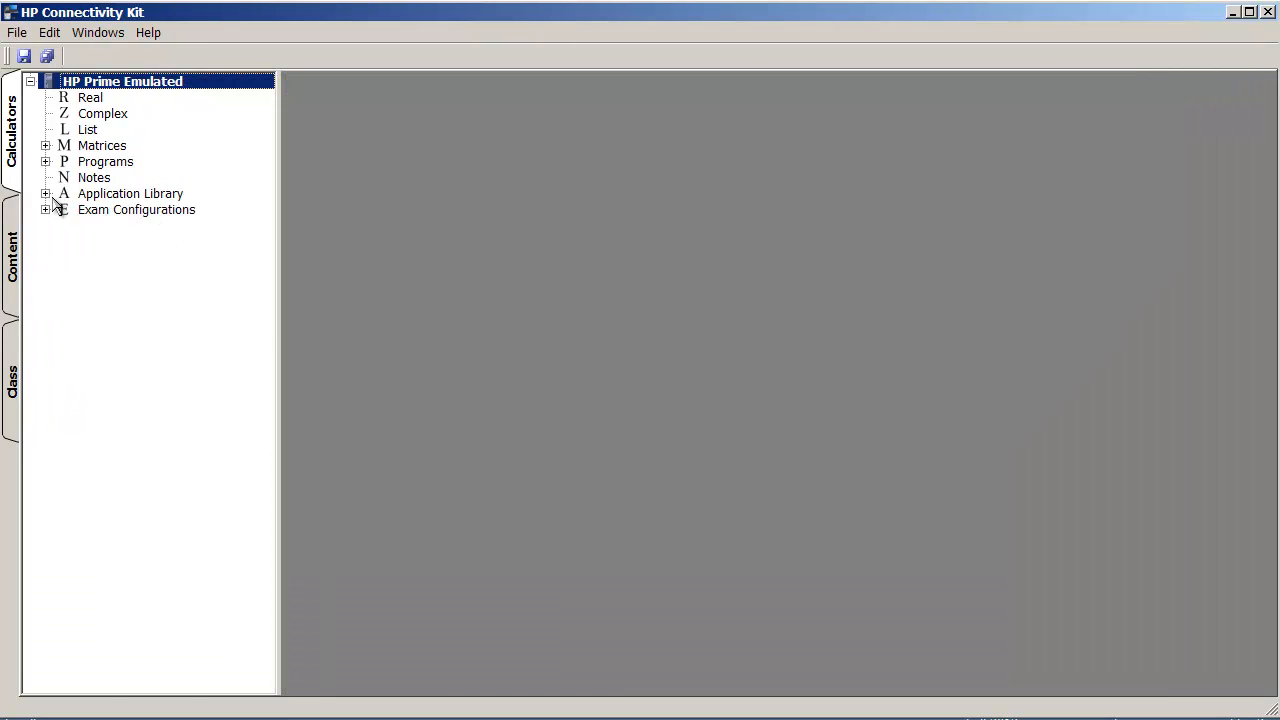
pyautogui.click(46, 194)
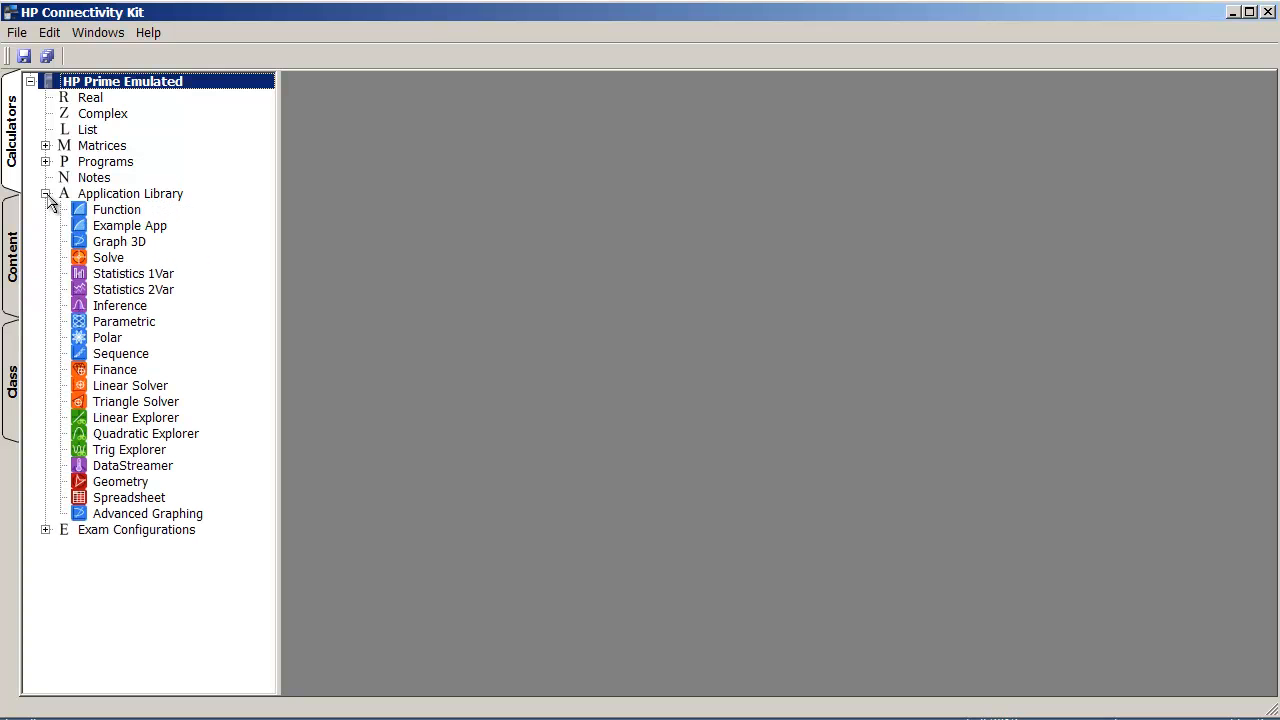
pyautogui.moveTo(150, 235)
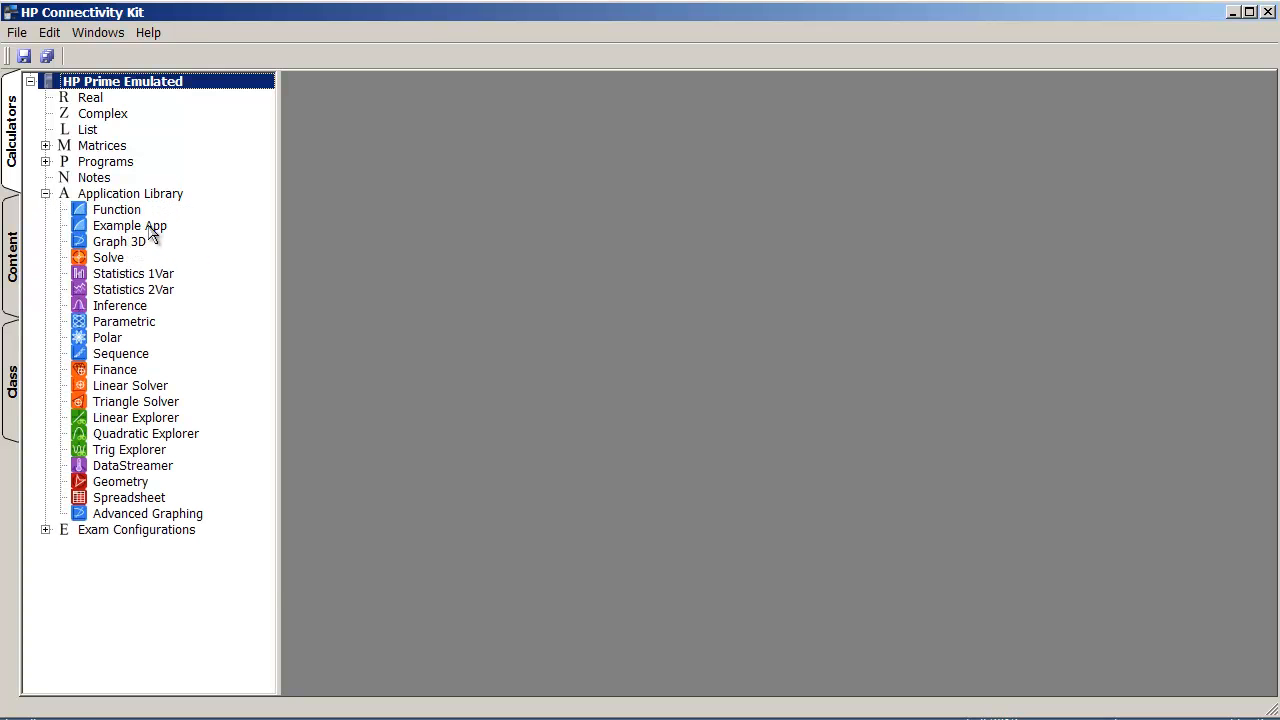
pyautogui.doubleClick(129, 225)
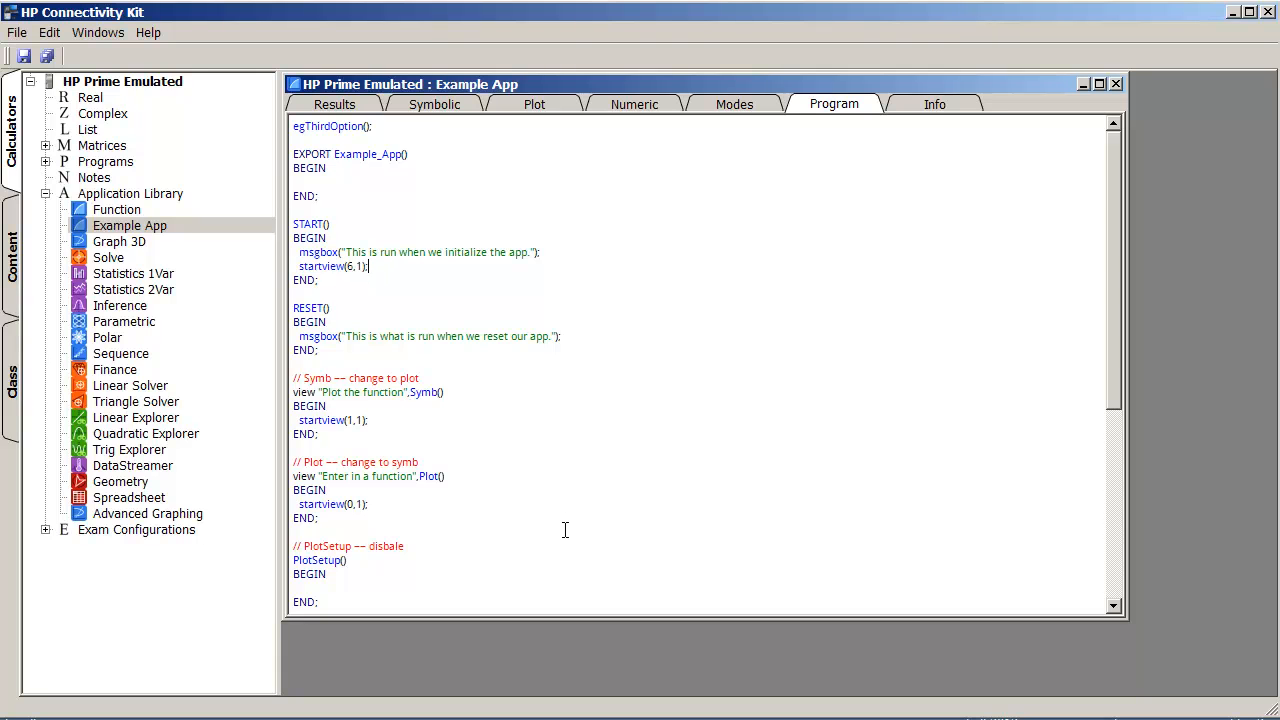
pyautogui.moveTo(745, 531)
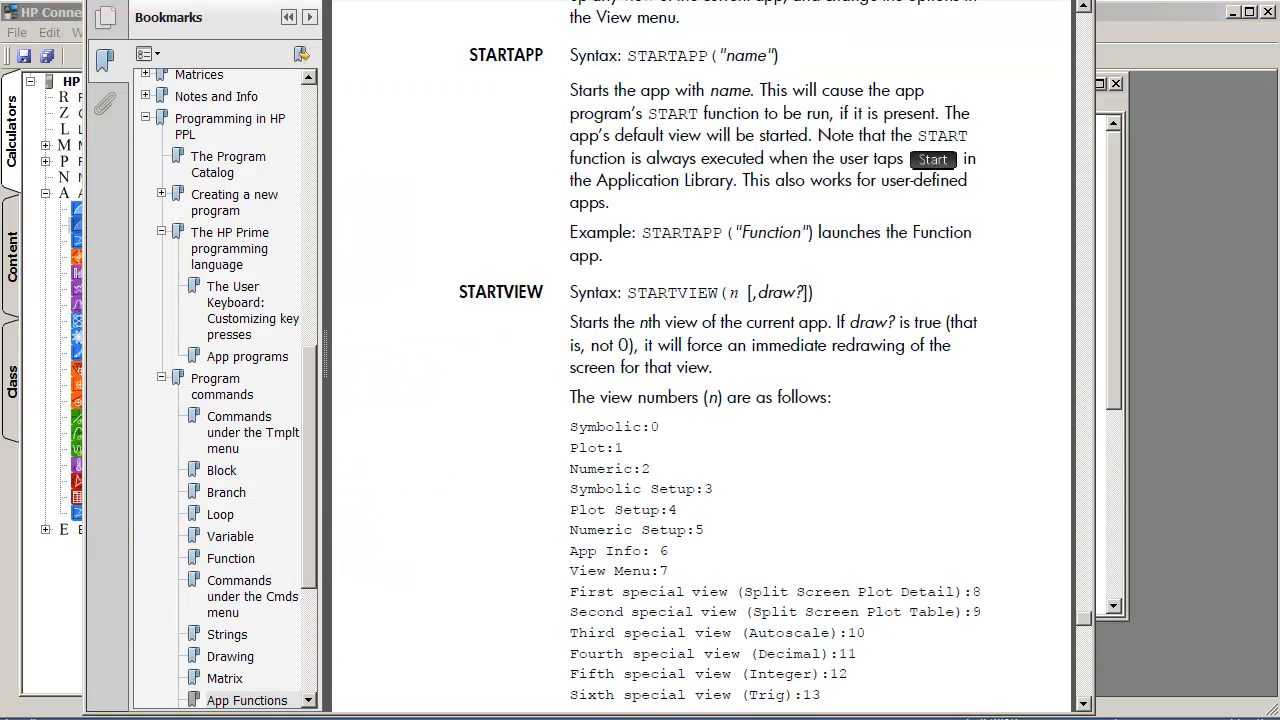
pyautogui.moveTo(616, 260)
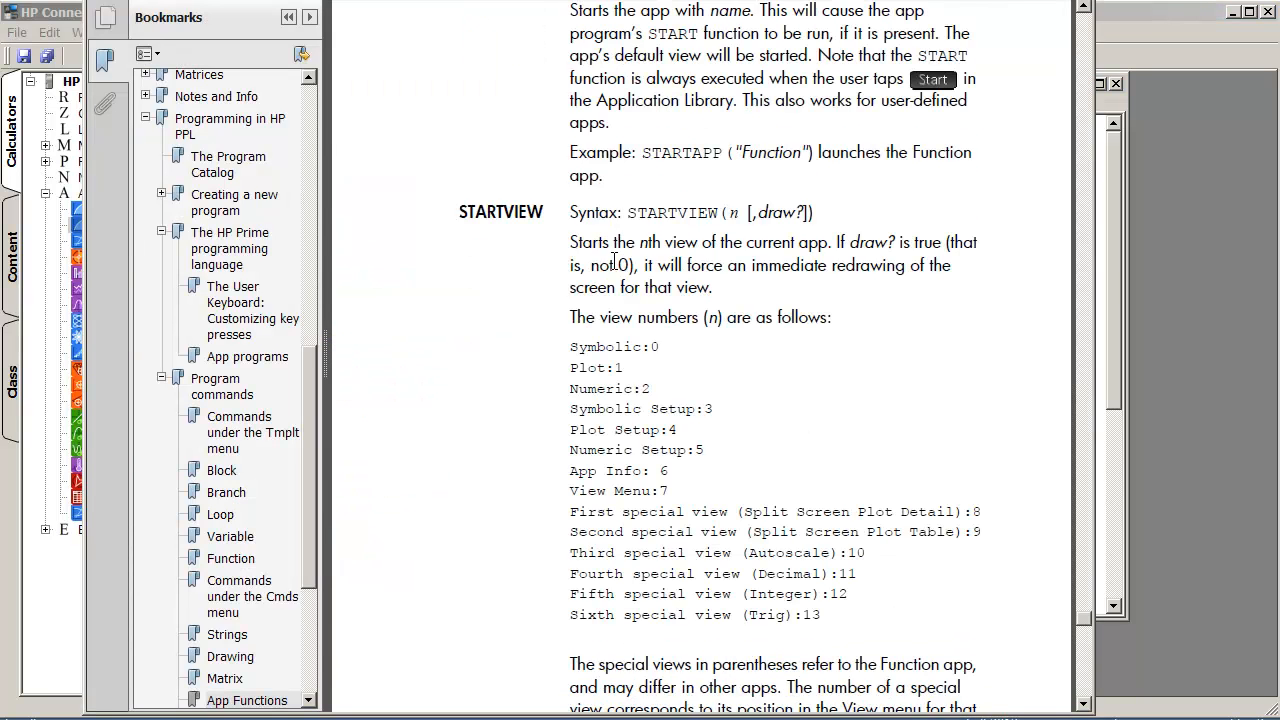
# Step: Scroll to the STARTVIEW entry and highlight its view-number list (App Info 6, View Menu 7)
pyautogui.scroll(-3)
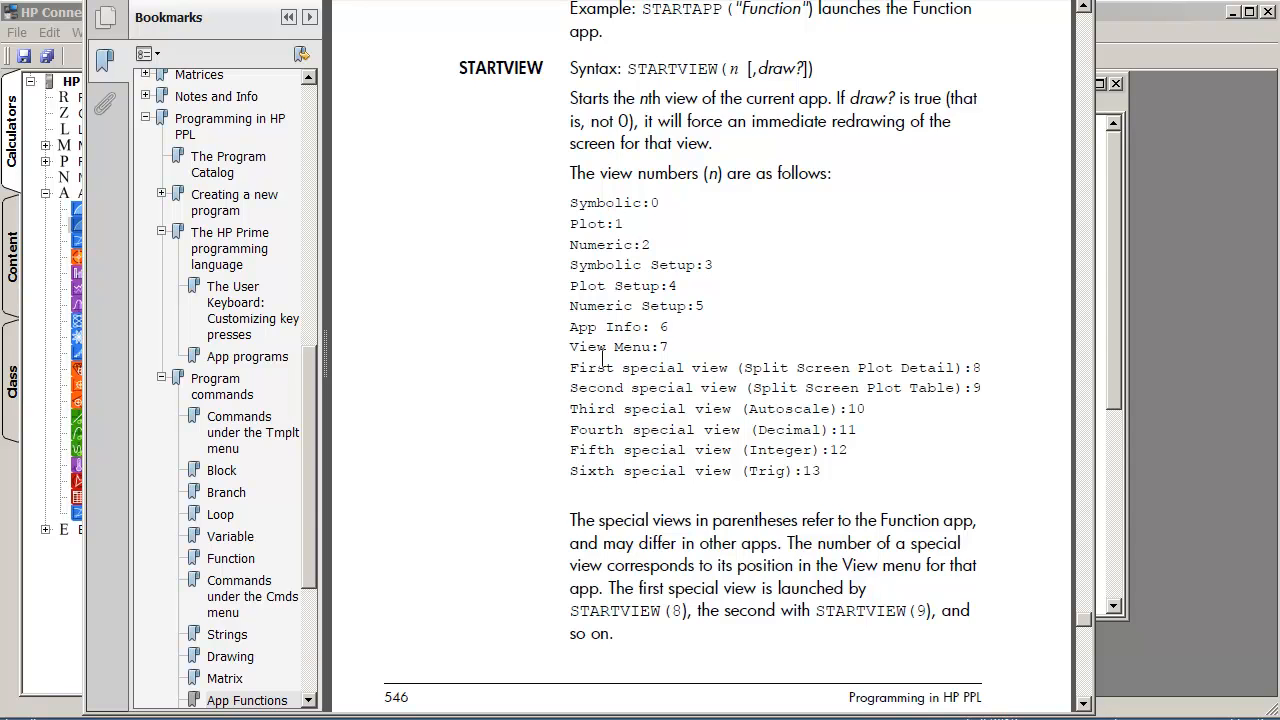
pyautogui.moveTo(785, 475)
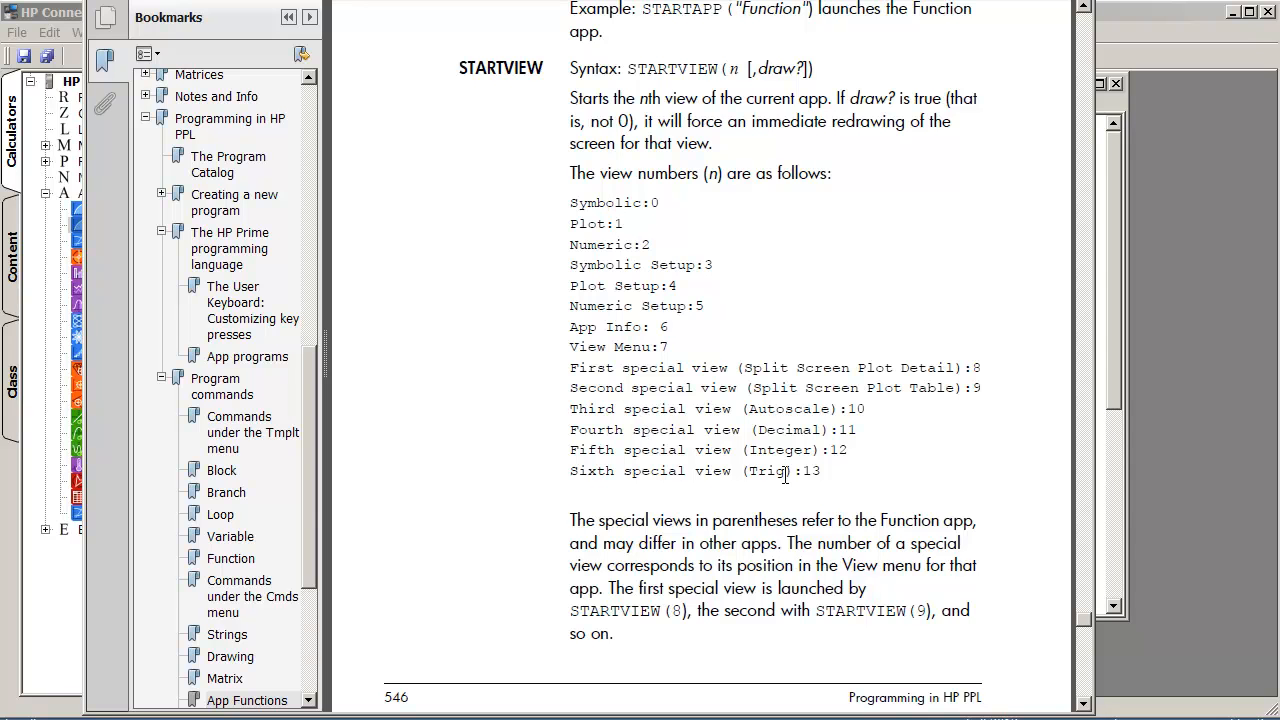
pyautogui.moveTo(622, 408); pyautogui.dragTo(820, 471)
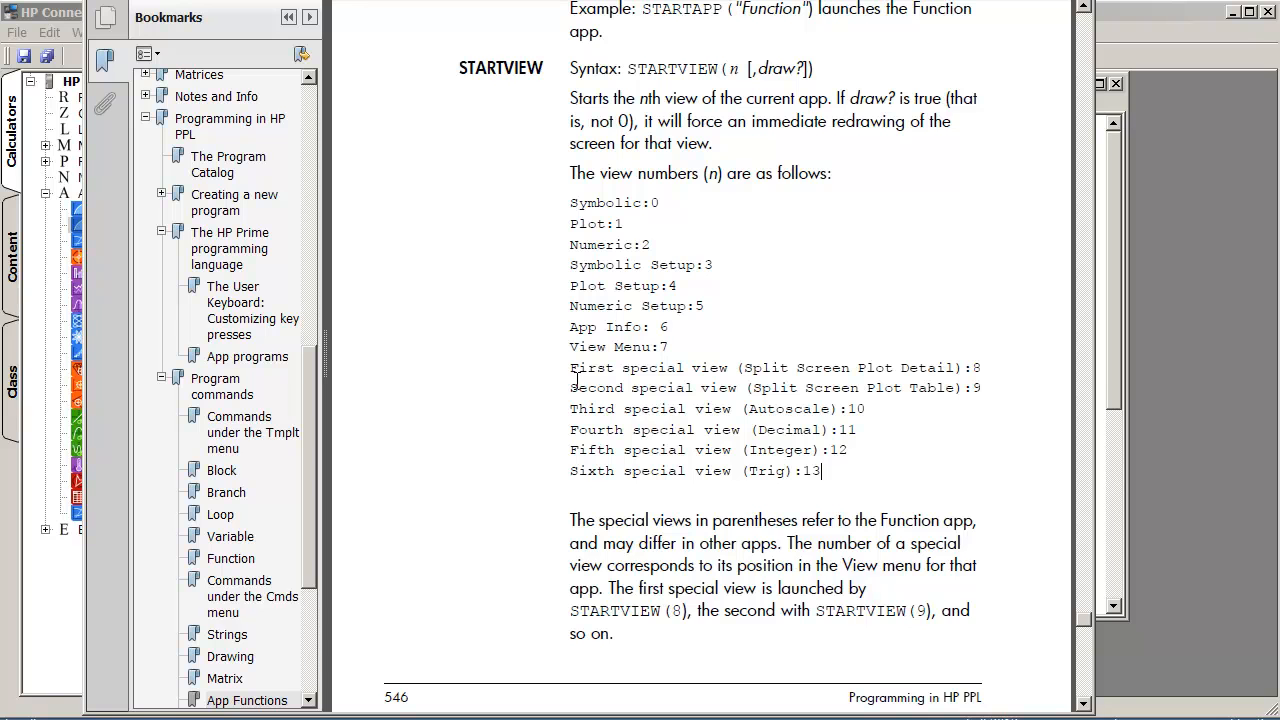
pyautogui.moveTo(700, 429); pyautogui.dragTo(823, 449)
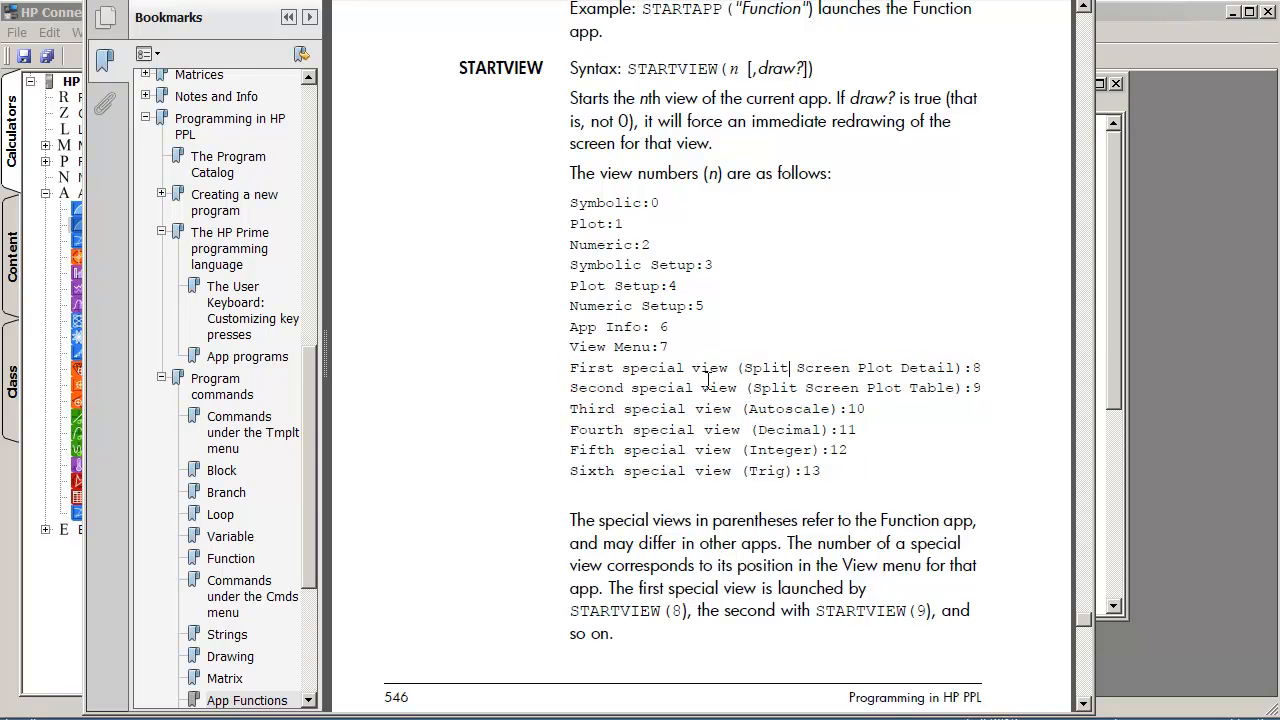
pyautogui.moveTo(447, 7)
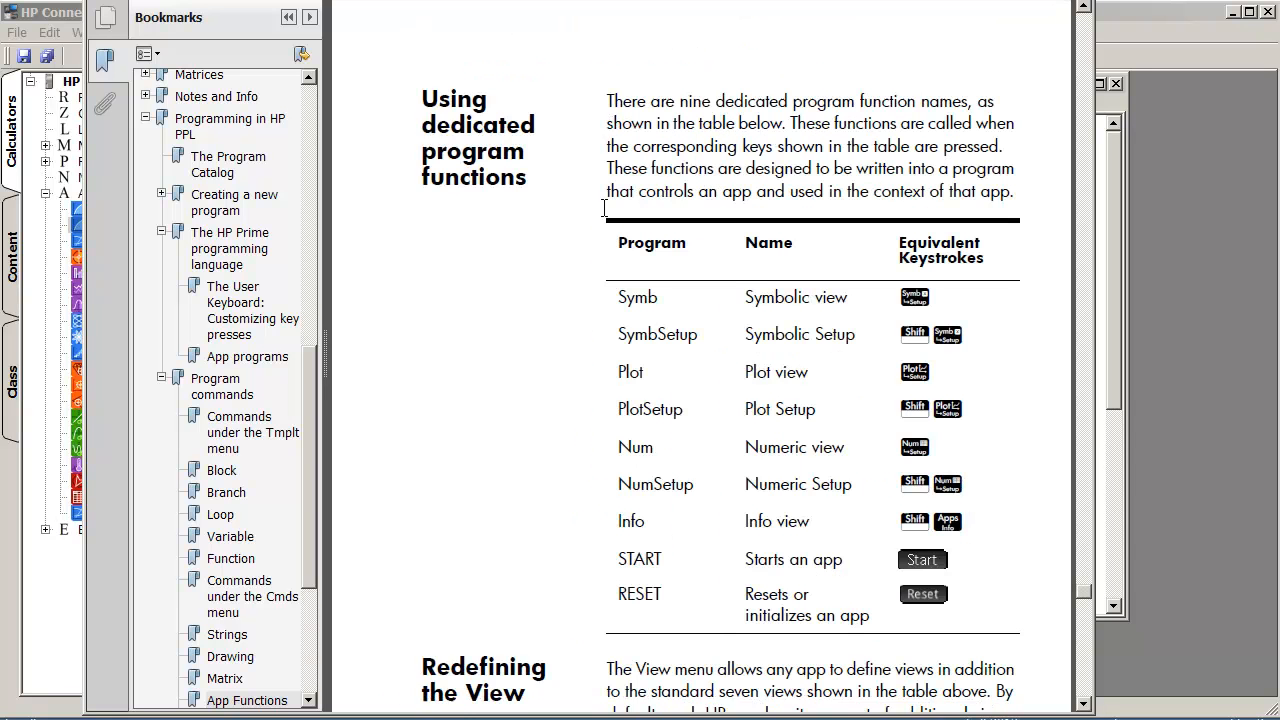
# Step: Scroll the user guide to the dedicated program functions table, Symb through RESET
pyautogui.scroll(-3)
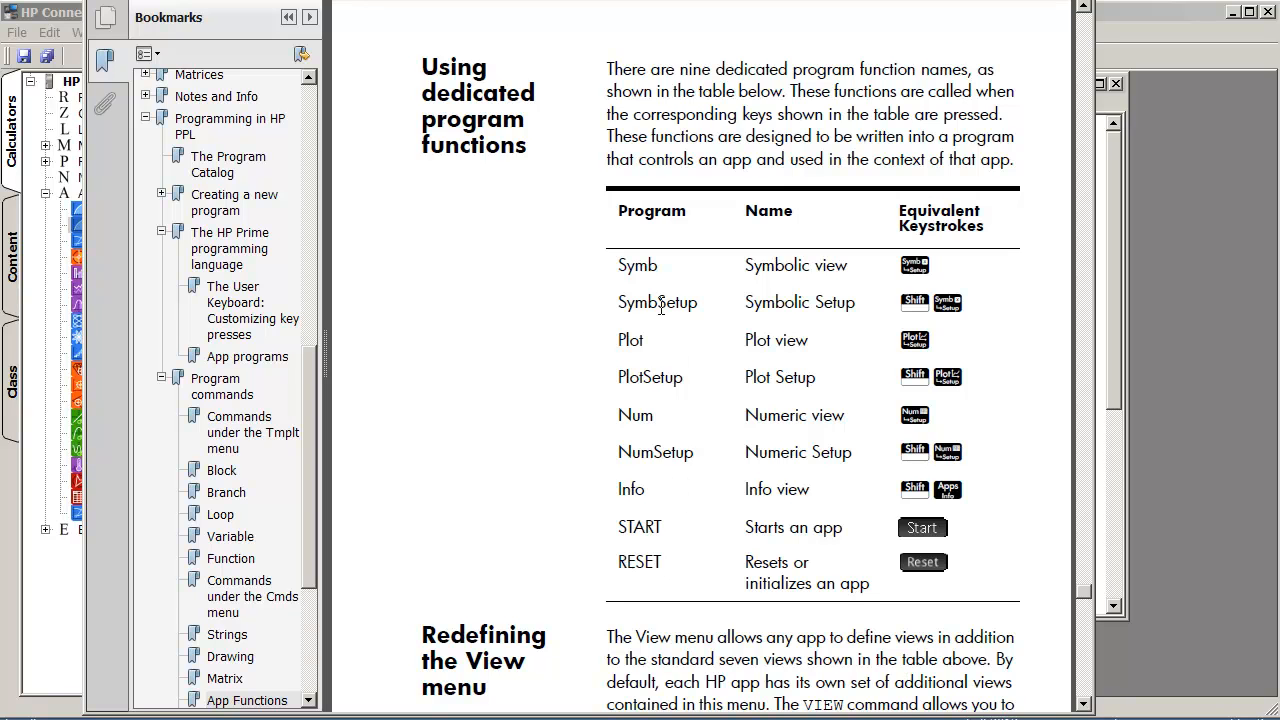
pyautogui.moveTo(689, 351)
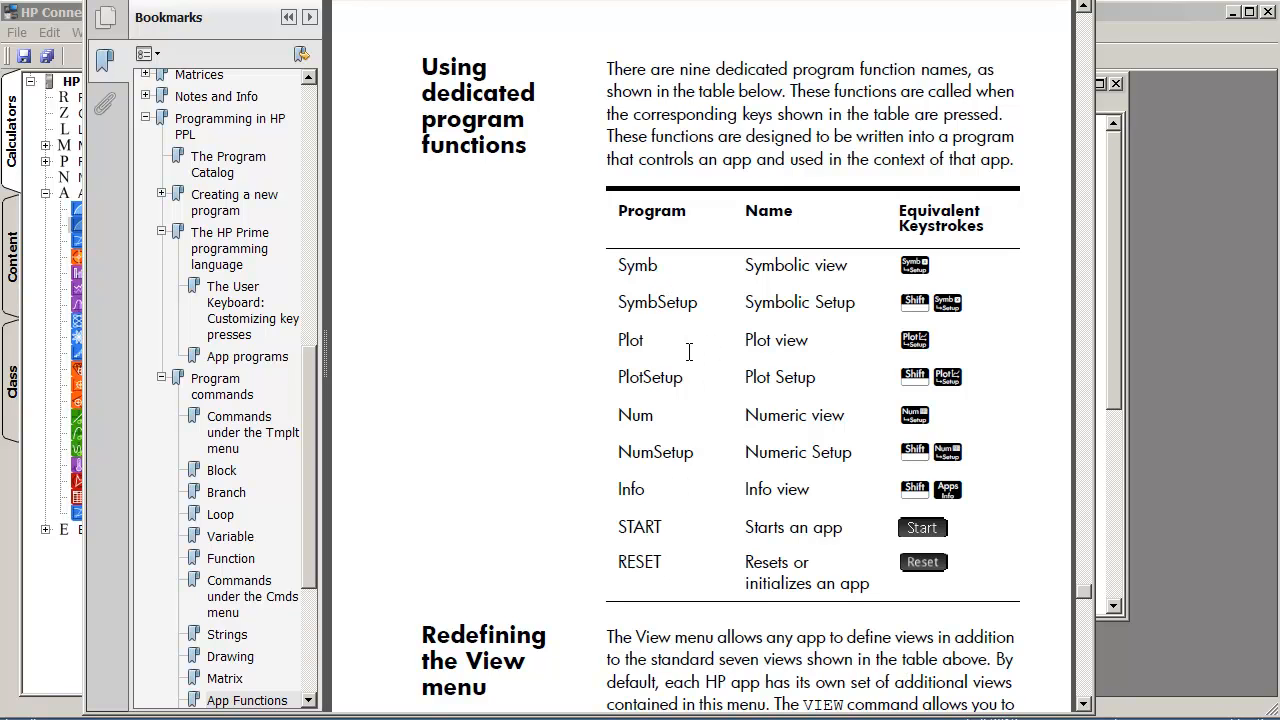
pyautogui.moveTo(703, 326)
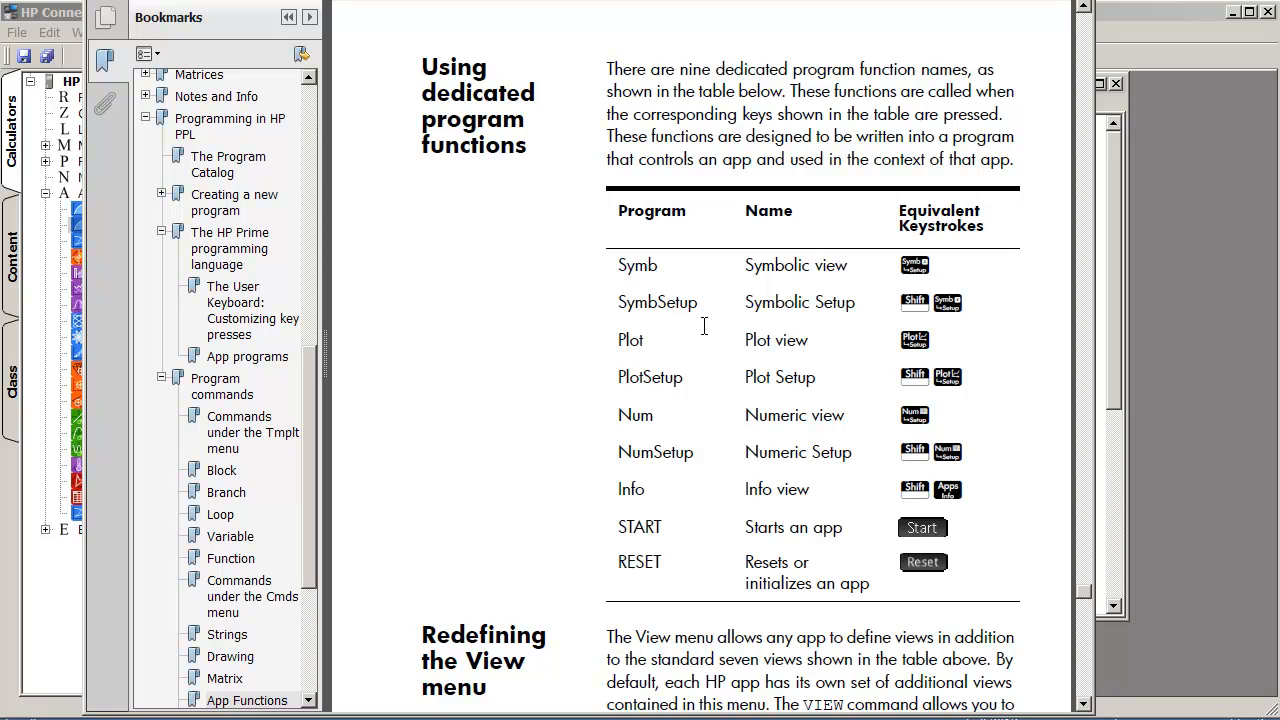
pyautogui.doubleClick(637, 265)
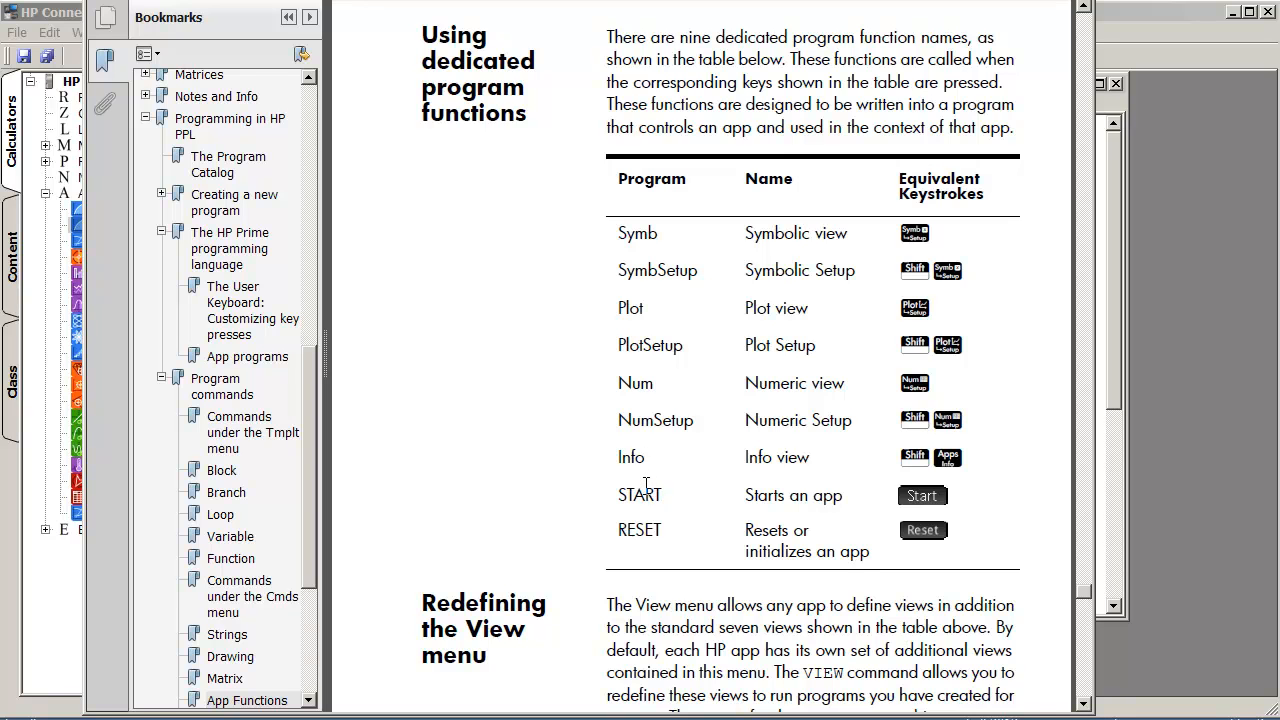
pyautogui.moveTo(648, 472)
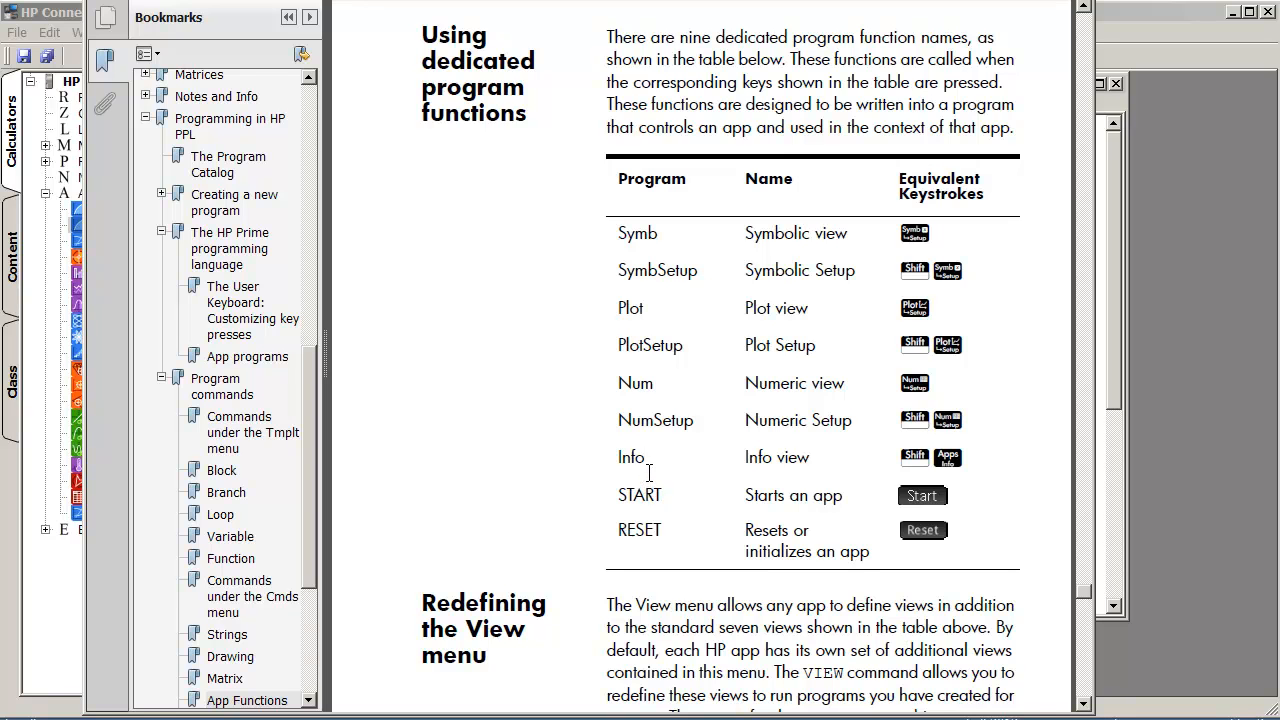
pyautogui.scroll(-3)
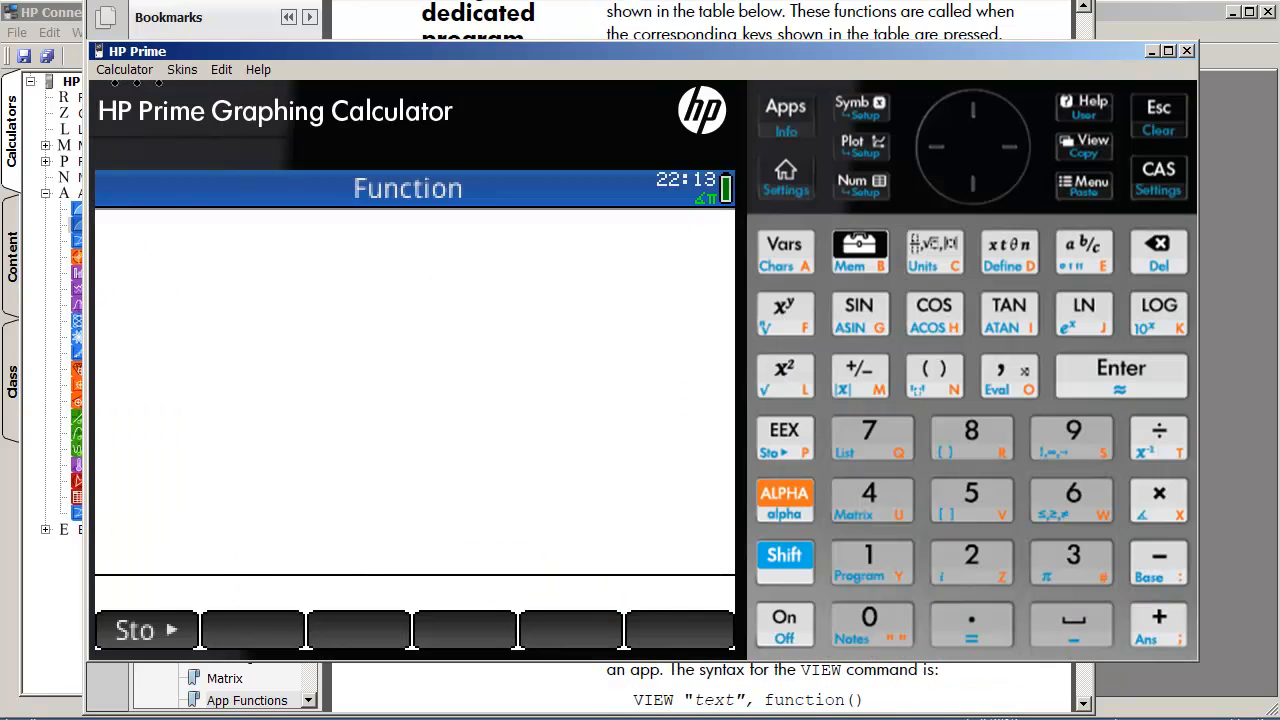
# Step: Start Example App from the Application Library to open its 'This is an example app.' info page
pyautogui.click(785, 110)
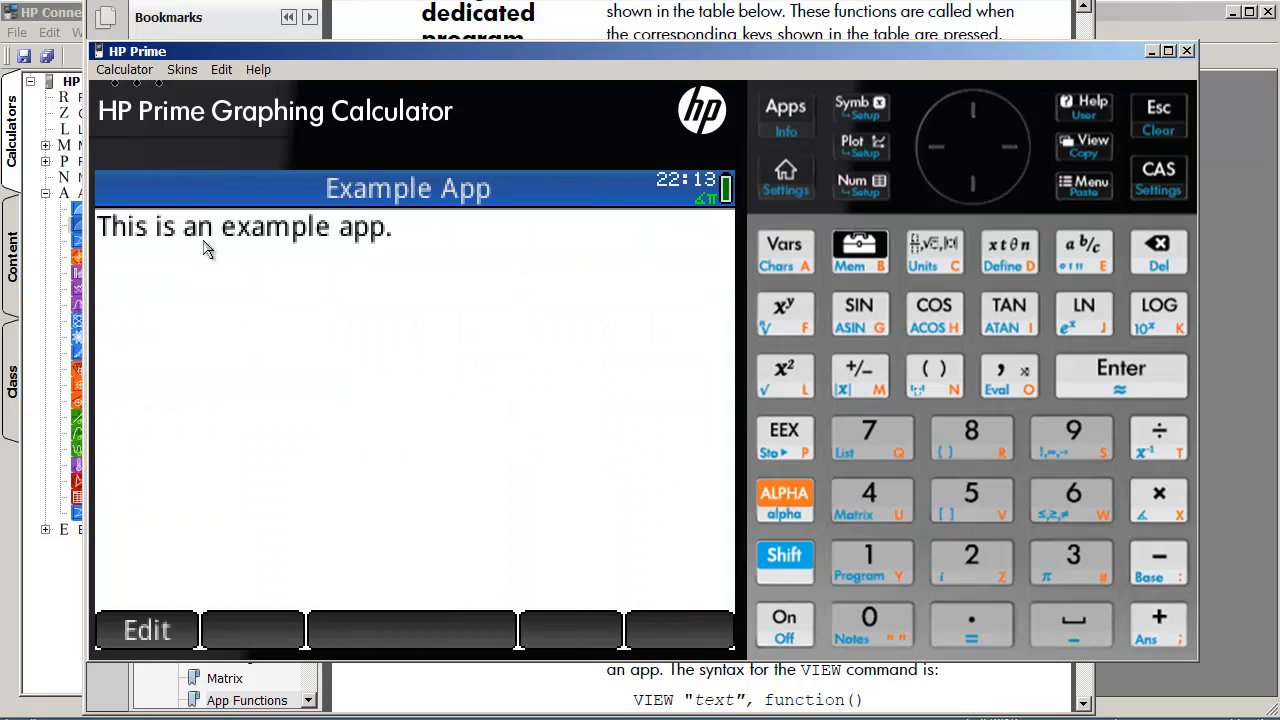
pyautogui.moveTo(305, 290)
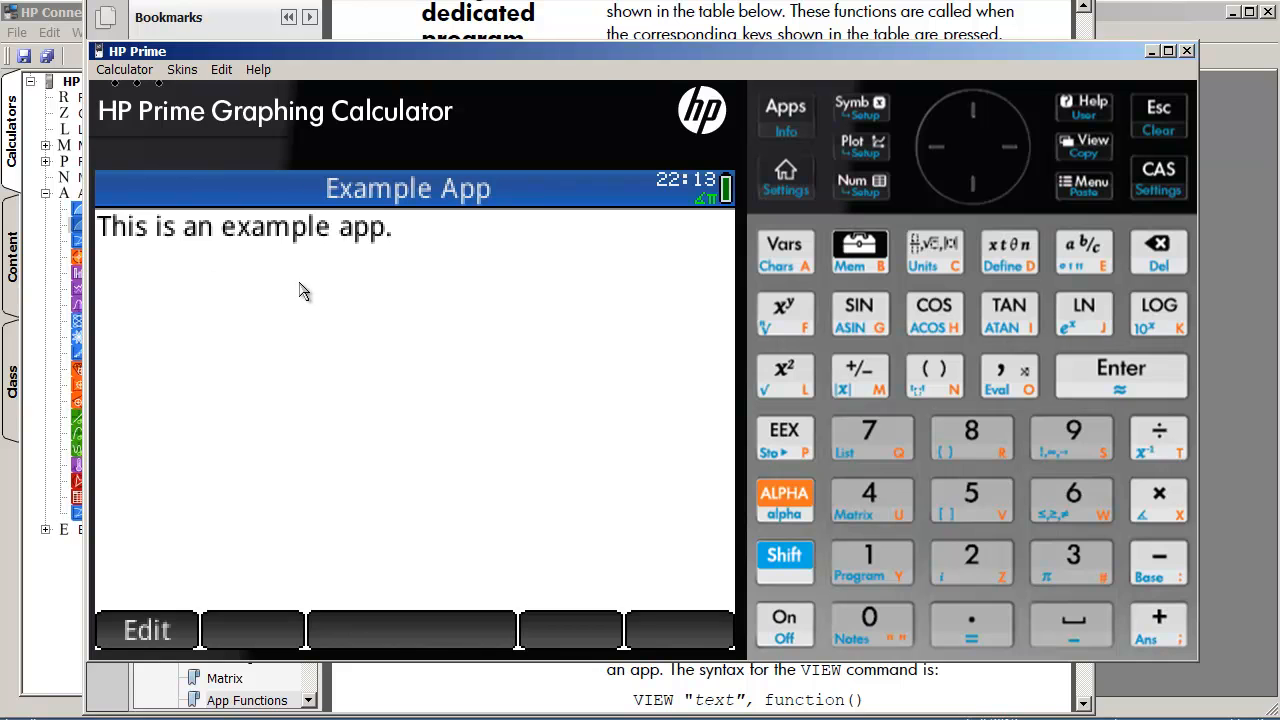
pyautogui.moveTo(485, 385)
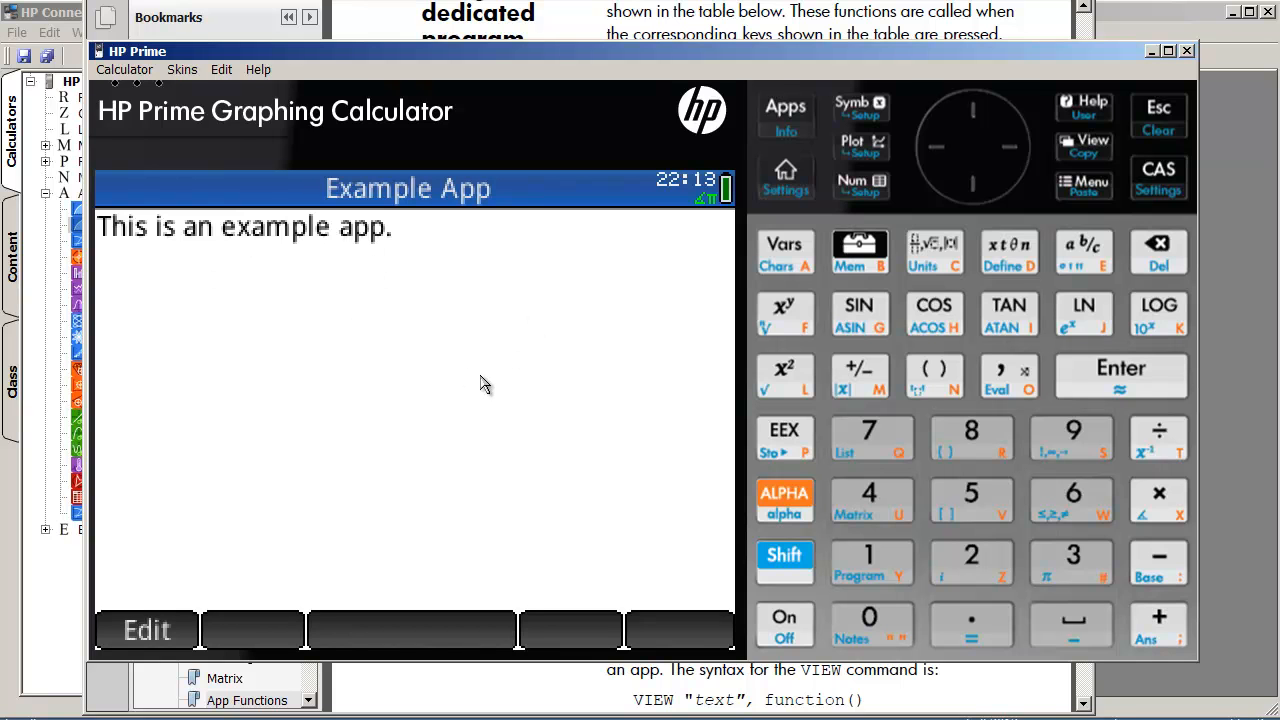
pyautogui.moveTo(450, 308)
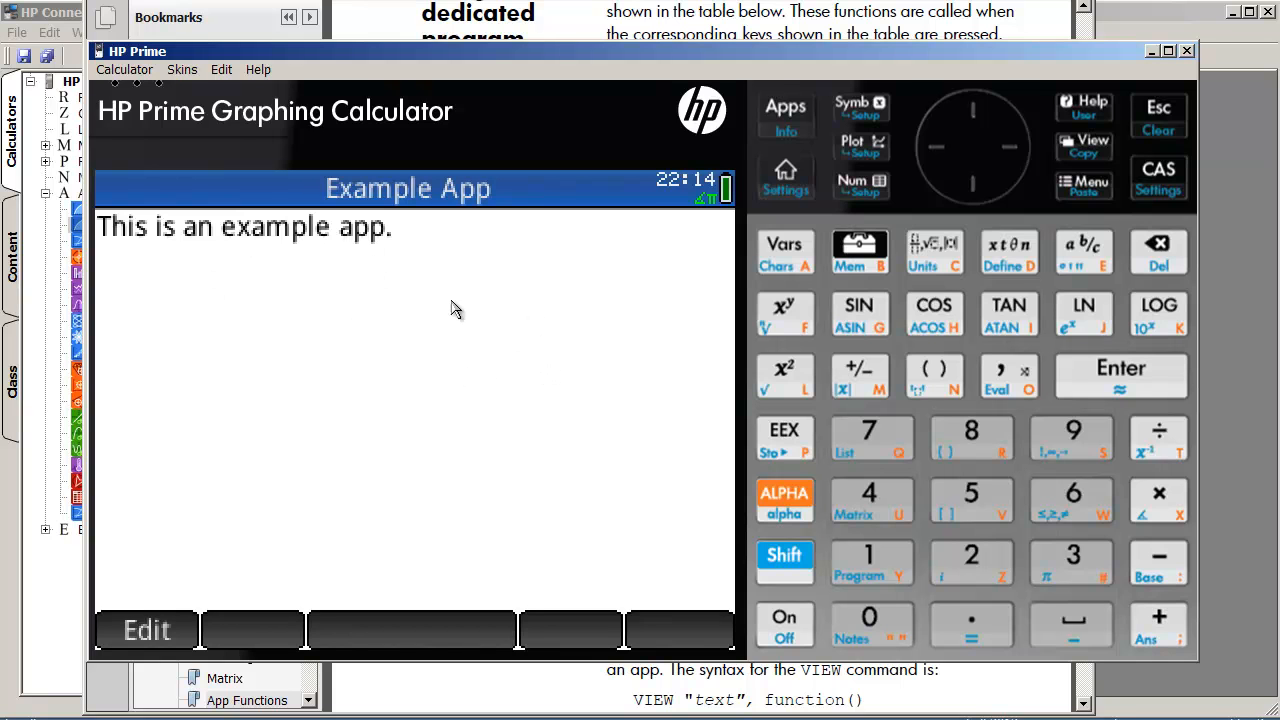
pyautogui.moveTo(789, 219)
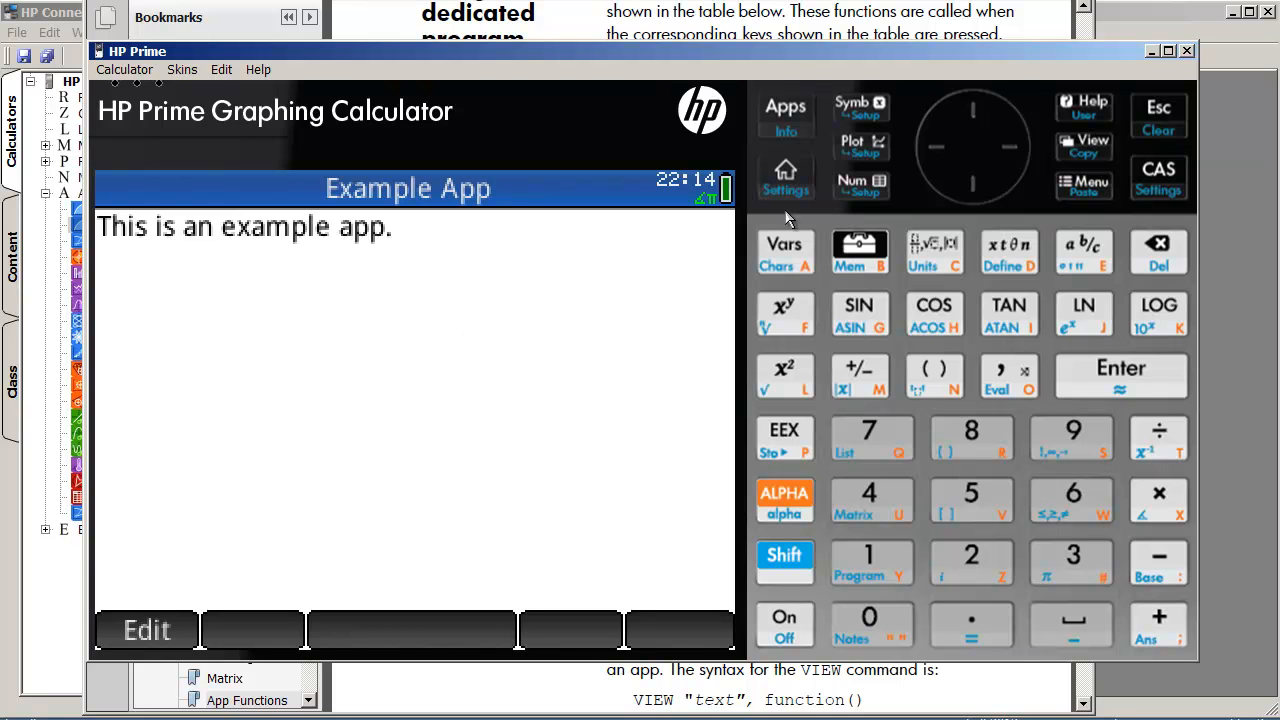
pyautogui.moveTo(793, 118)
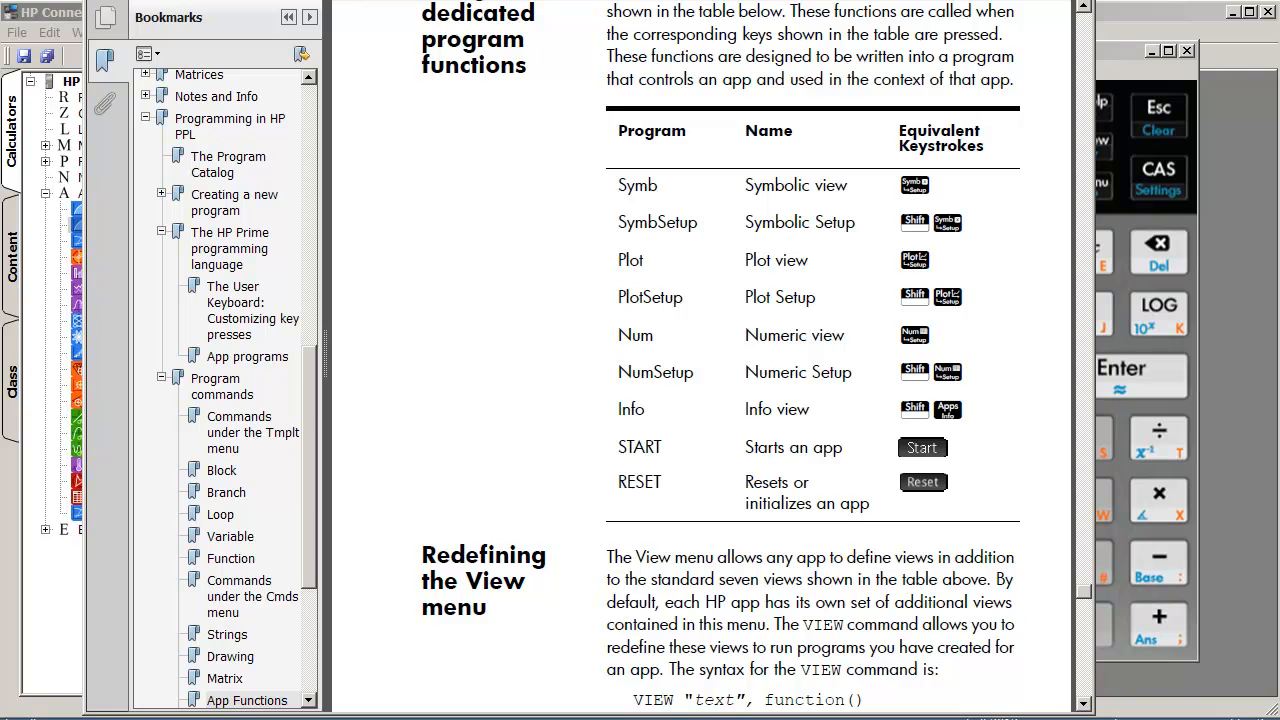
# Step: Scroll the user guide toward the App Functions section on STARTAPP and STARTVIEW
pyautogui.scroll(-3)
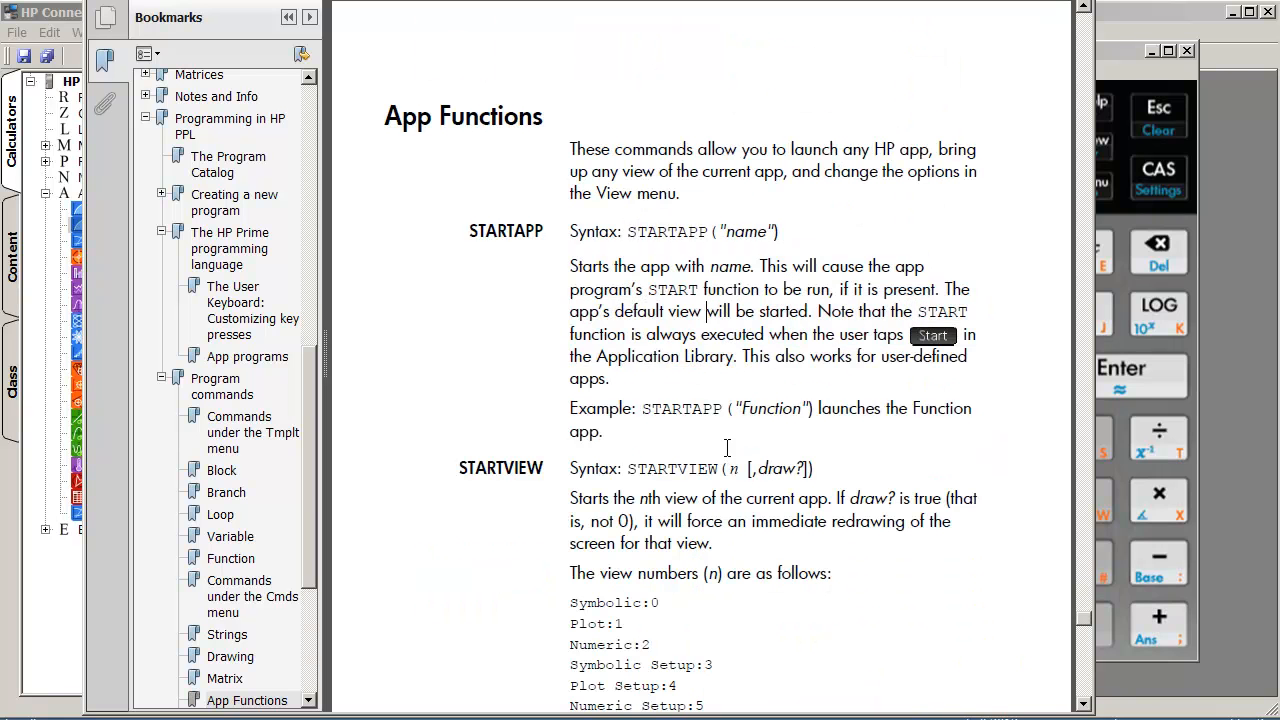
pyautogui.scroll(-3)
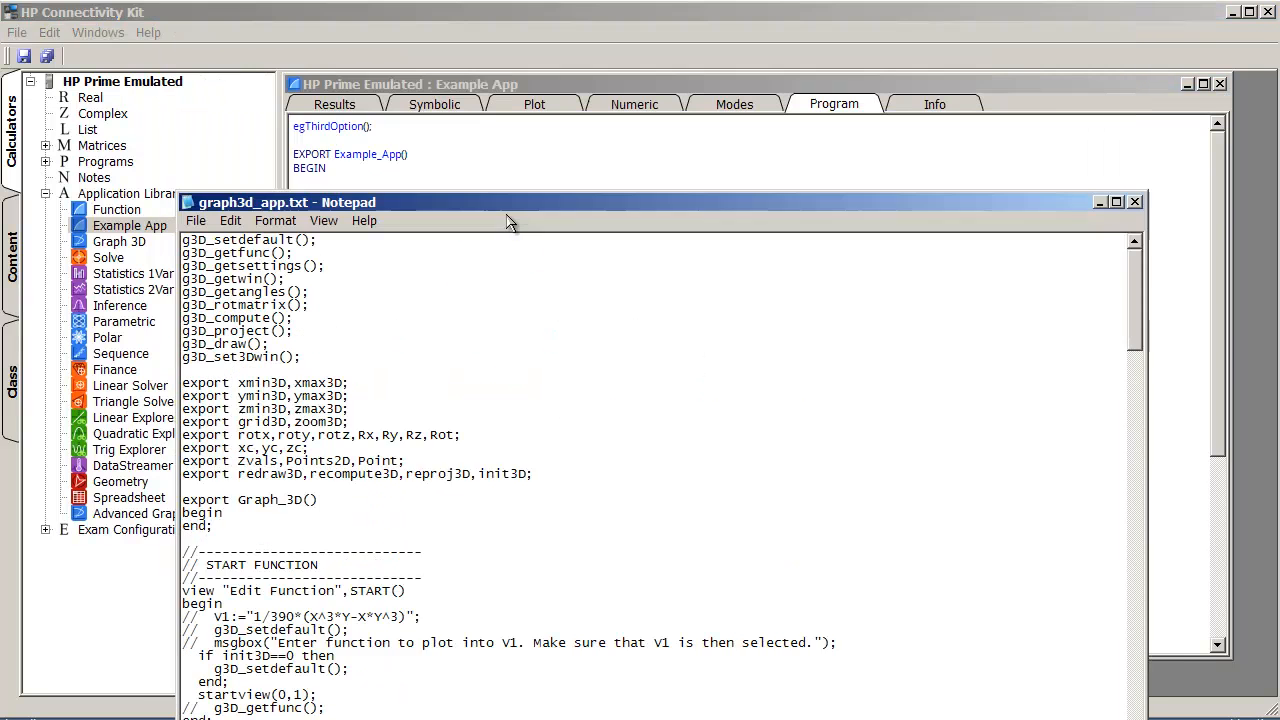
# Step: Bring graph3d_app.txt to the front to show its START and RESET view functions
pyautogui.click(1114, 202)
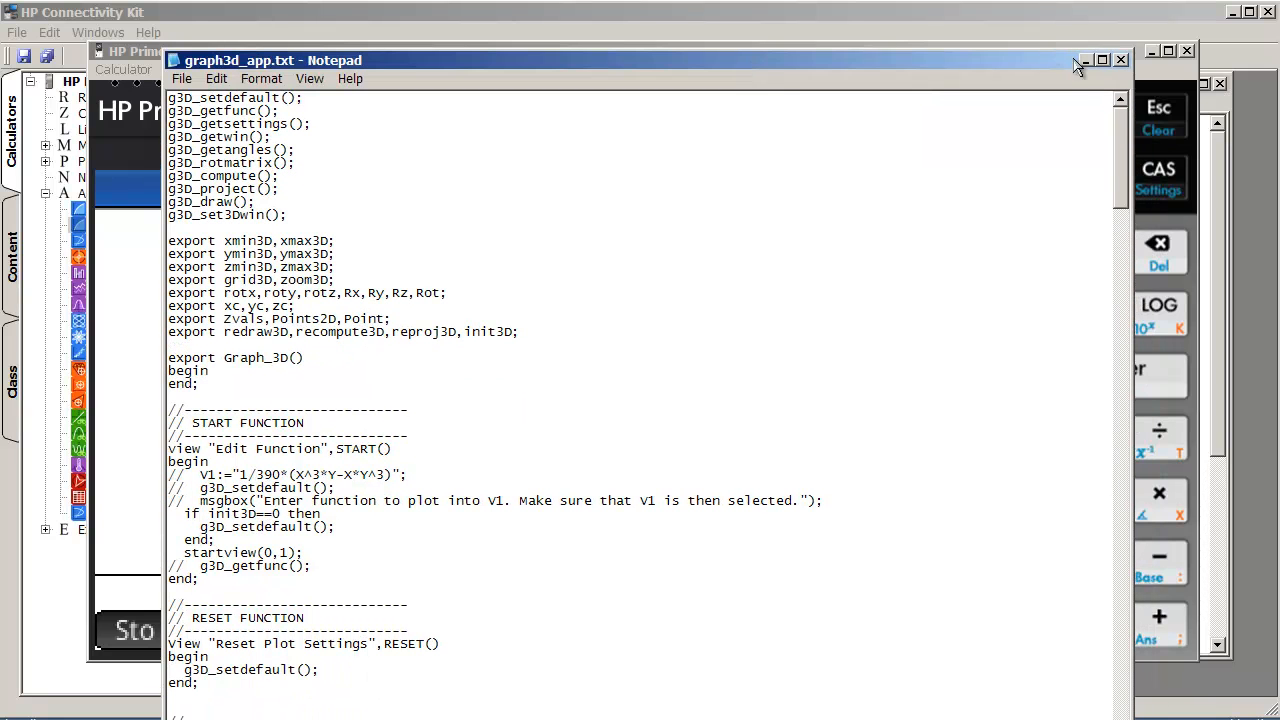
pyautogui.moveTo(1121, 61)
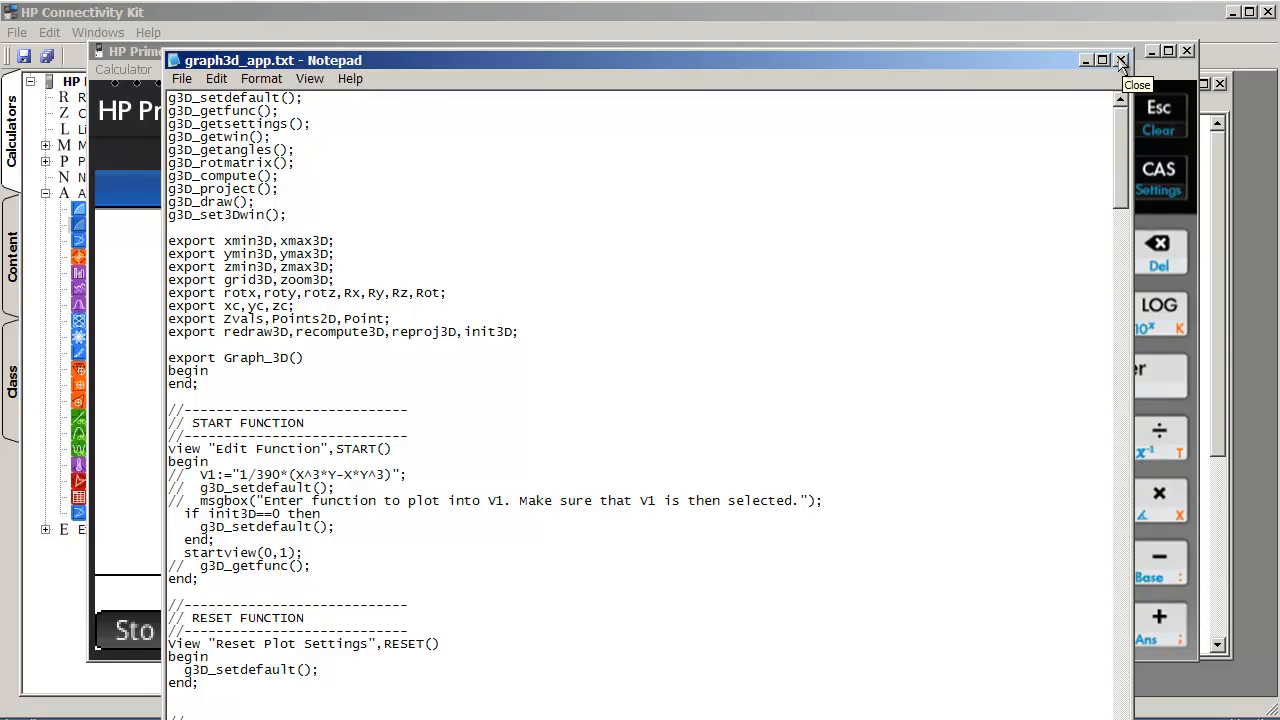
pyautogui.moveTo(1120, 62)
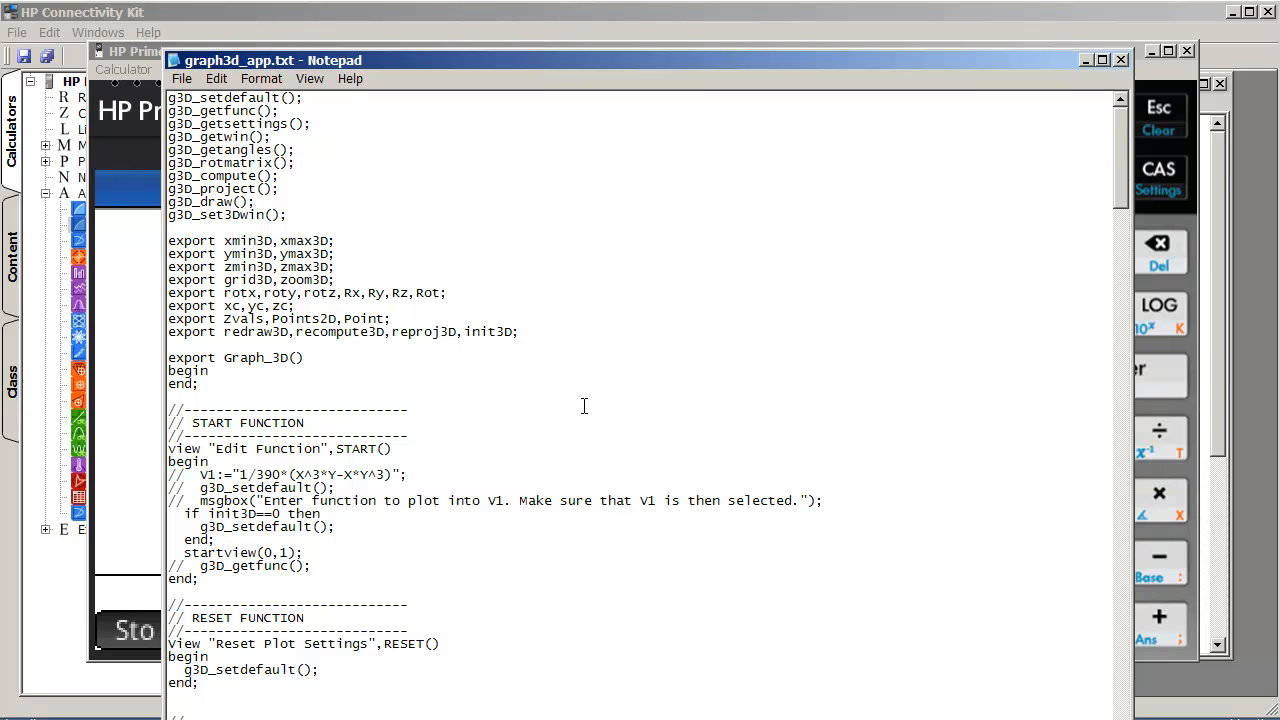
pyautogui.moveTo(1080, 133)
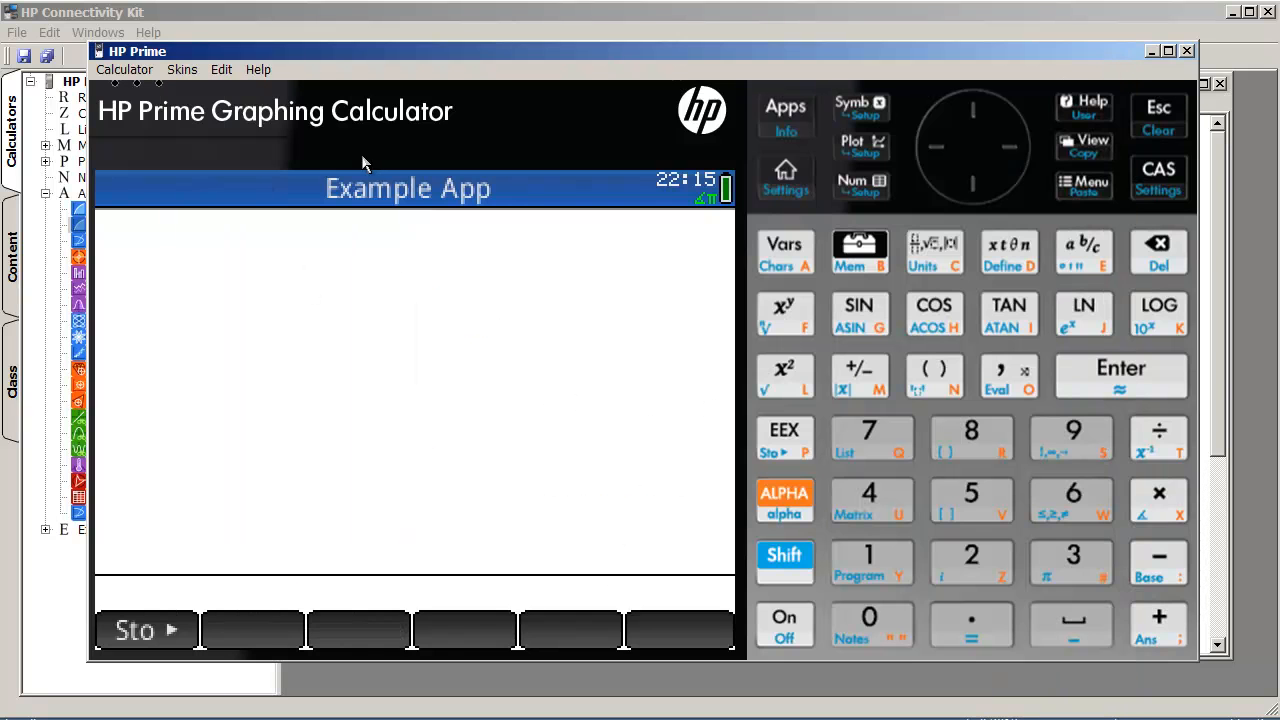
pyautogui.moveTo(850, 570)
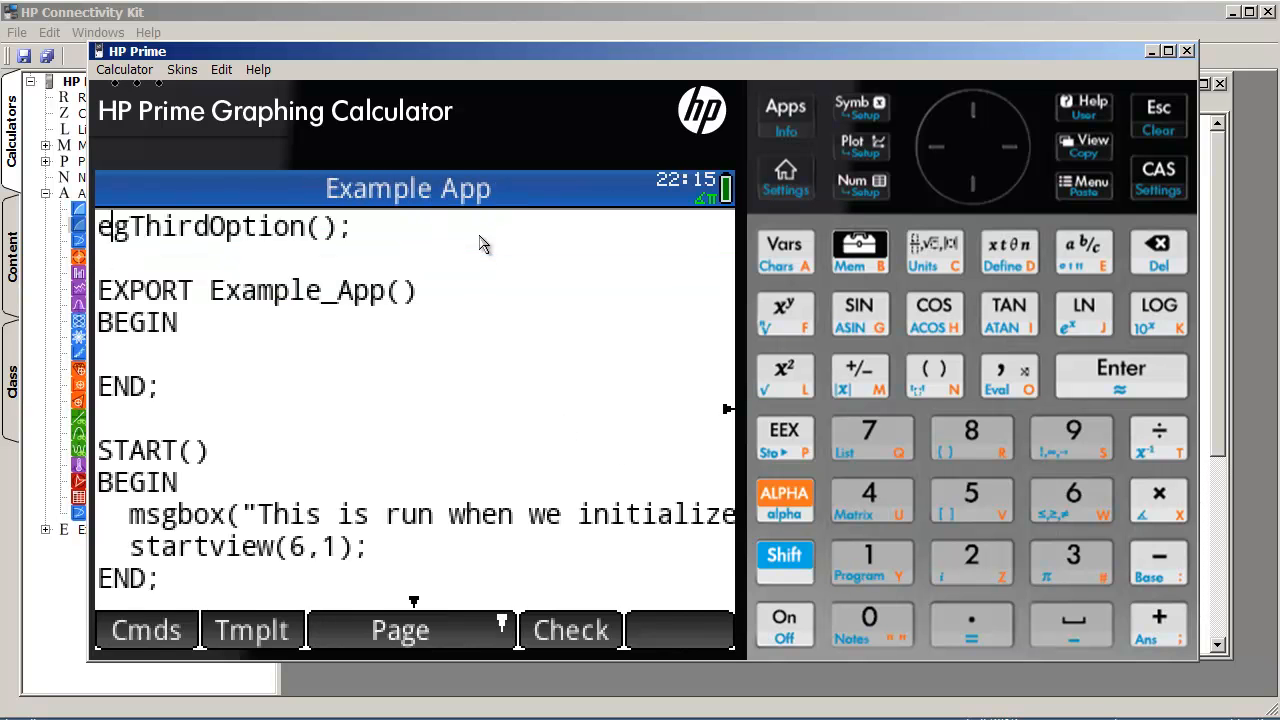
pyautogui.scroll(-3)
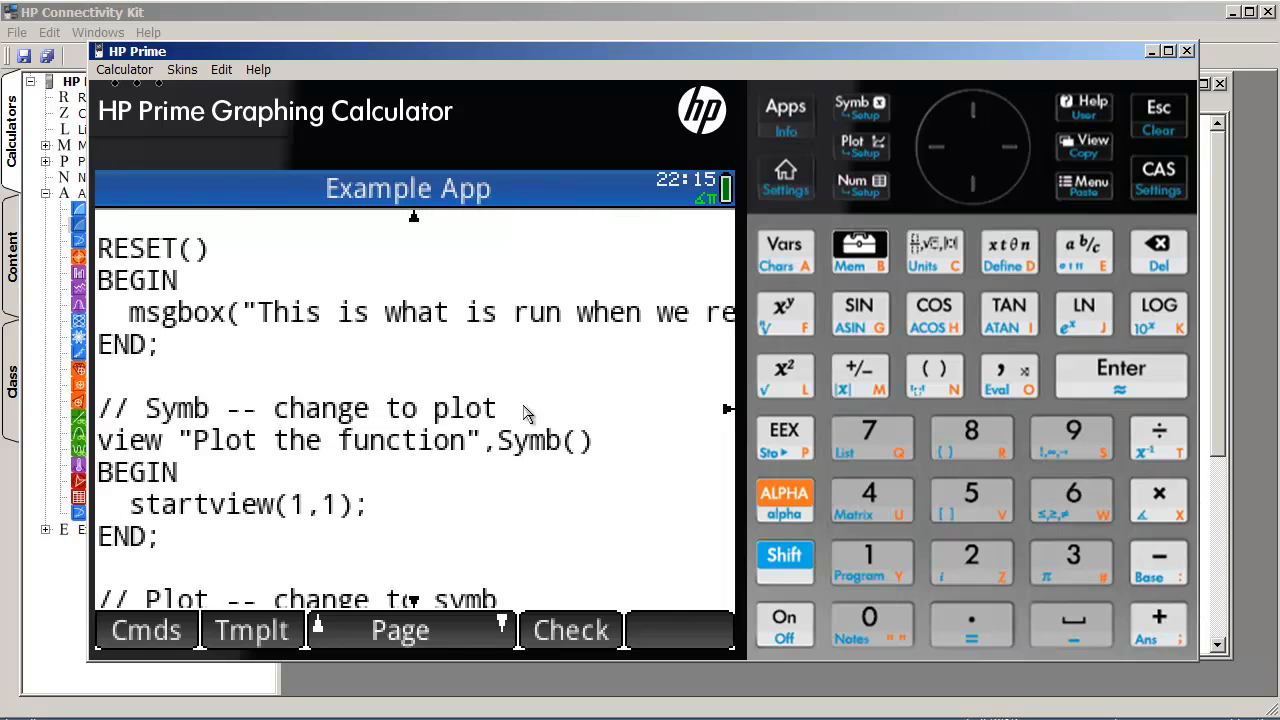
pyautogui.click(570, 630)
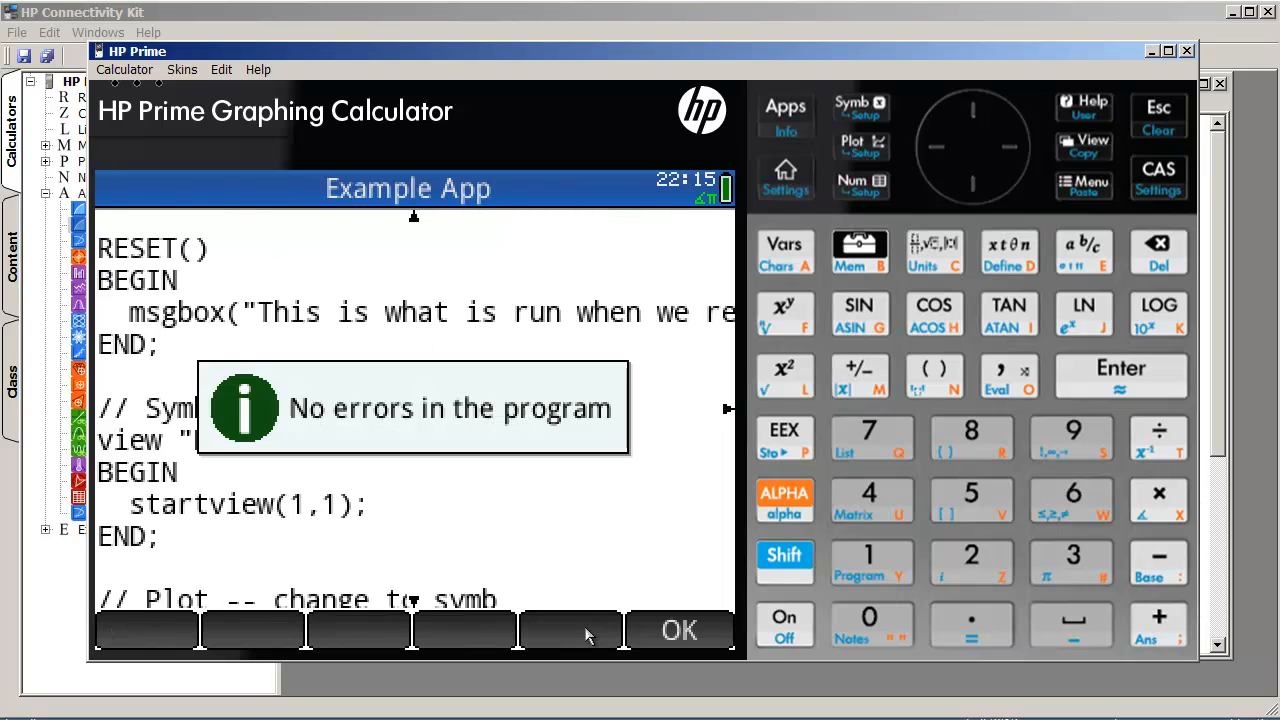
pyautogui.click(679, 630)
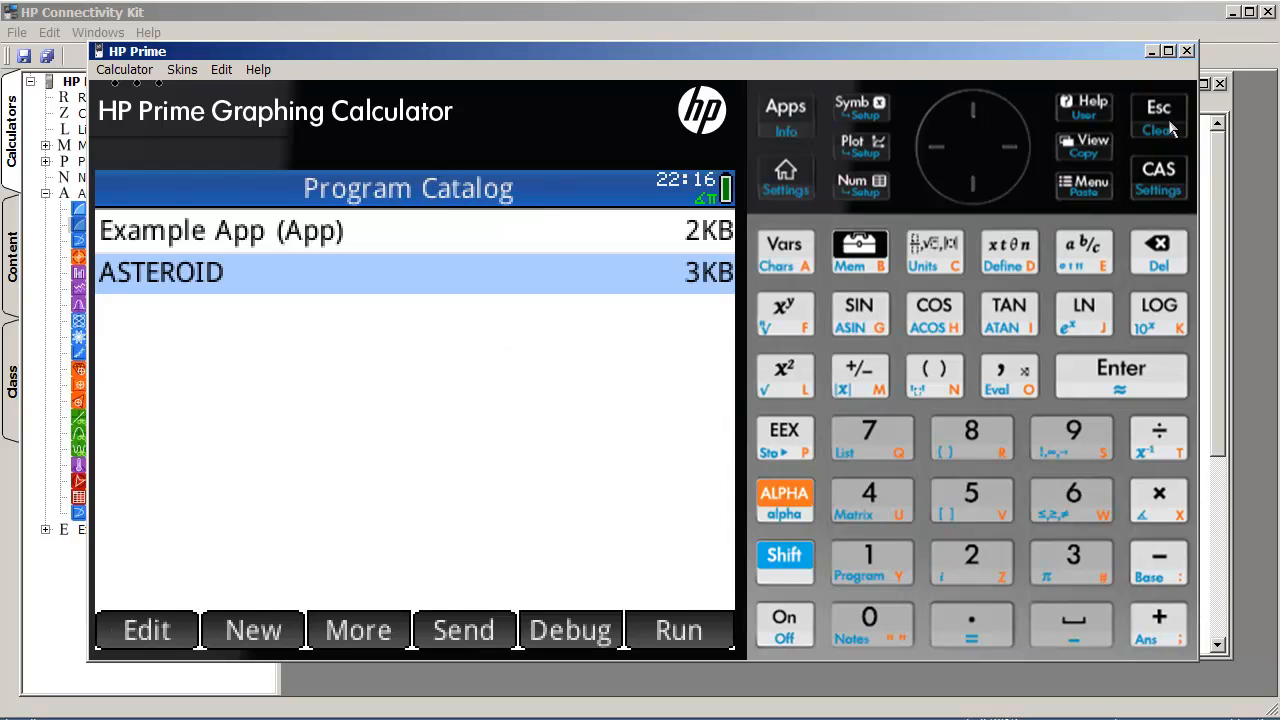
pyautogui.moveTo(730, 245)
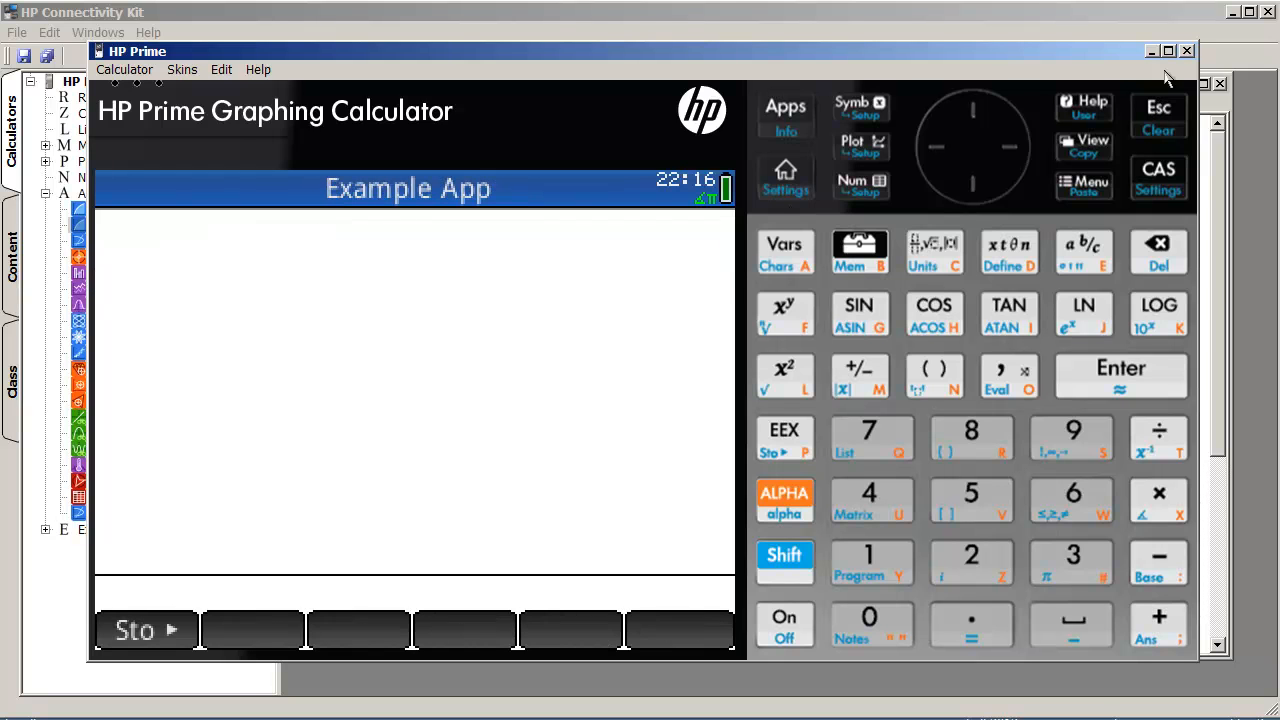
pyautogui.moveTo(790, 443)
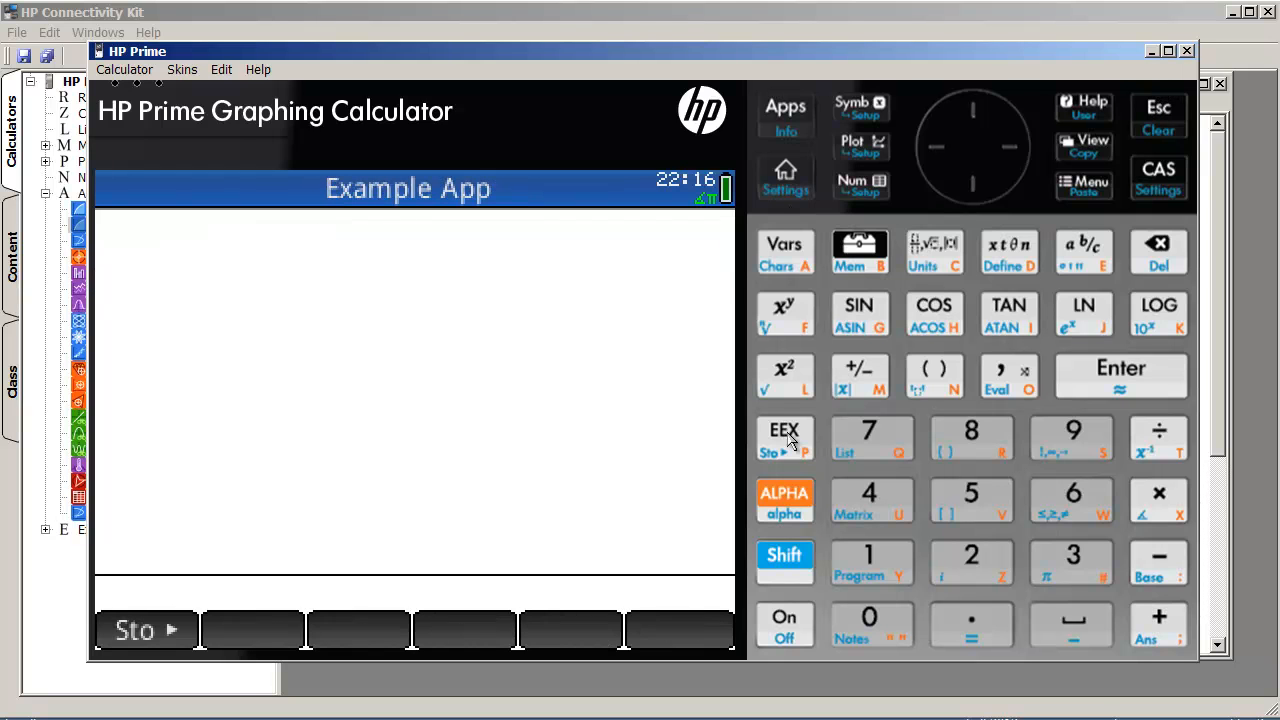
pyautogui.moveTo(1160, 40)
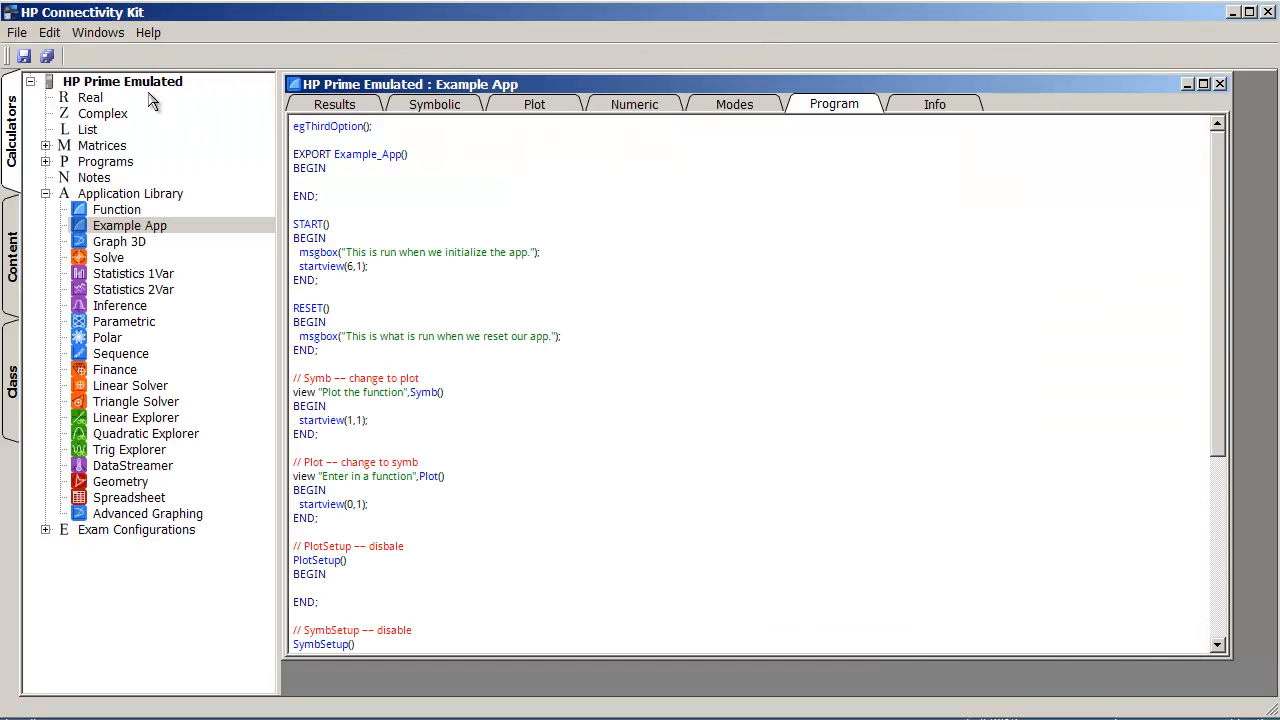
# Step: Refresh HP Prime Emulated and reopen Example App's program source beginning with egThirdOption();
pyautogui.rightClick(122, 81)
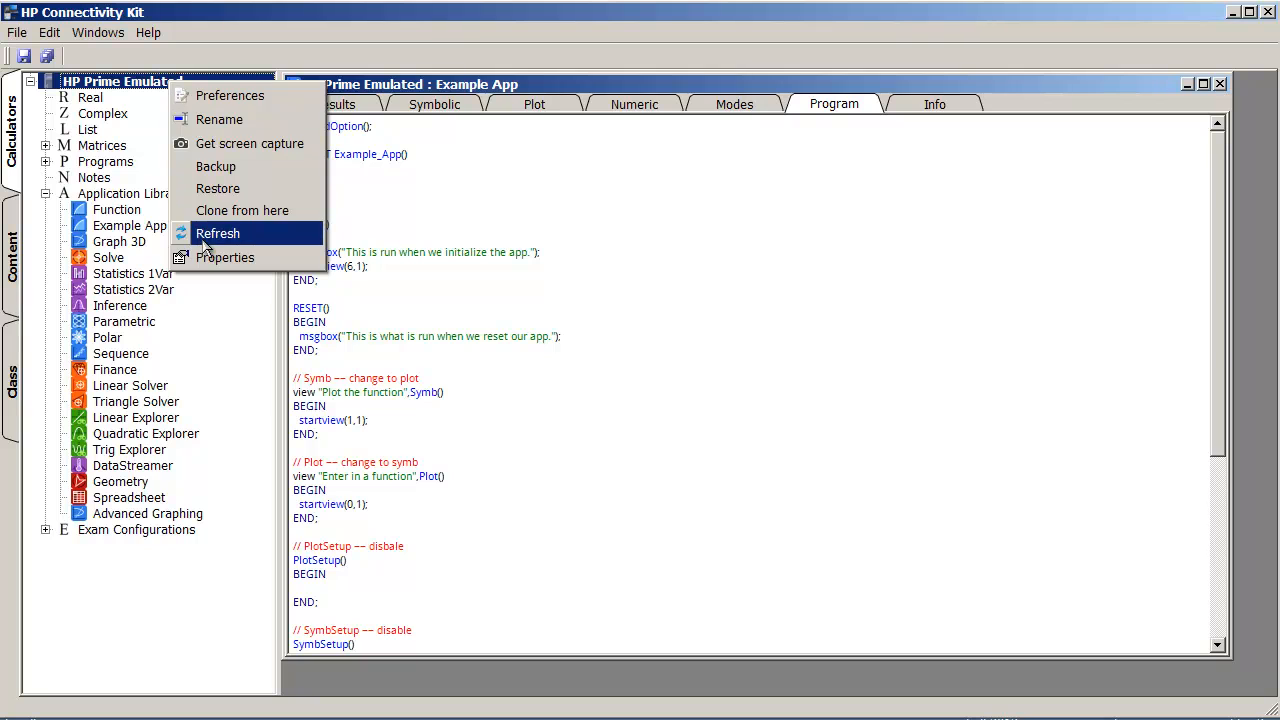
pyautogui.click(218, 233)
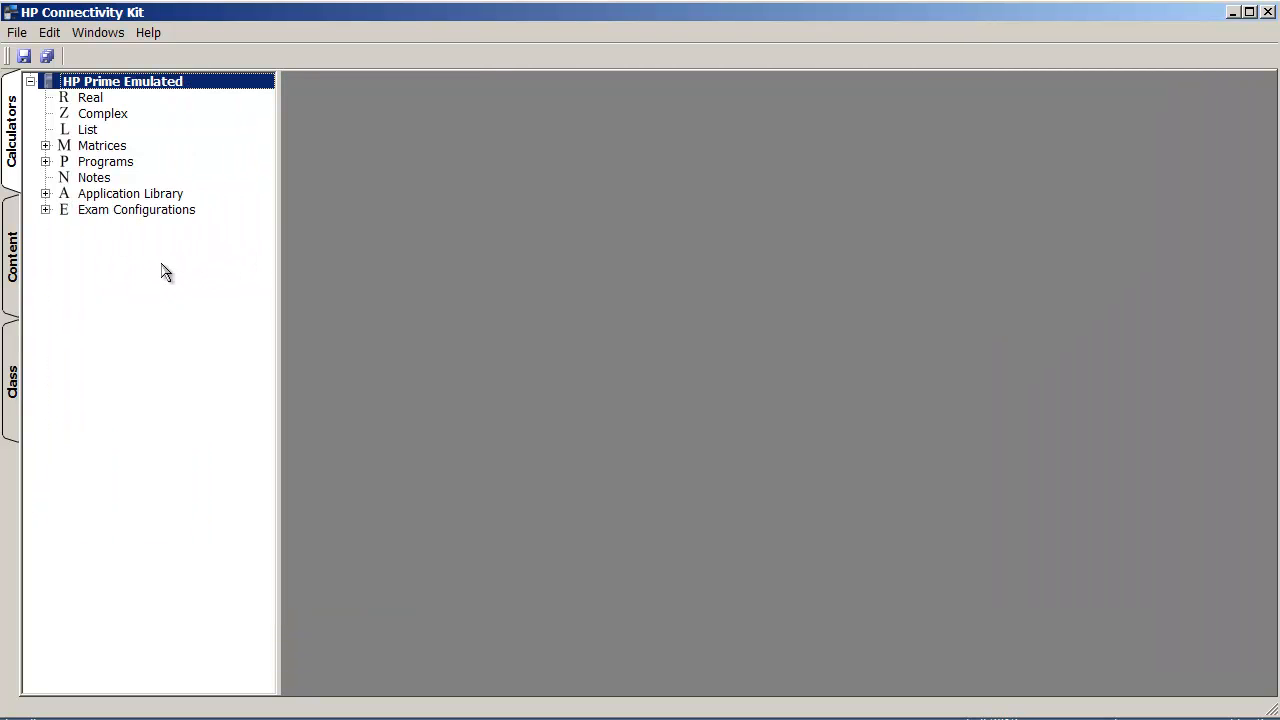
pyautogui.click(45, 193)
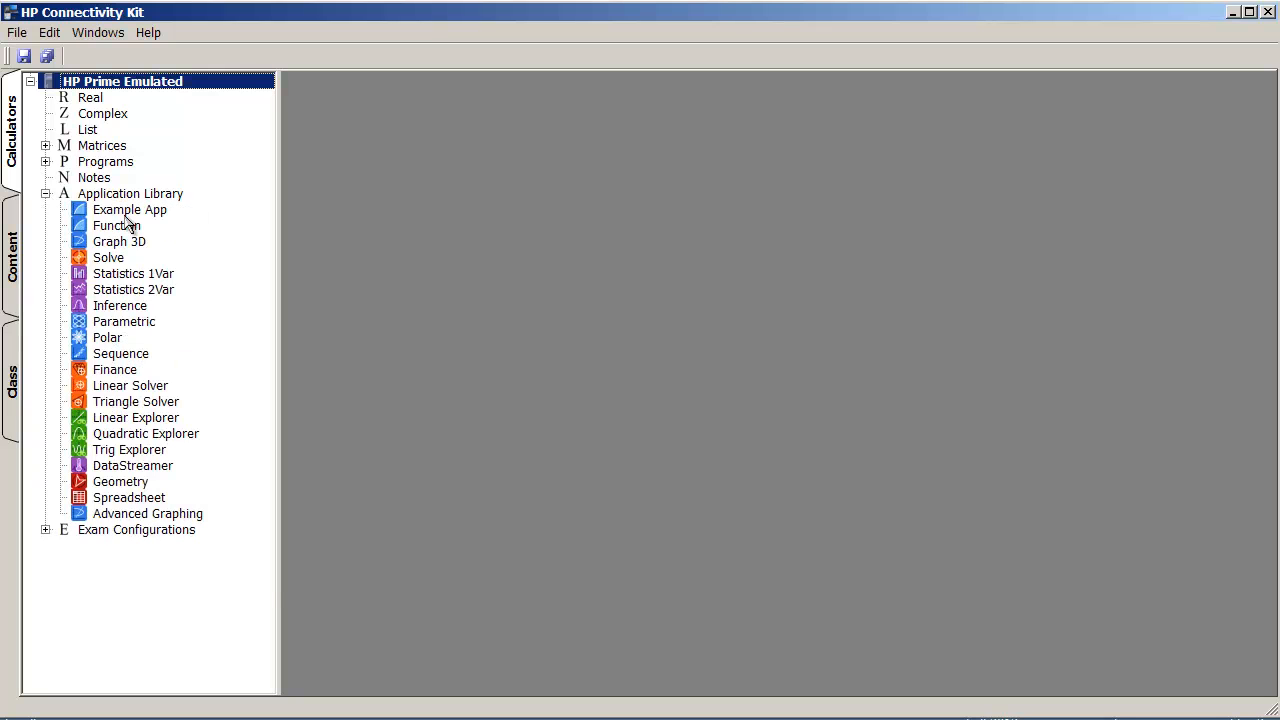
pyautogui.doubleClick(129, 209)
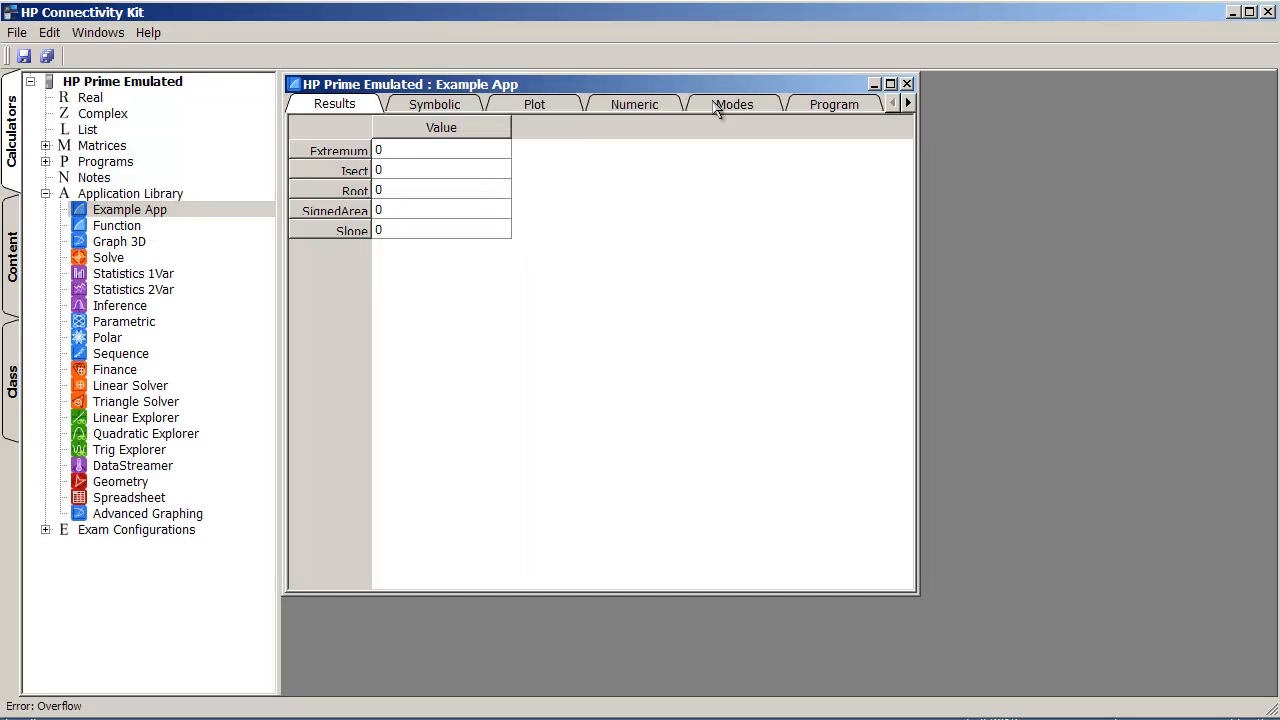
pyautogui.click(833, 104)
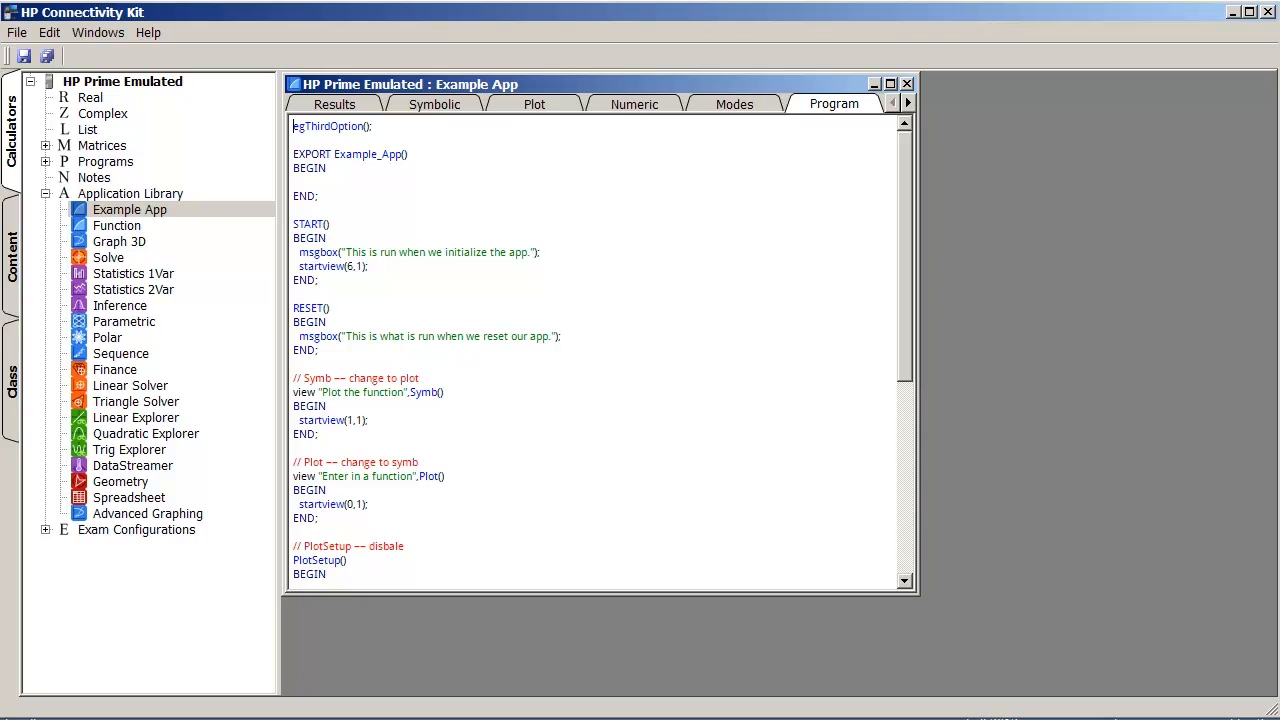
pyautogui.moveTo(651, 527)
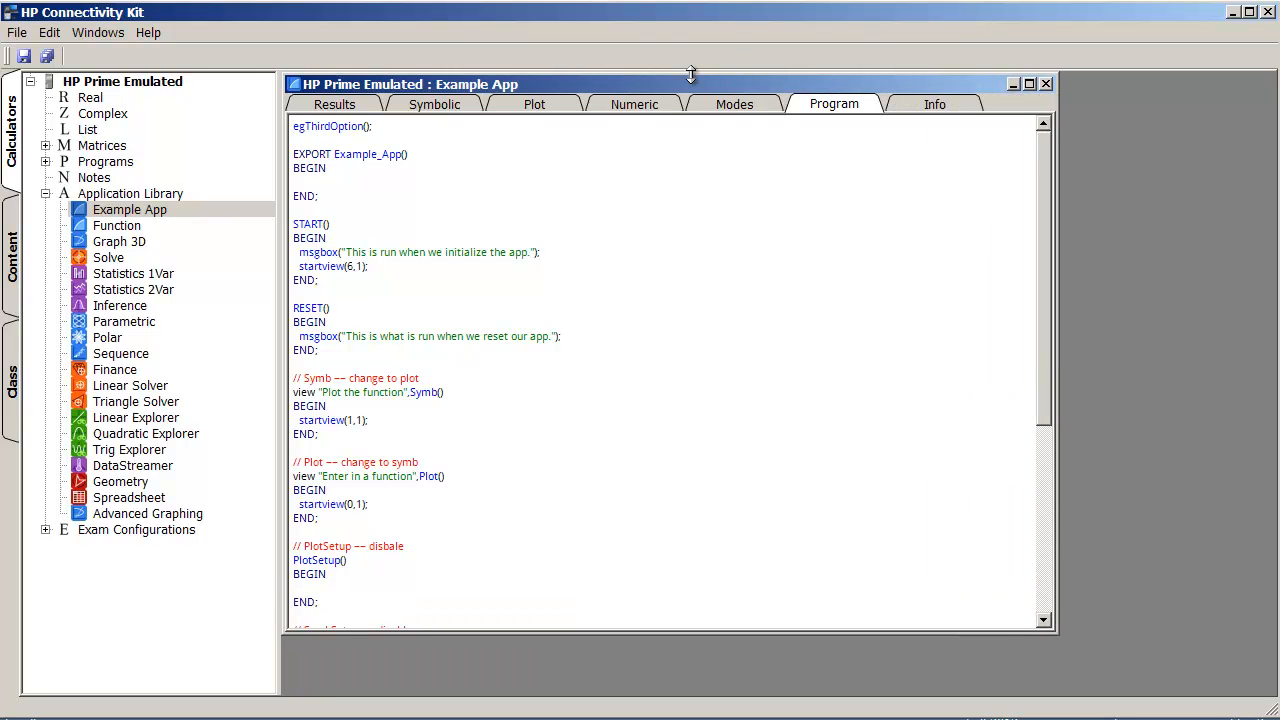
pyautogui.moveTo(657, 75)
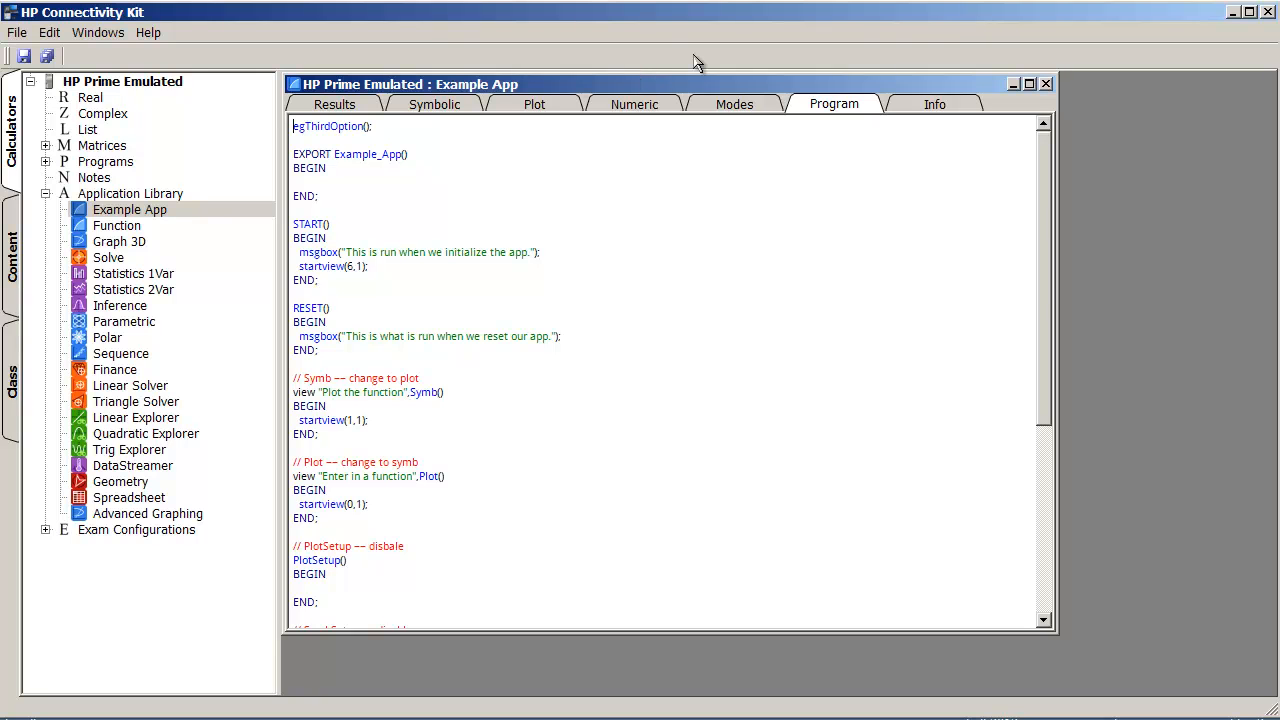
pyautogui.moveTo(757, 204)
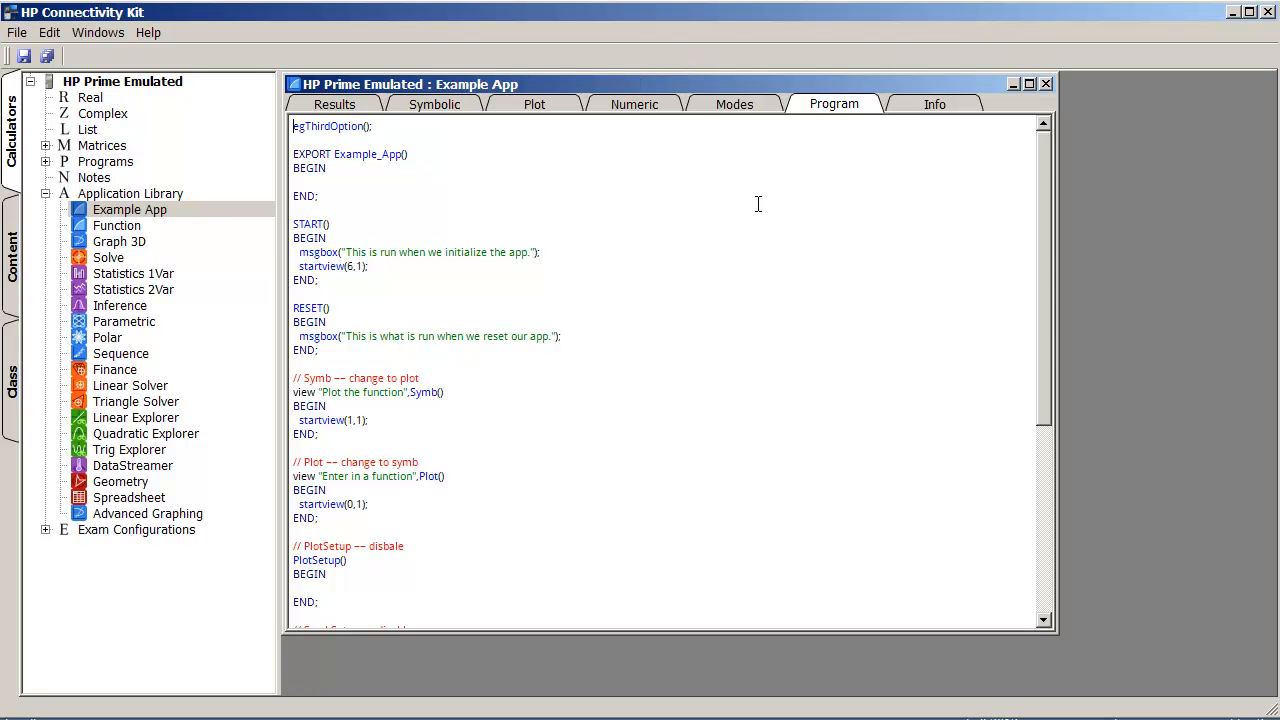
# Step: View Example App's Info and Modes, ending on Results with Extremum, Isect, Root, SignedArea, Slope
pyautogui.click(934, 104)
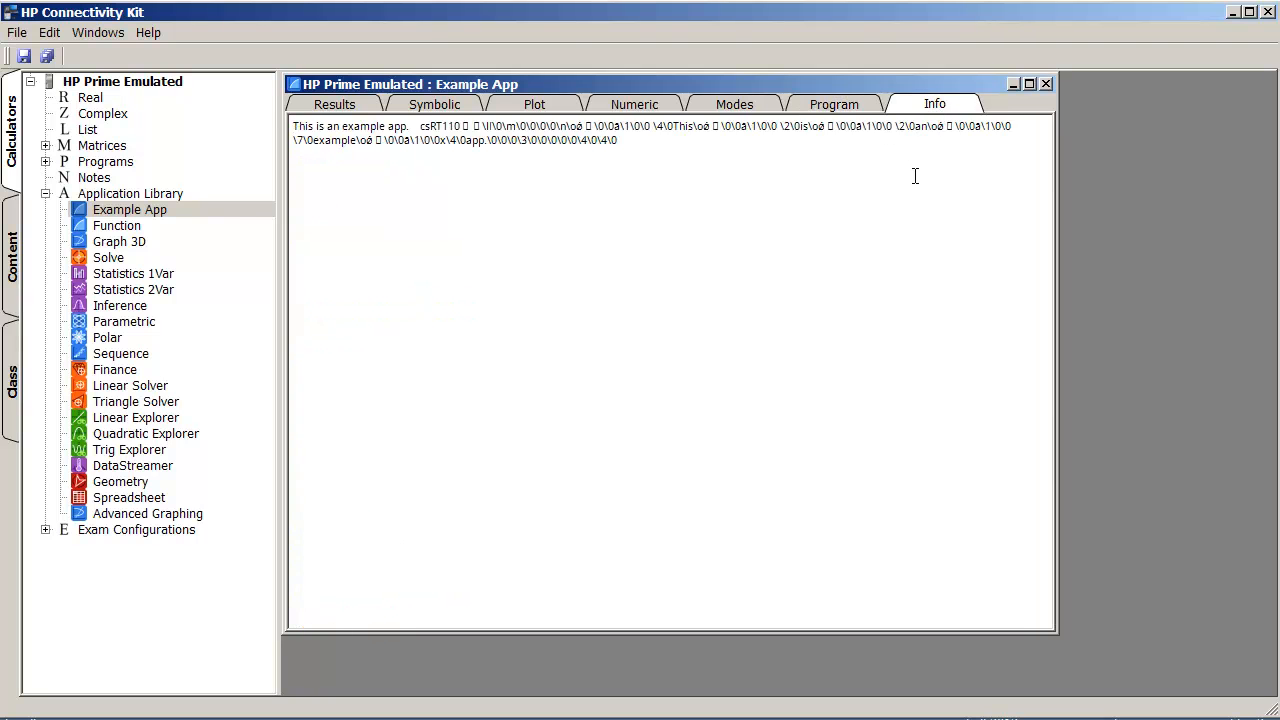
pyautogui.click(733, 104)
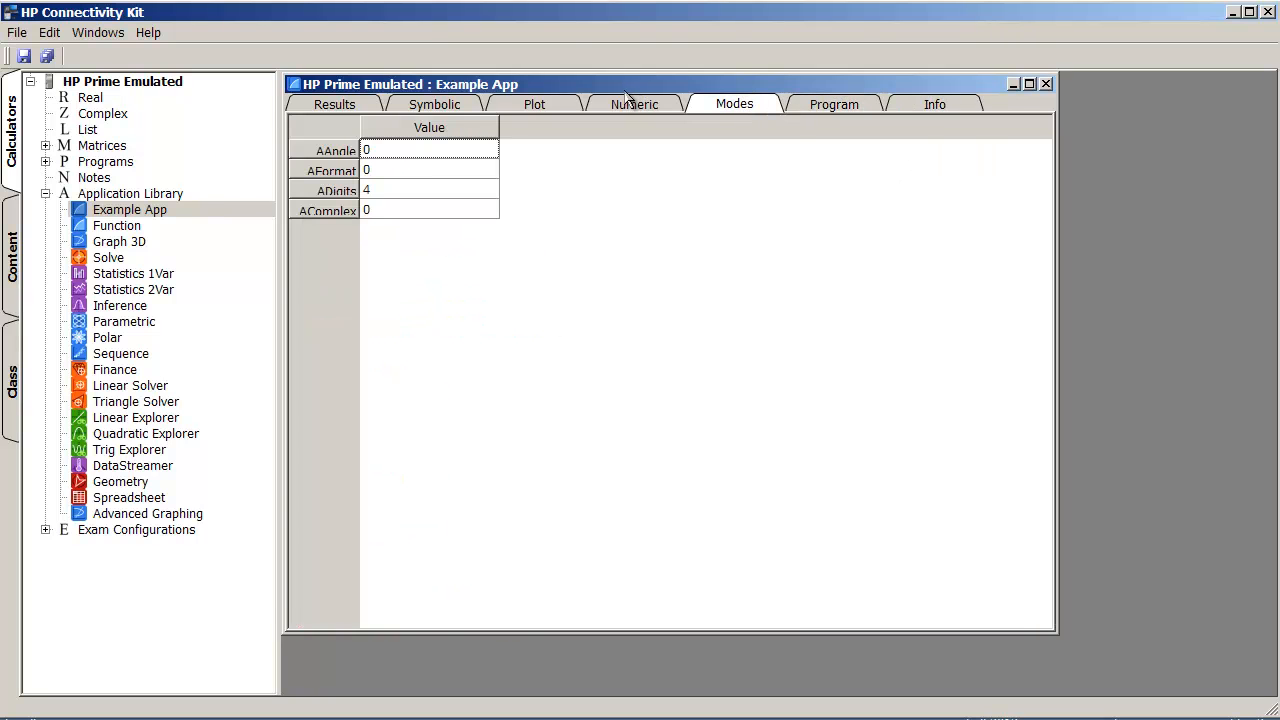
pyautogui.click(334, 104)
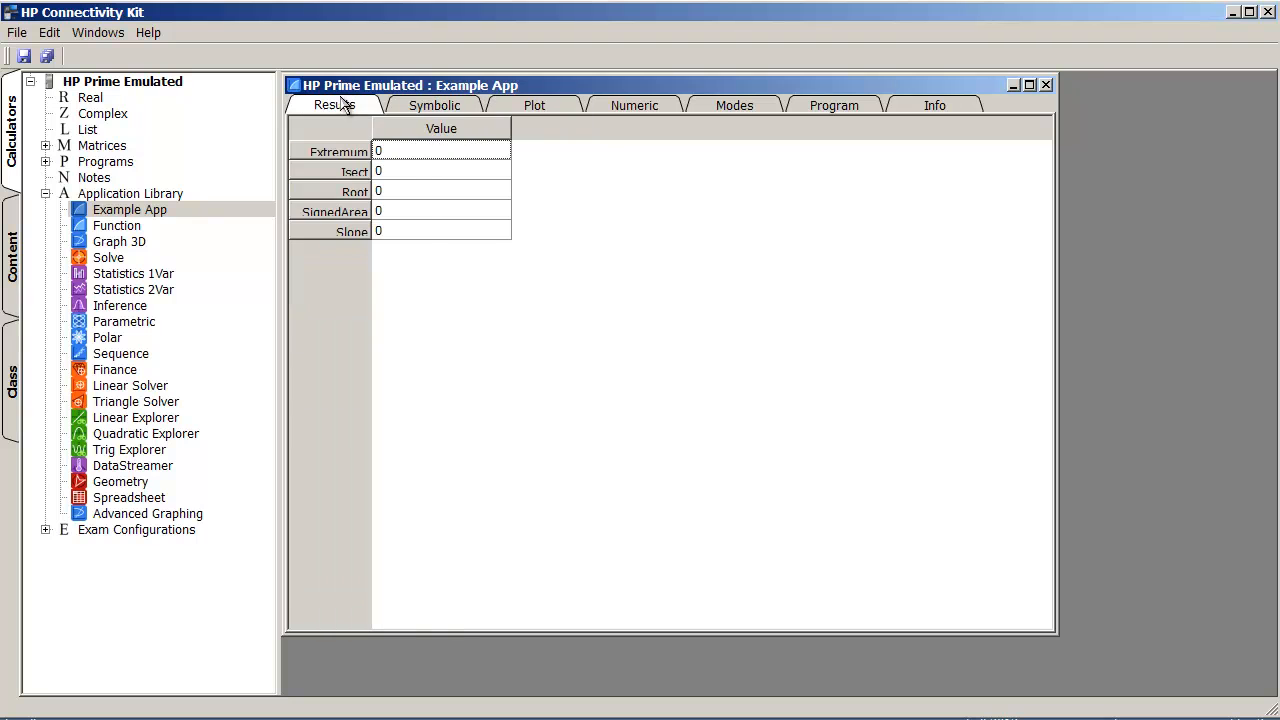
pyautogui.moveTo(1030, 147)
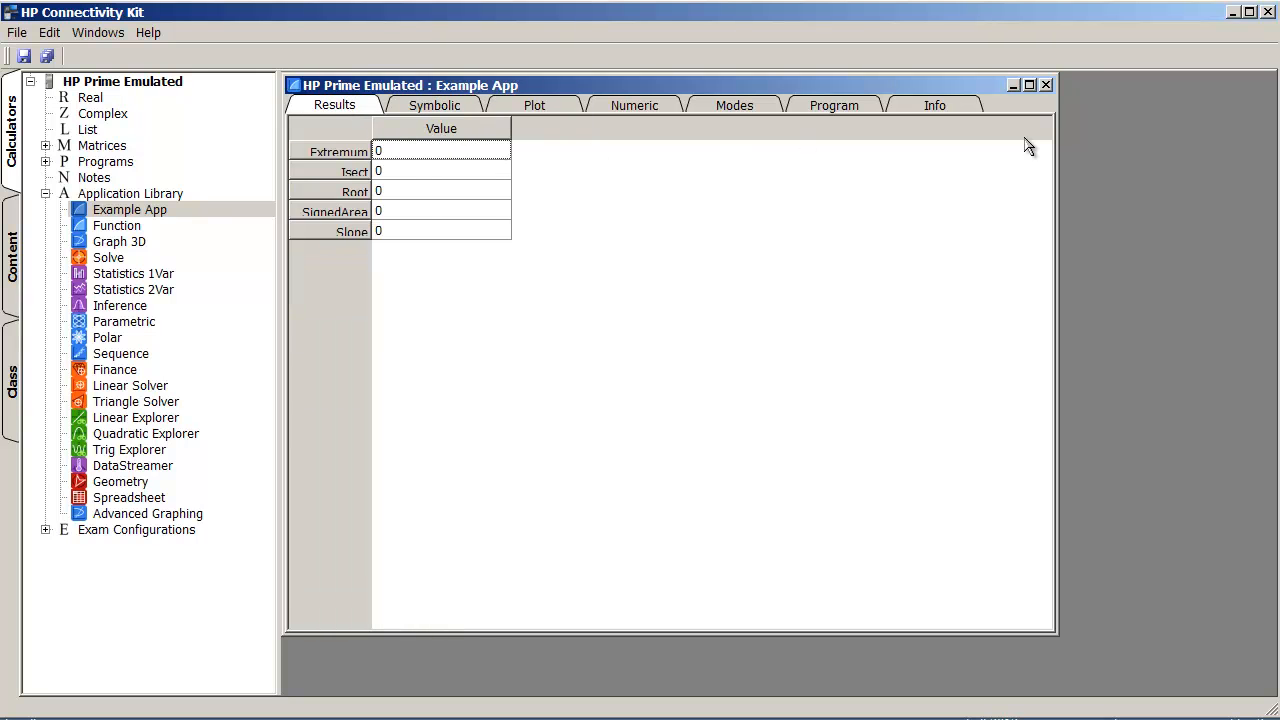
pyautogui.moveTo(770, 303)
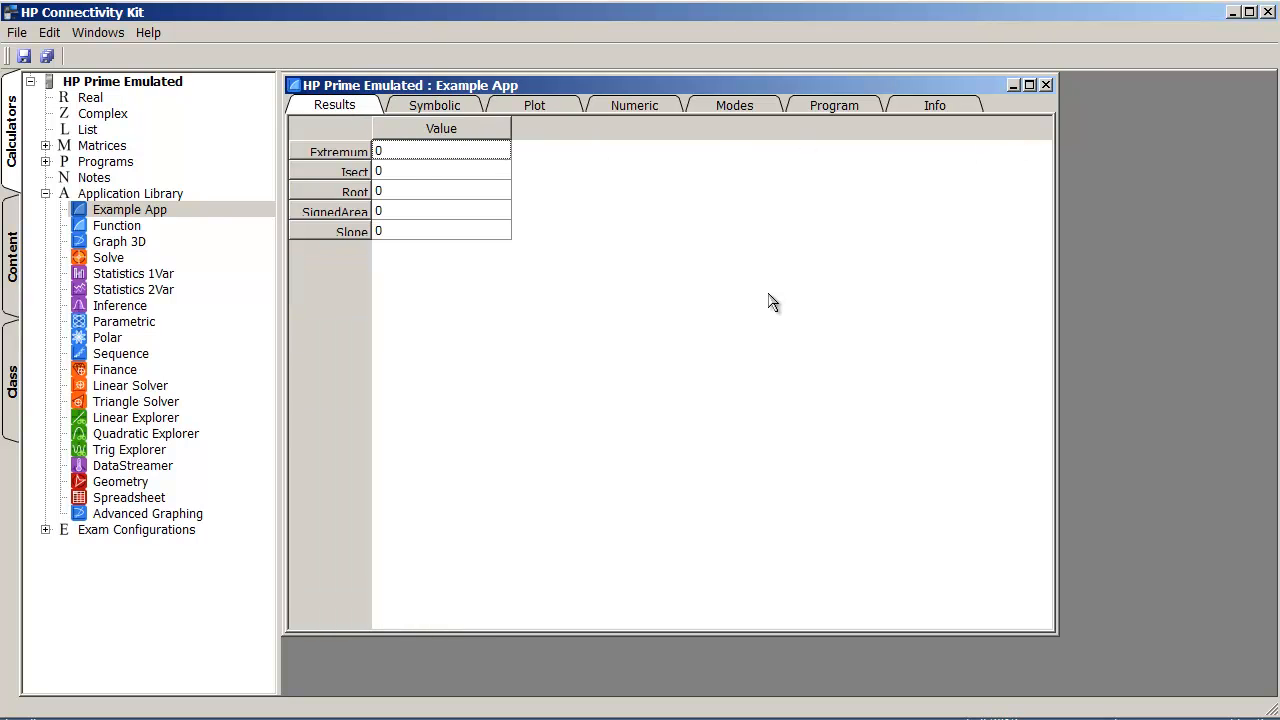
pyautogui.moveTo(751, 311)
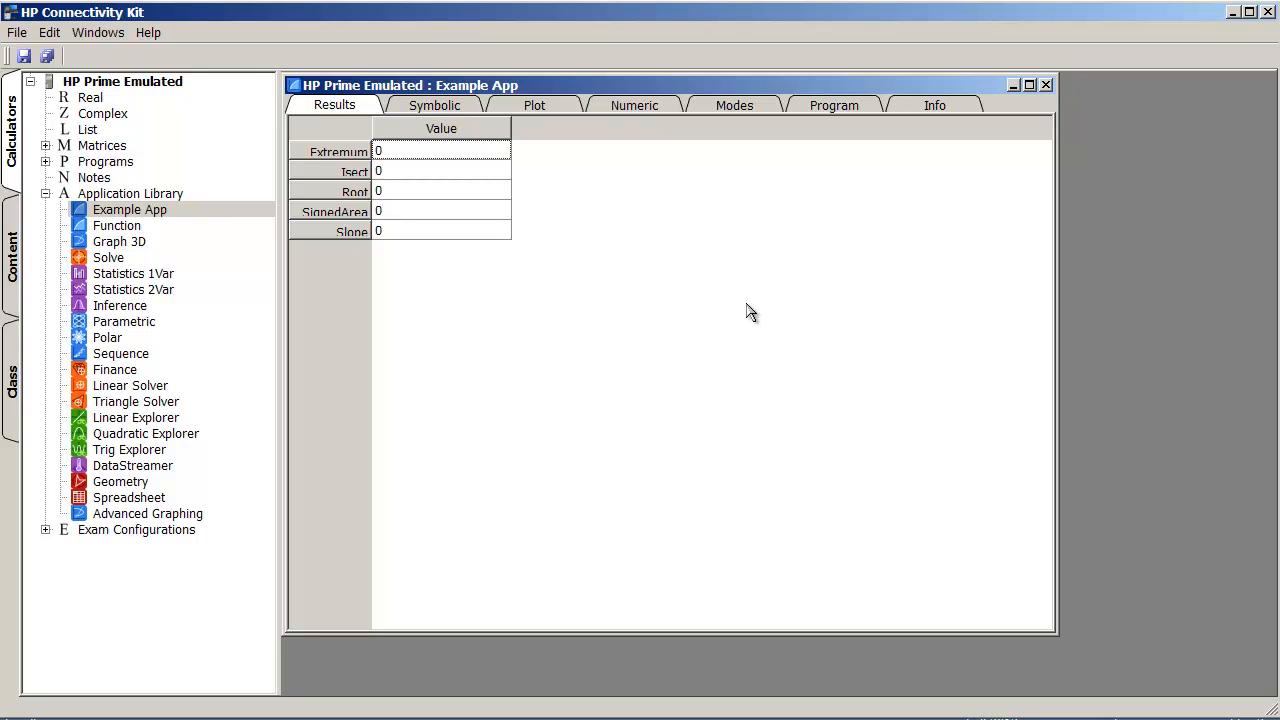
pyautogui.moveTo(754, 324)
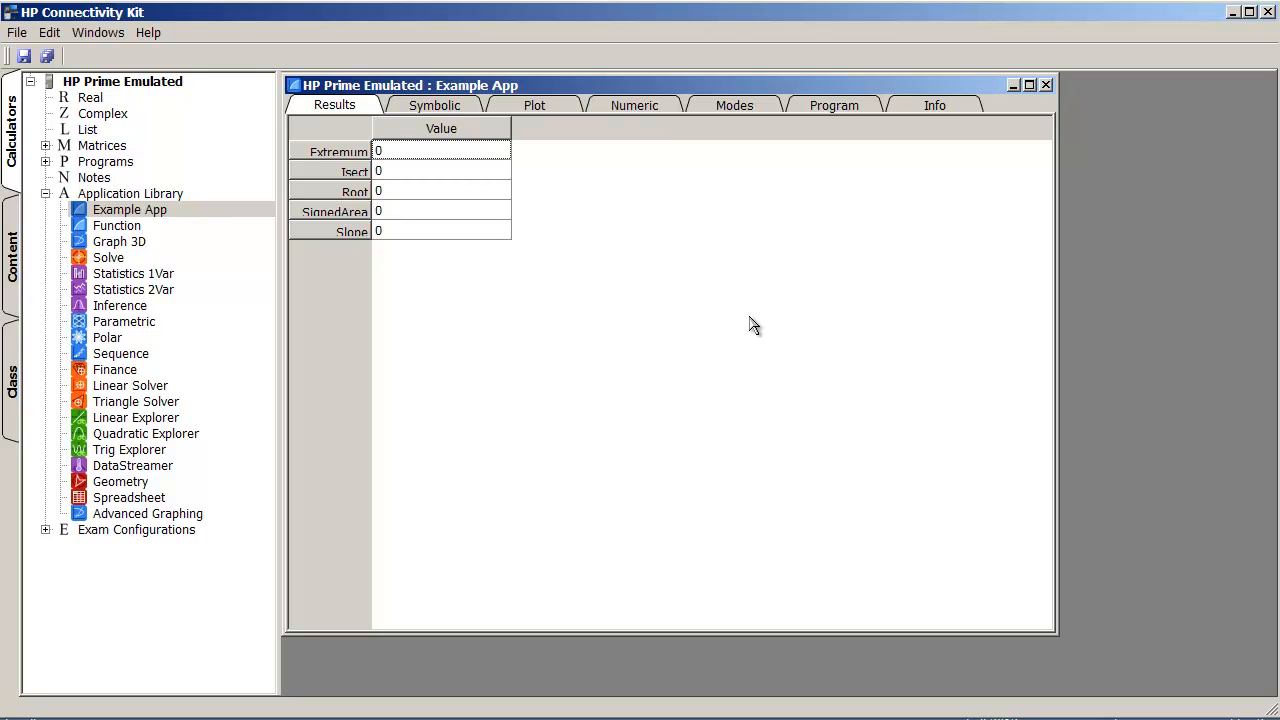
pyautogui.moveTo(727, 311)
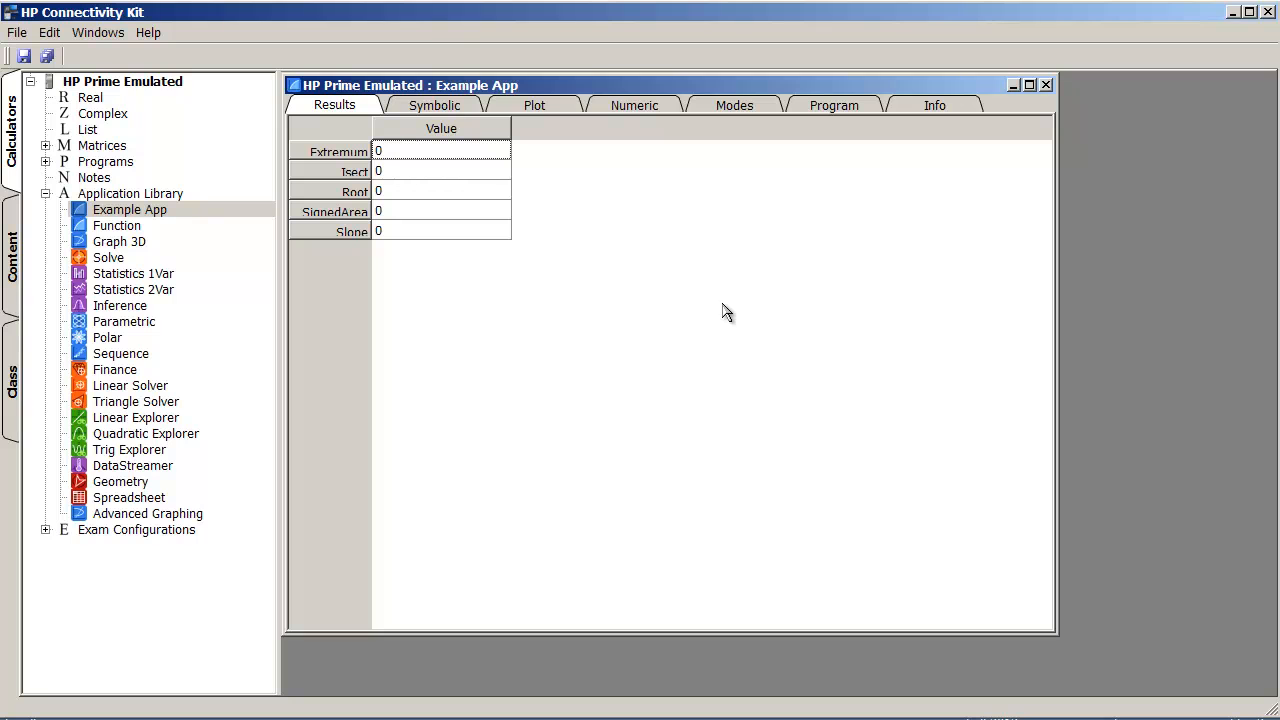
pyautogui.moveTo(698, 351)
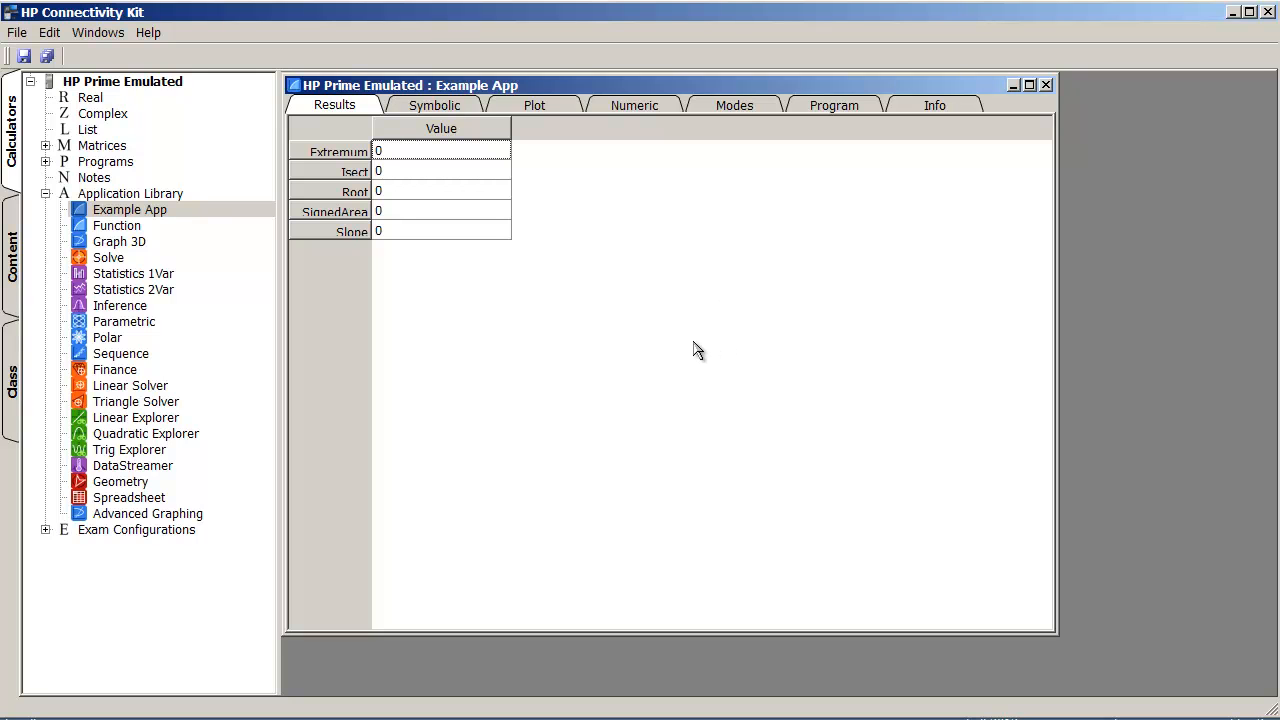
pyautogui.moveTo(615, 385)
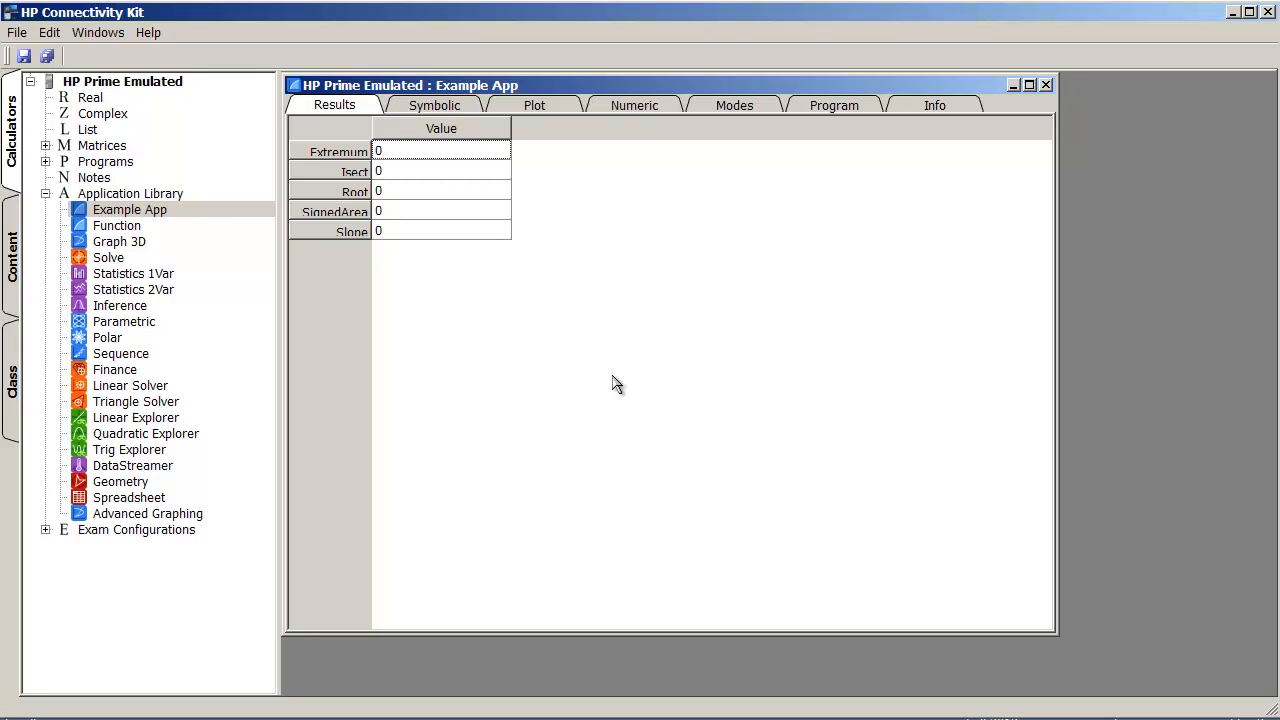
pyautogui.moveTo(673, 415)
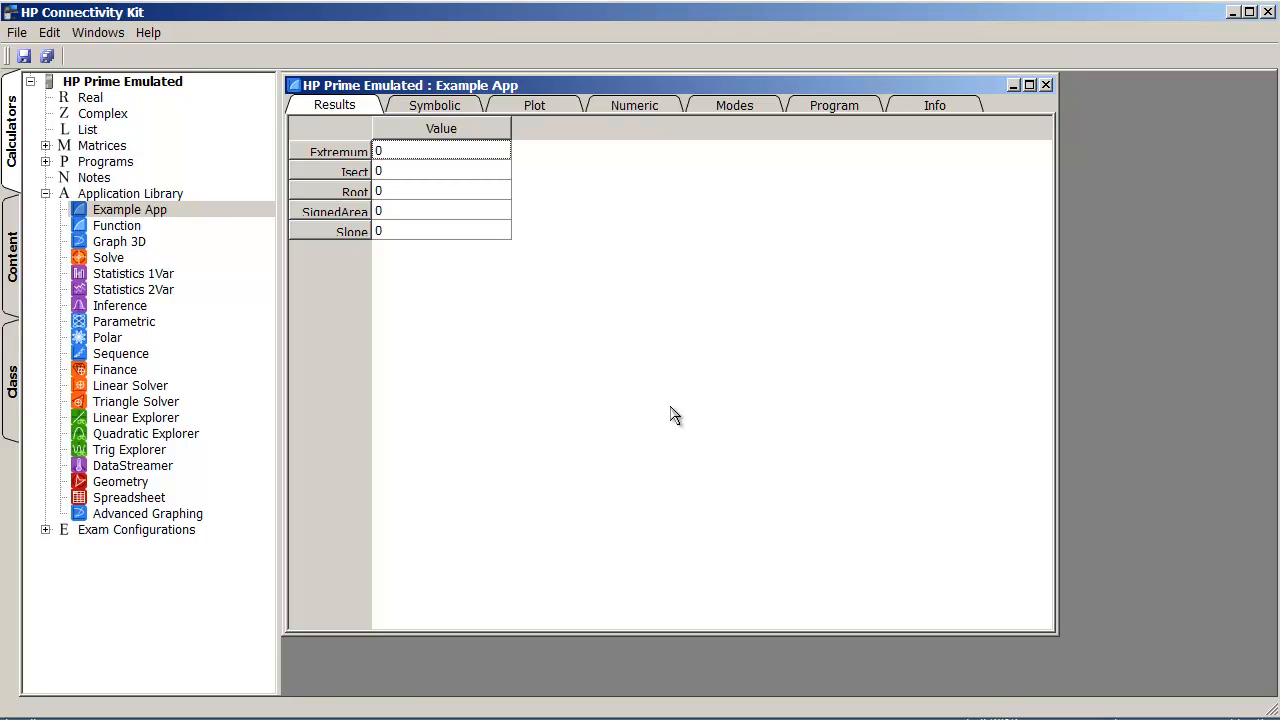
pyautogui.moveTo(1201, 48)
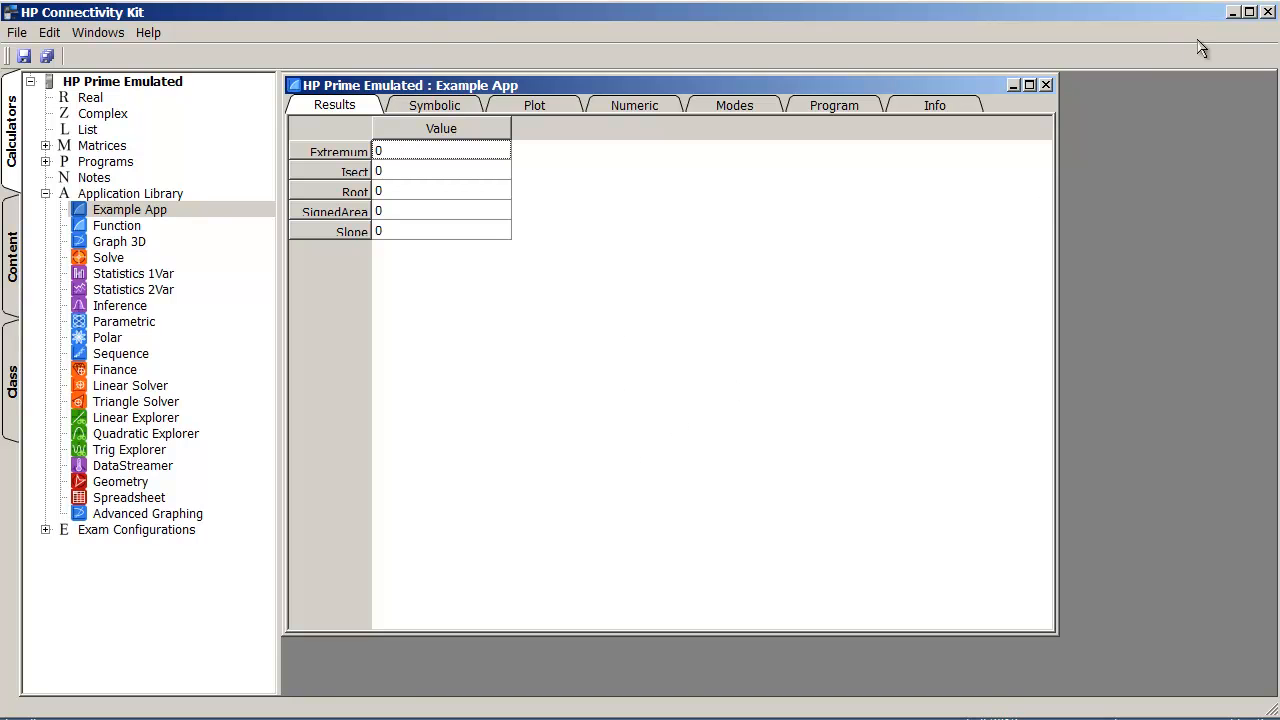